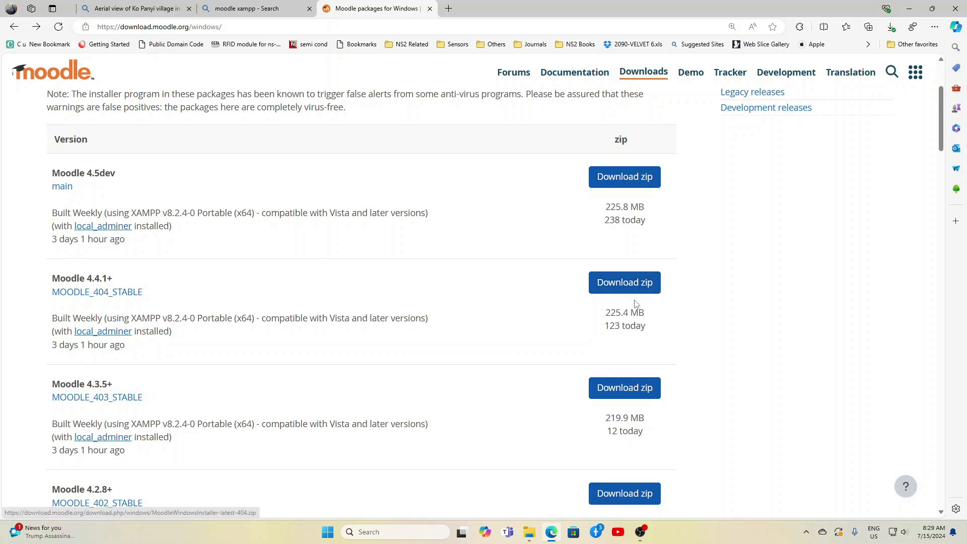
Step: Download the Moodle 4.4.1+ Windows installer zip from Moodle.org
click(890, 26)
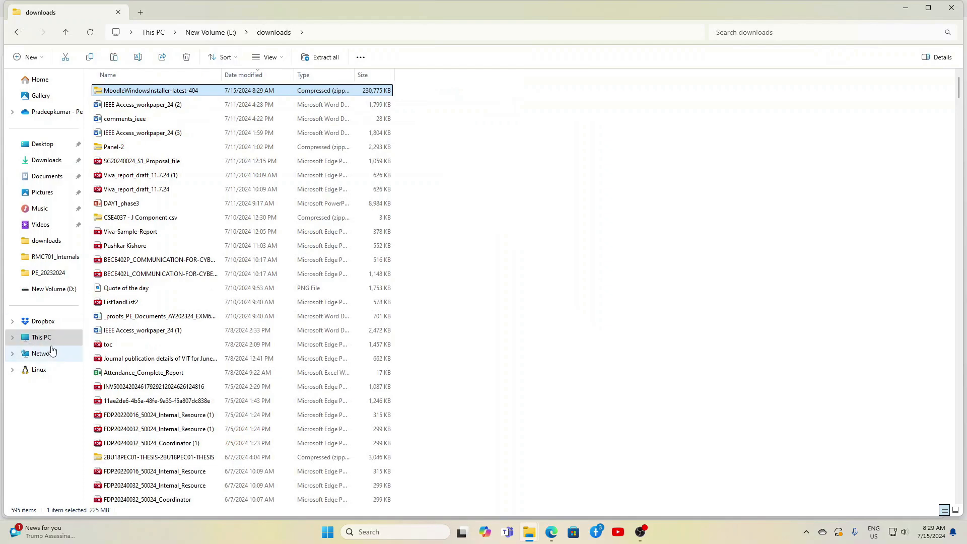
Step: Extract the Moodle installer zip on New Volume (D:) into a folder
click(53, 289)
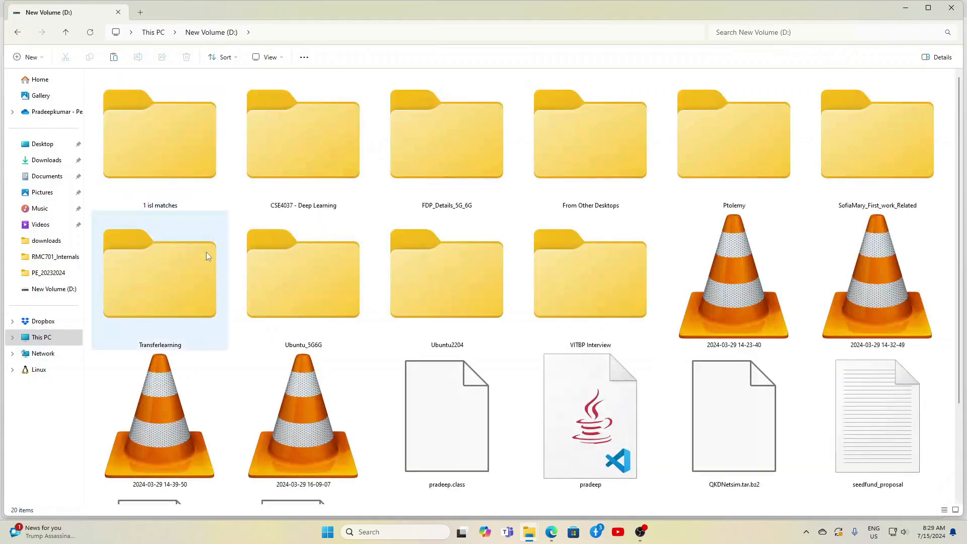
click(270, 57)
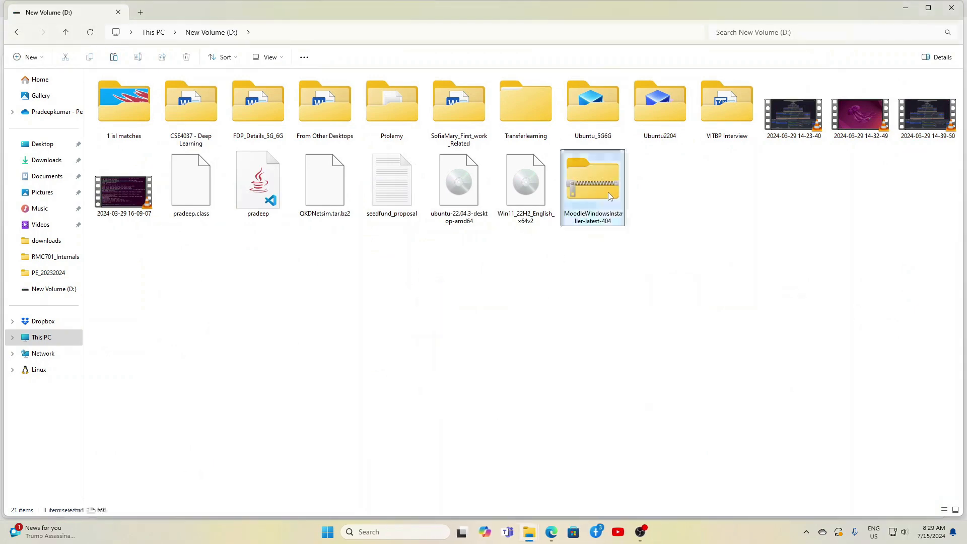
right_click(592, 185)
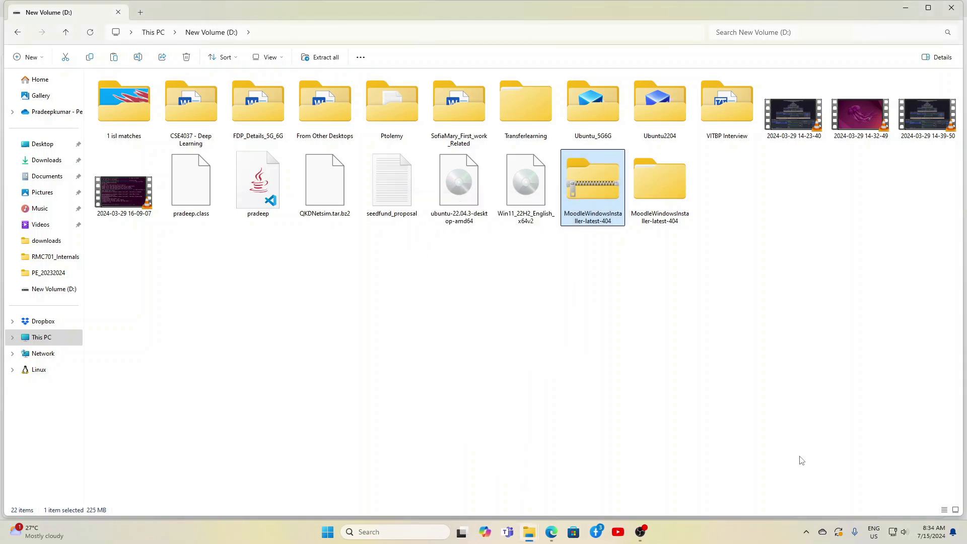
click(659, 179)
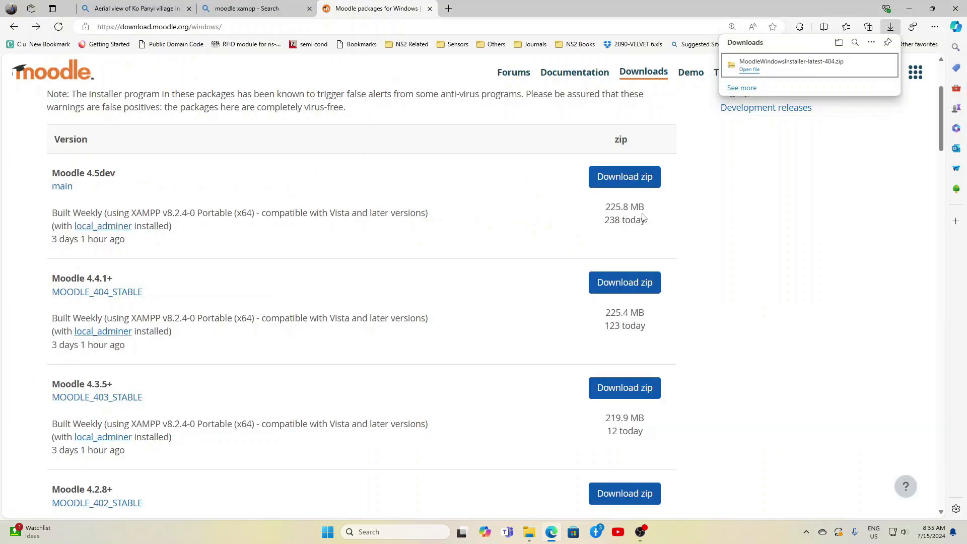
Step: Rename the extracted folder to Moodle404
key(alt+tab)
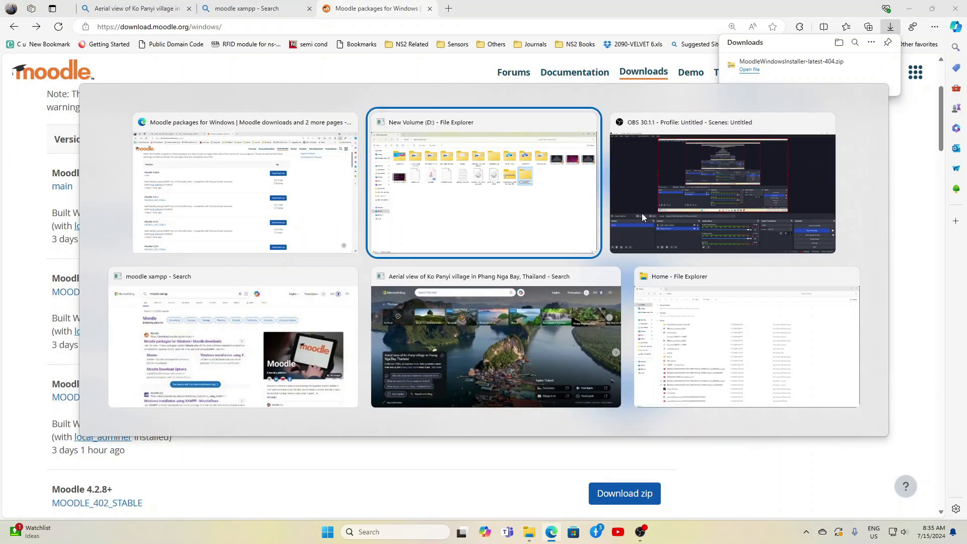
click(483, 185)
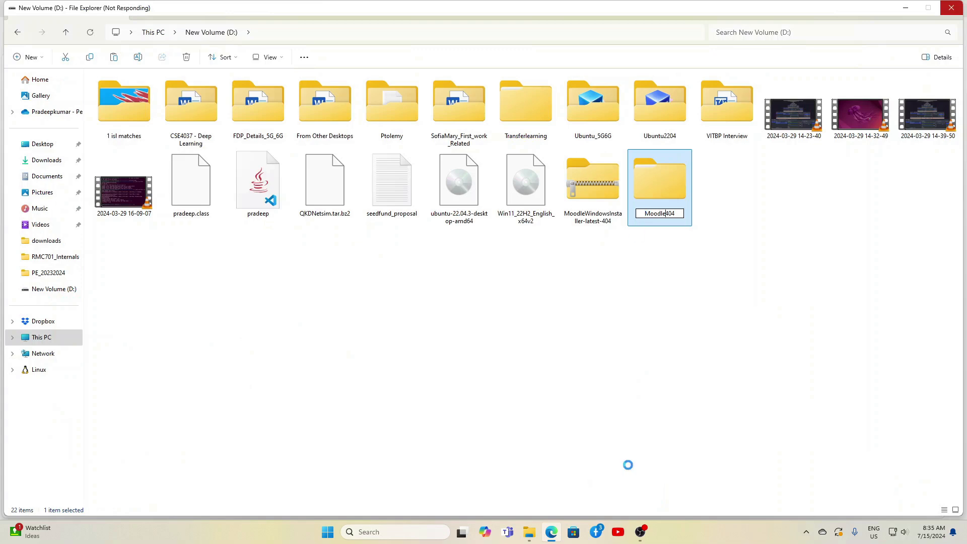
key(Return)
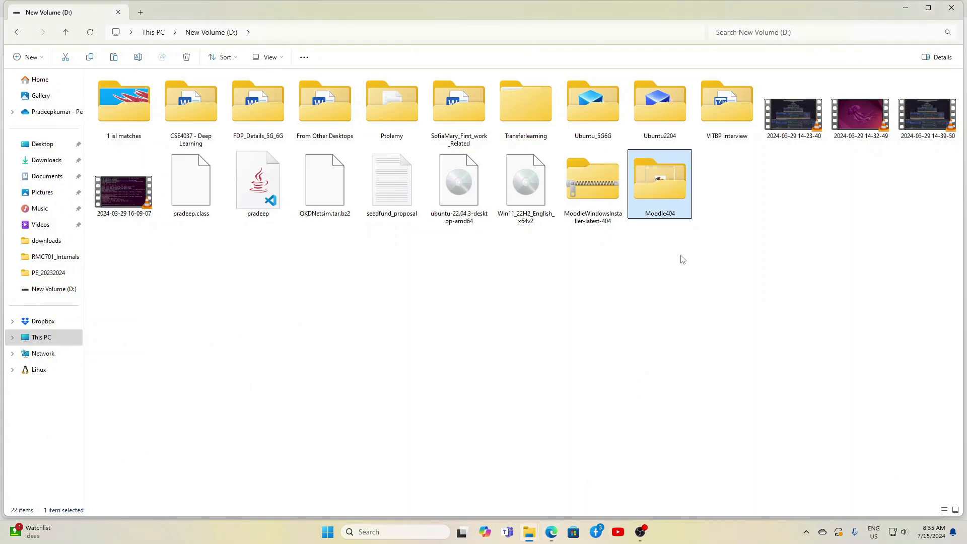
Step: Launch Start Moodle from Moodle404 and allow Apache and mysqld through the firewall
double_click(659, 179)
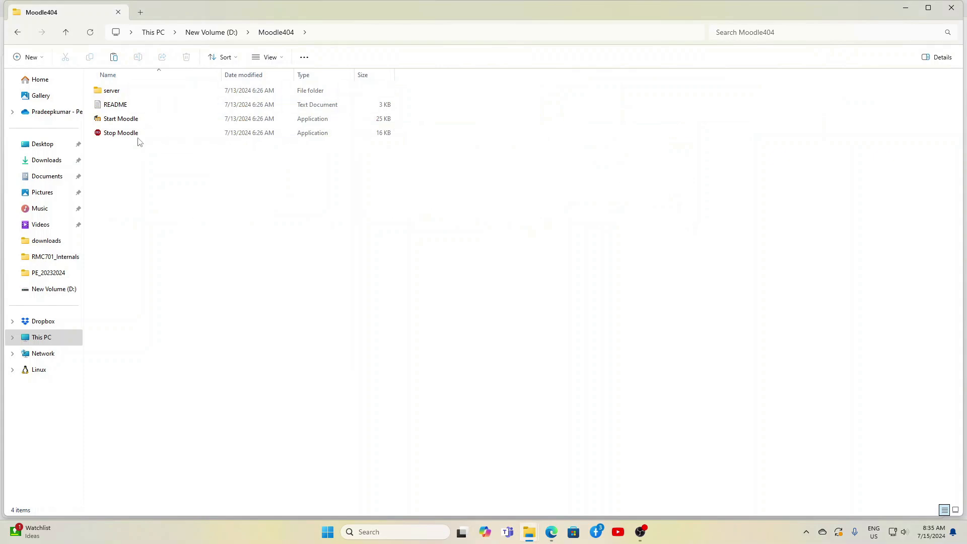
click(120, 119)
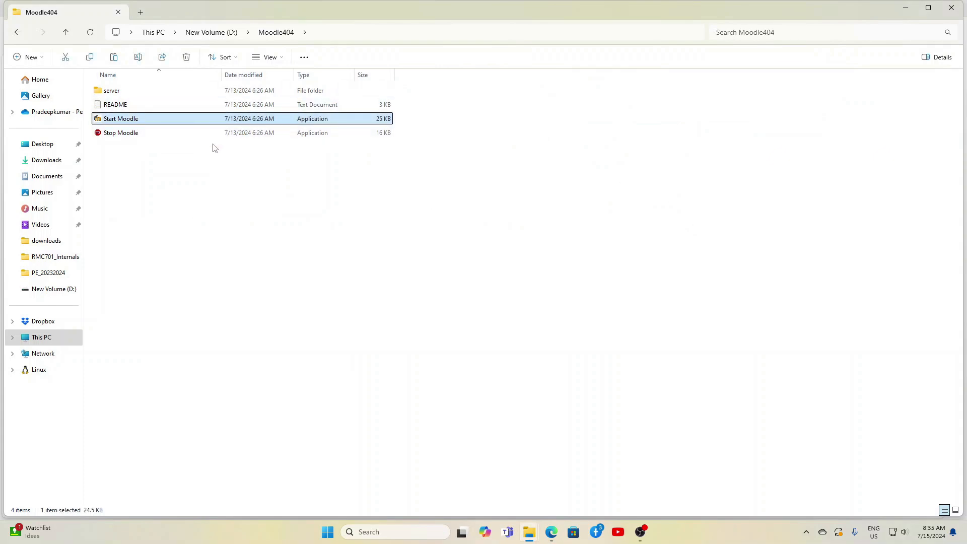
double_click(121, 119)
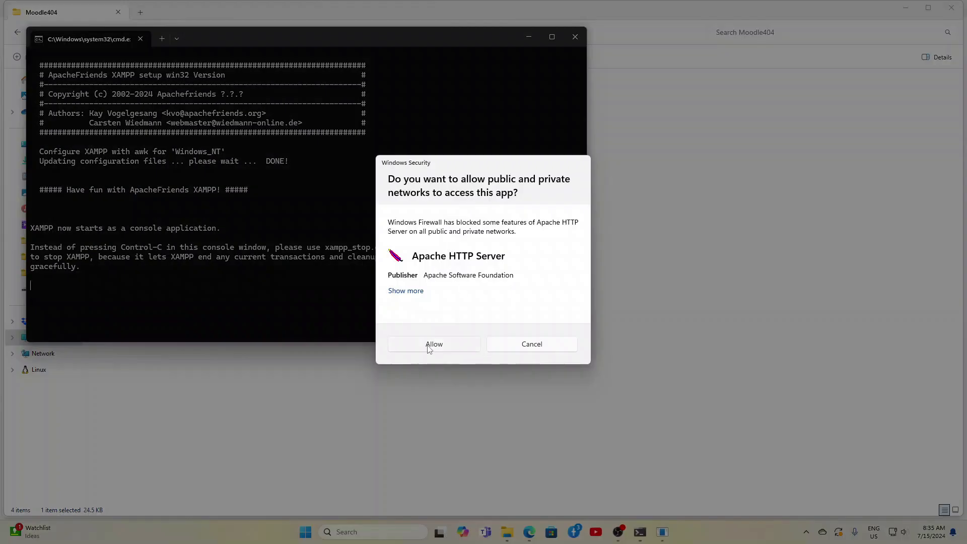
click(433, 344)
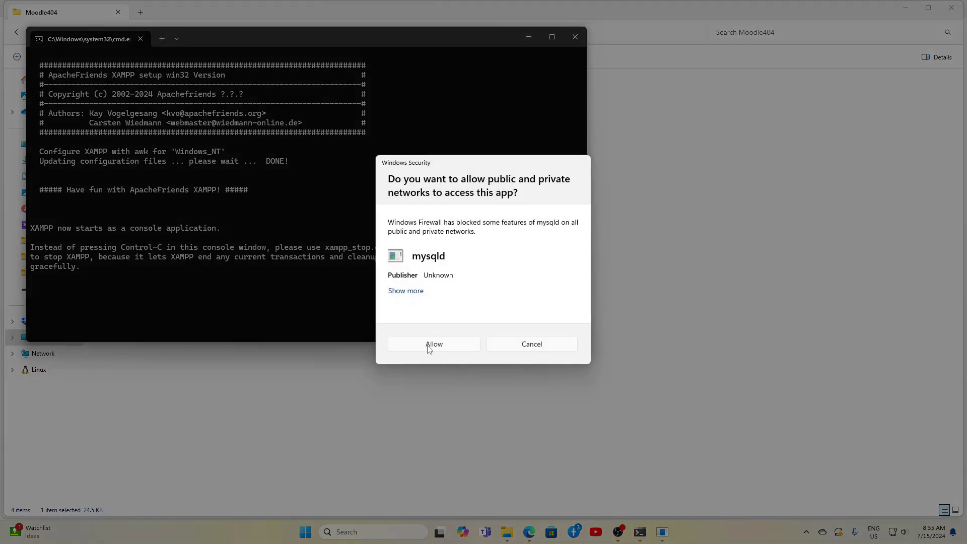
click(433, 344)
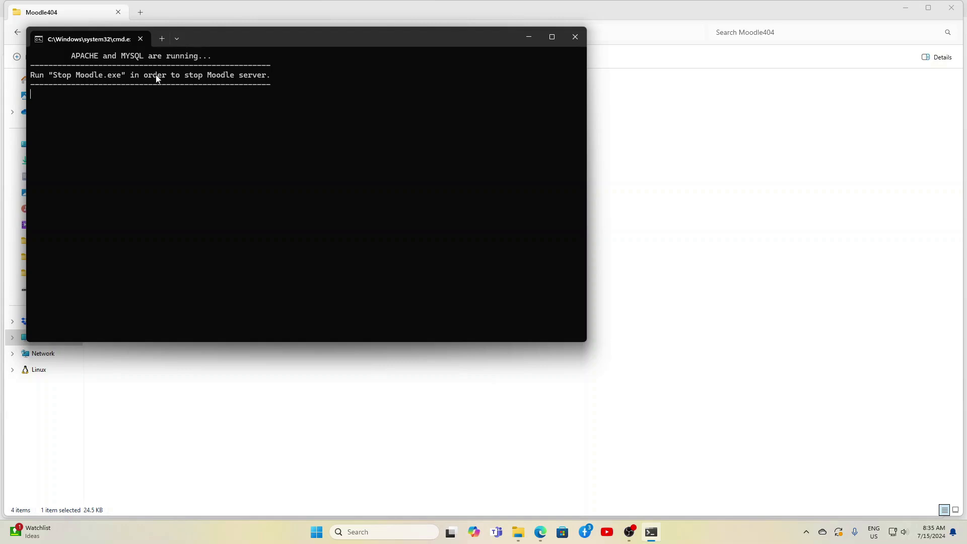
mouse_move(692, 202)
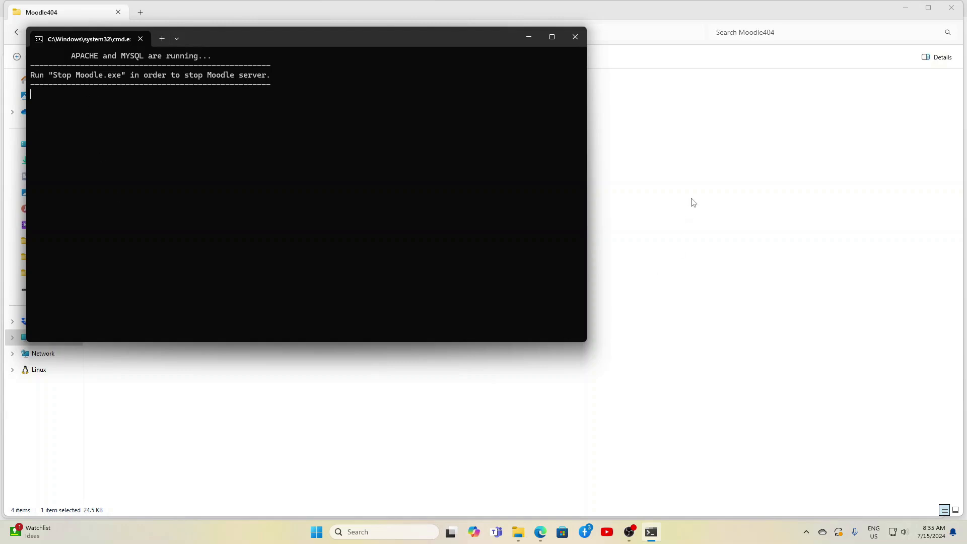
click(575, 36)
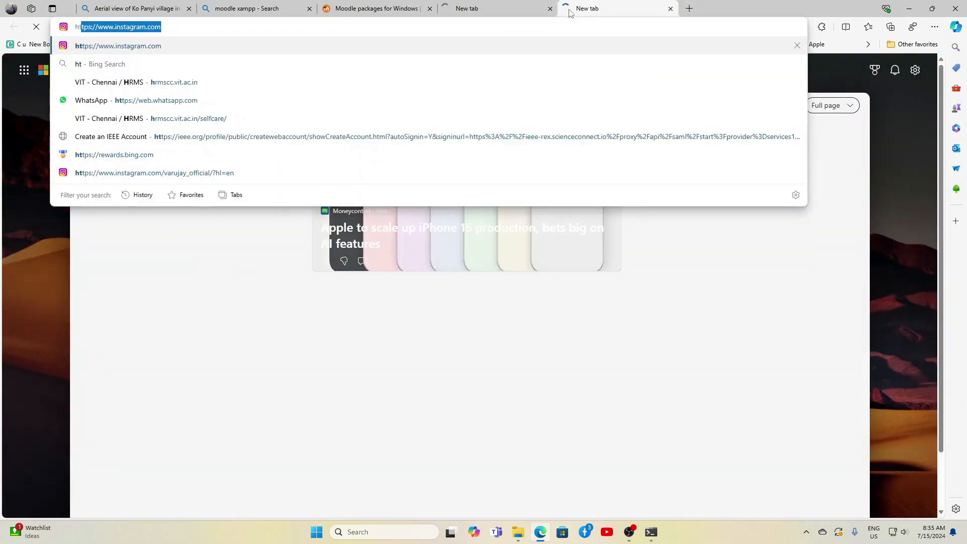
text(htt[://local)
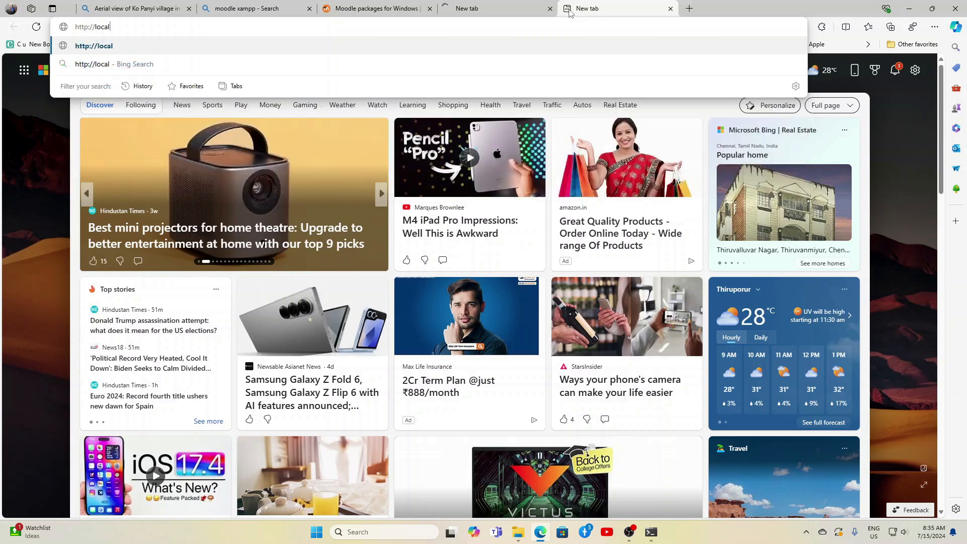
key(Return)
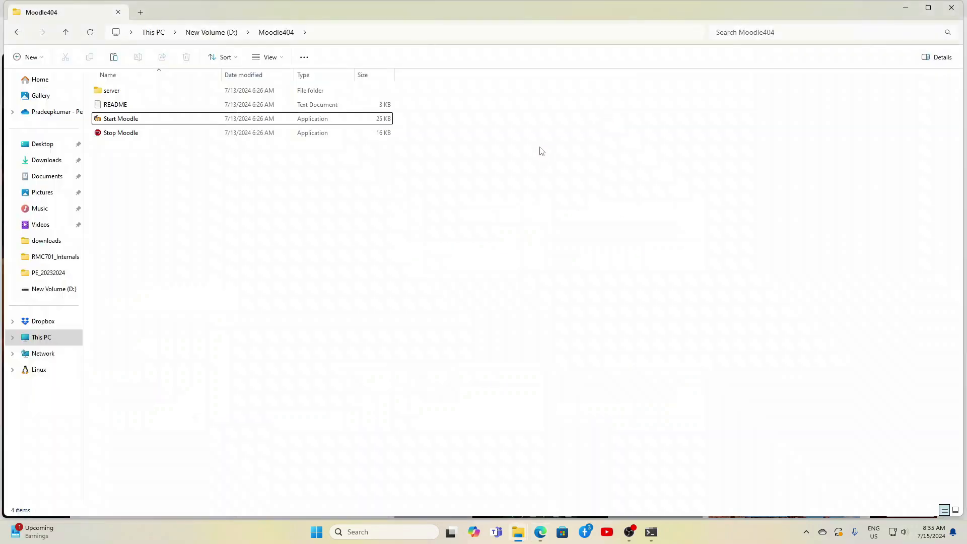
double_click(121, 119)
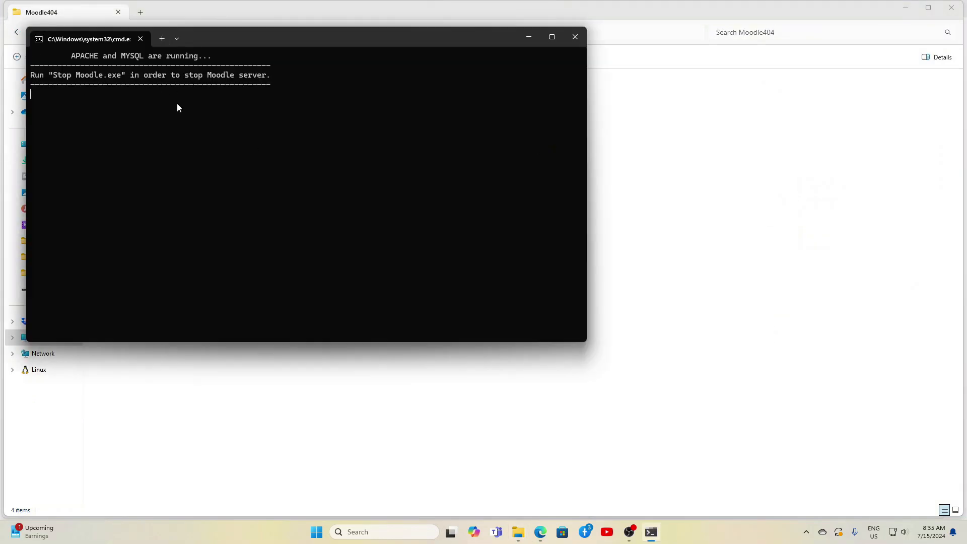
key(alt+tab)
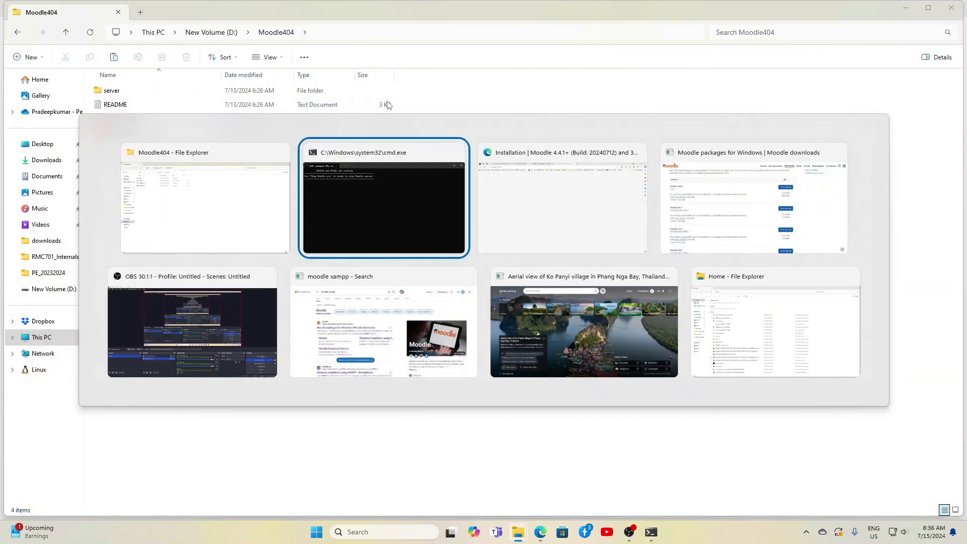
click(561, 197)
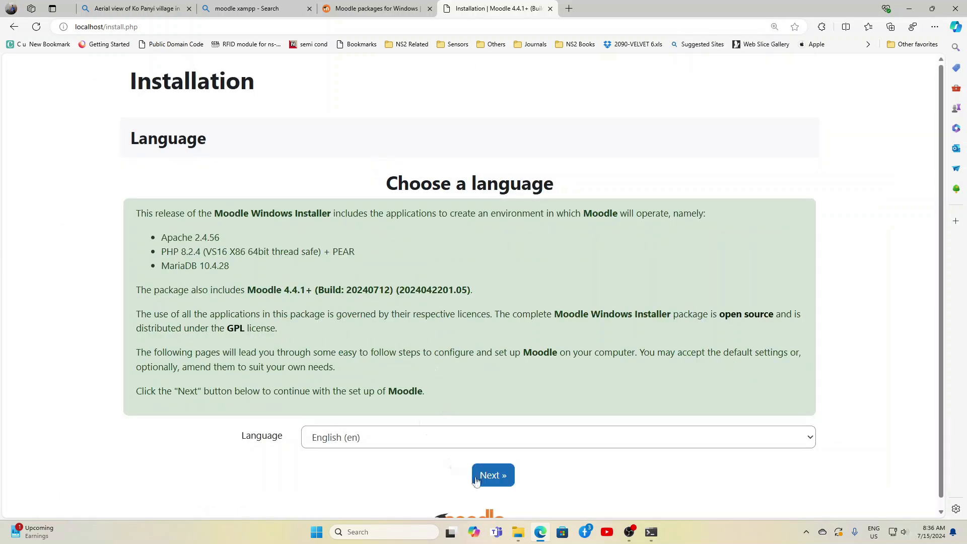
Step: Accept default language, directories and MariaDB database settings, reaching the copyright notice
click(493, 475)
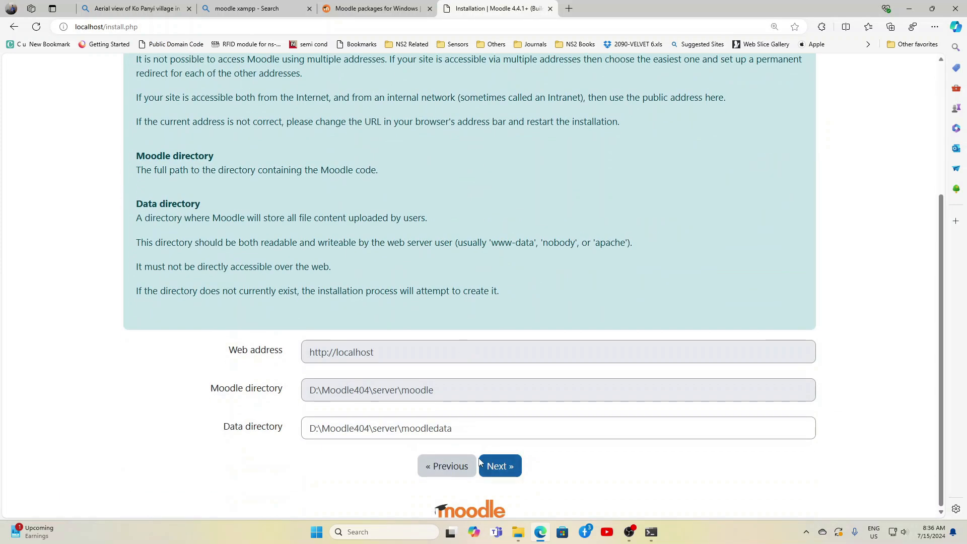
click(500, 465)
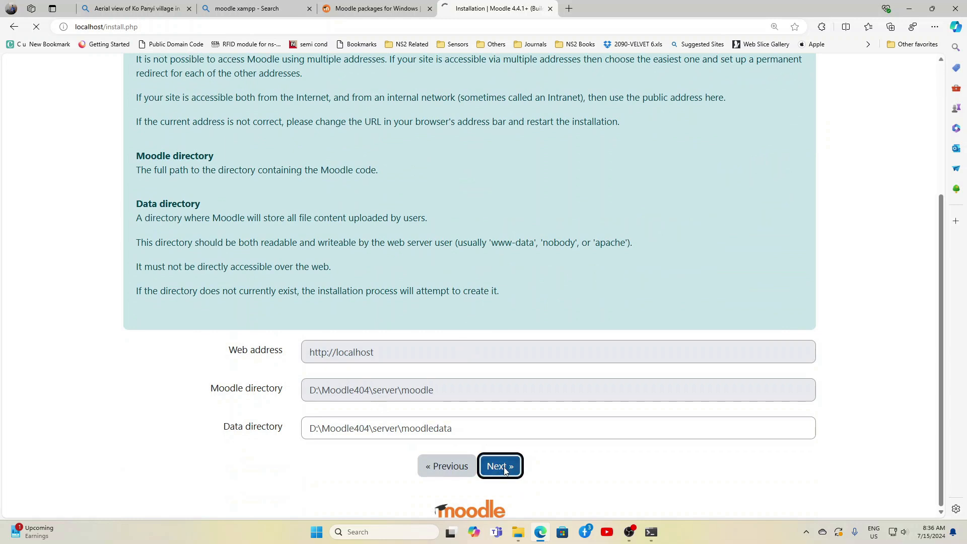
mouse_move(583, 344)
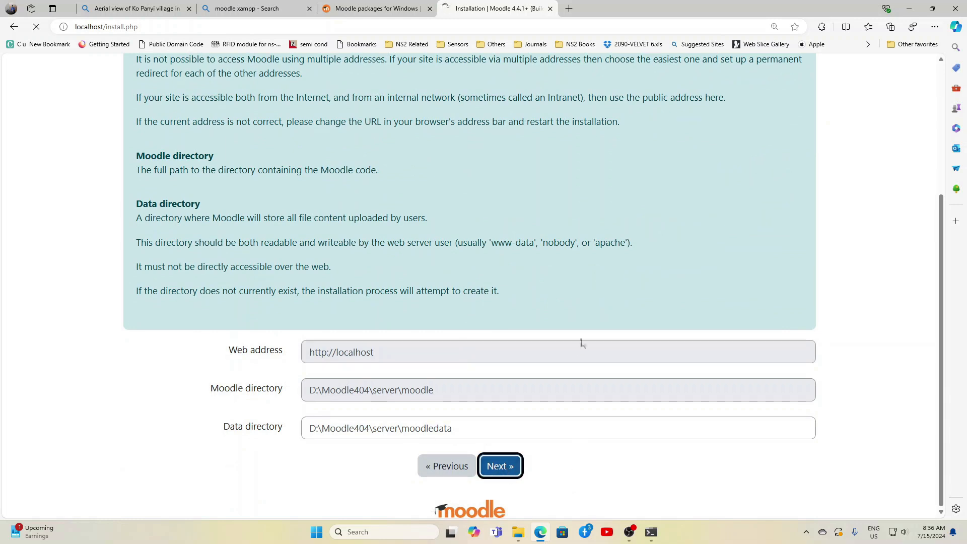
click(499, 466)
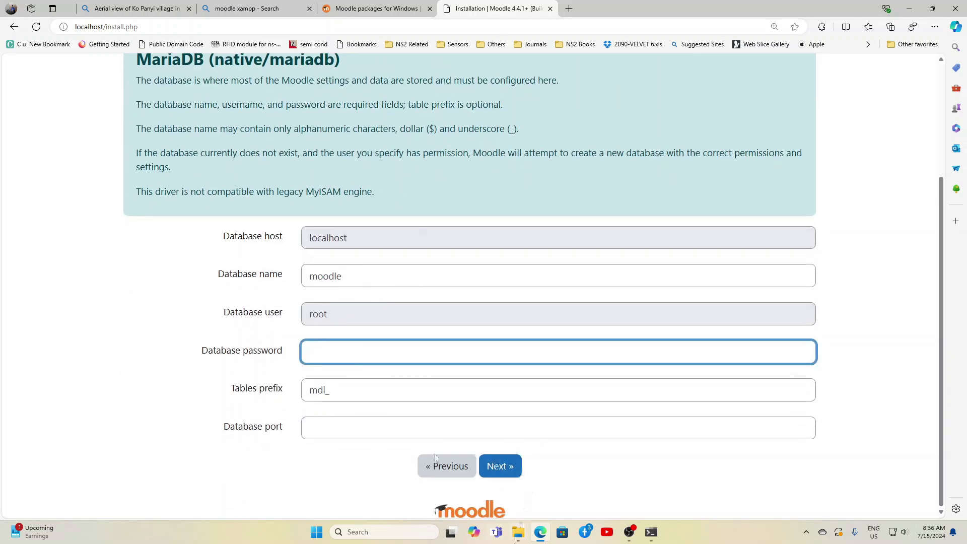
click(500, 466)
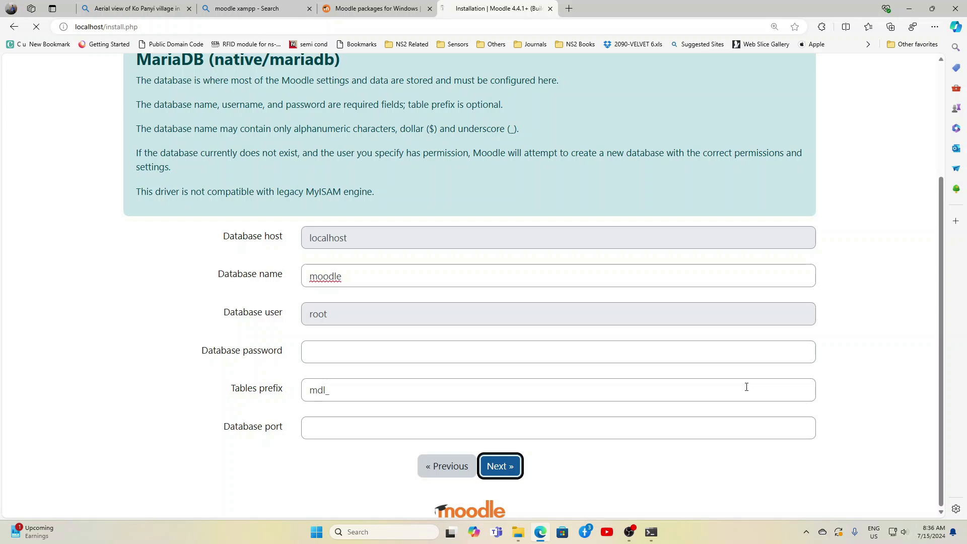
click(500, 465)
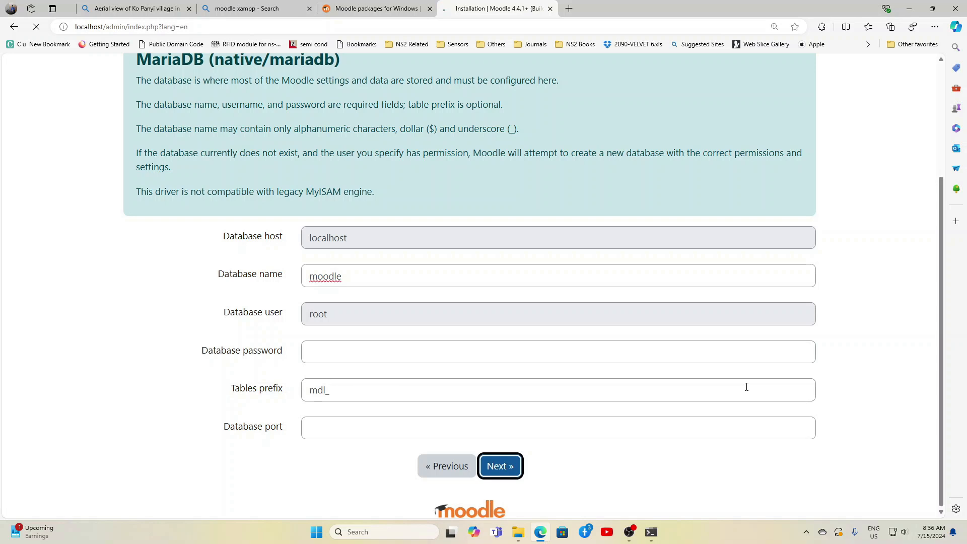
click(500, 466)
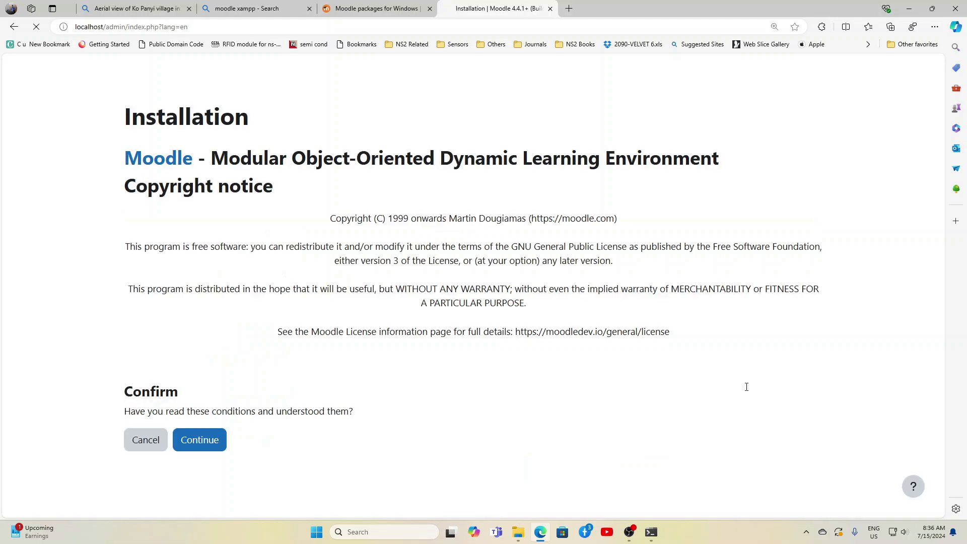
Step: Agree to the copyright notice, pass the environment checks and start installing components
click(199, 440)
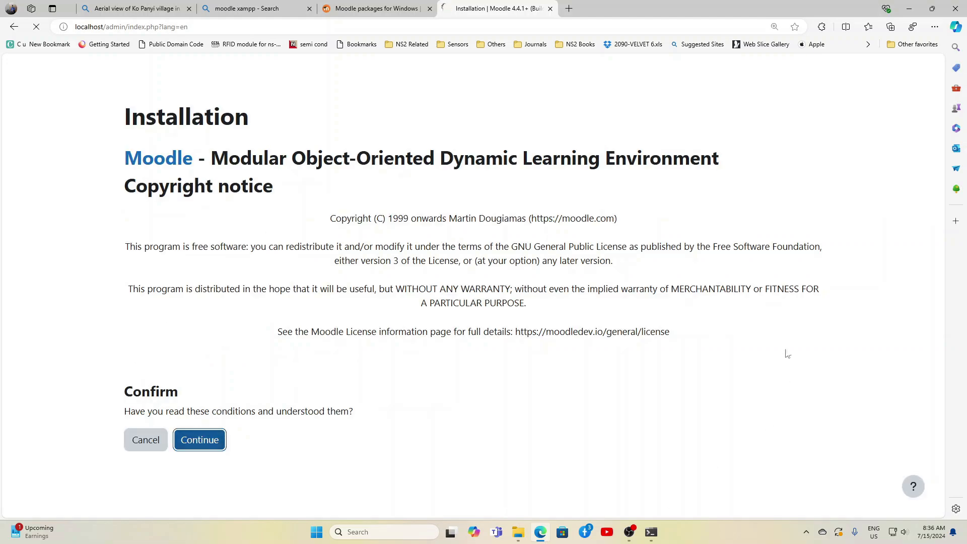
click(199, 440)
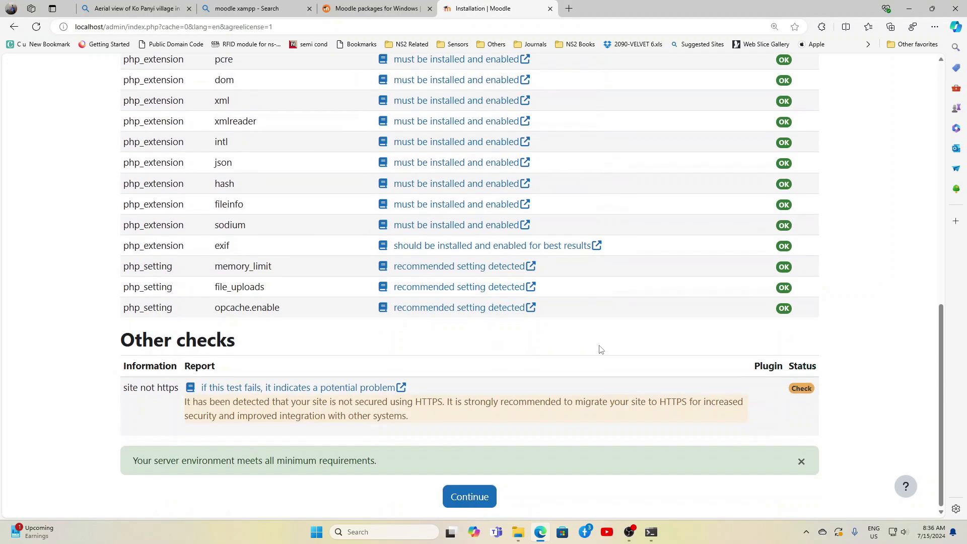
click(468, 497)
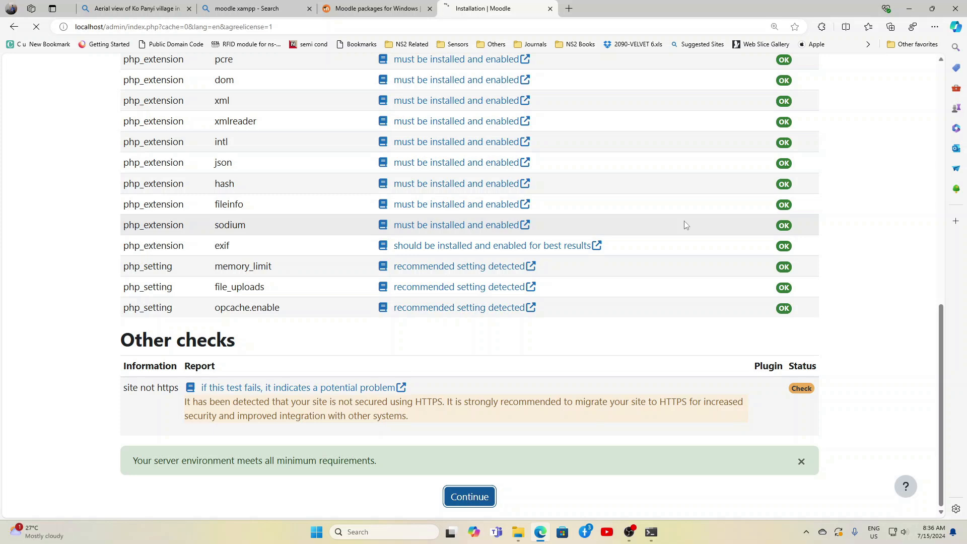
click(469, 497)
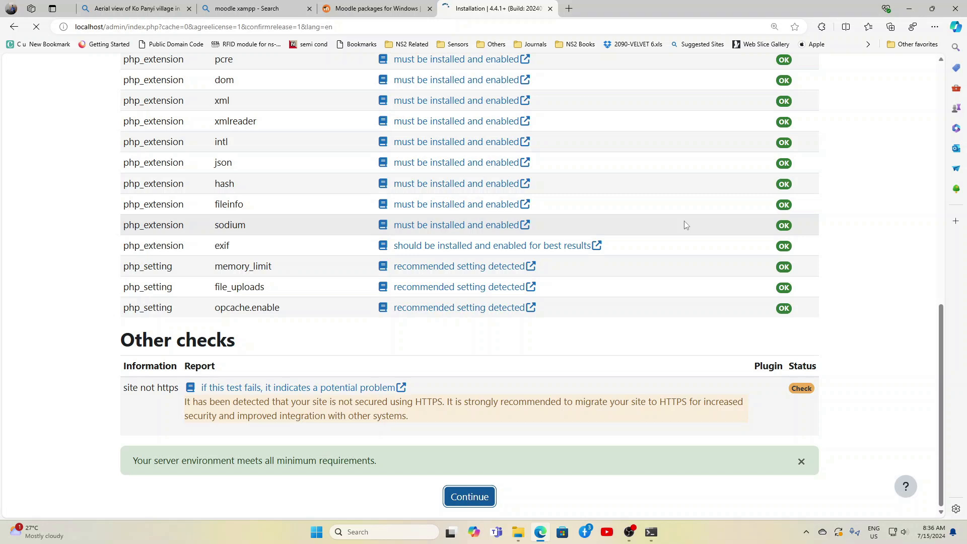
click(469, 495)
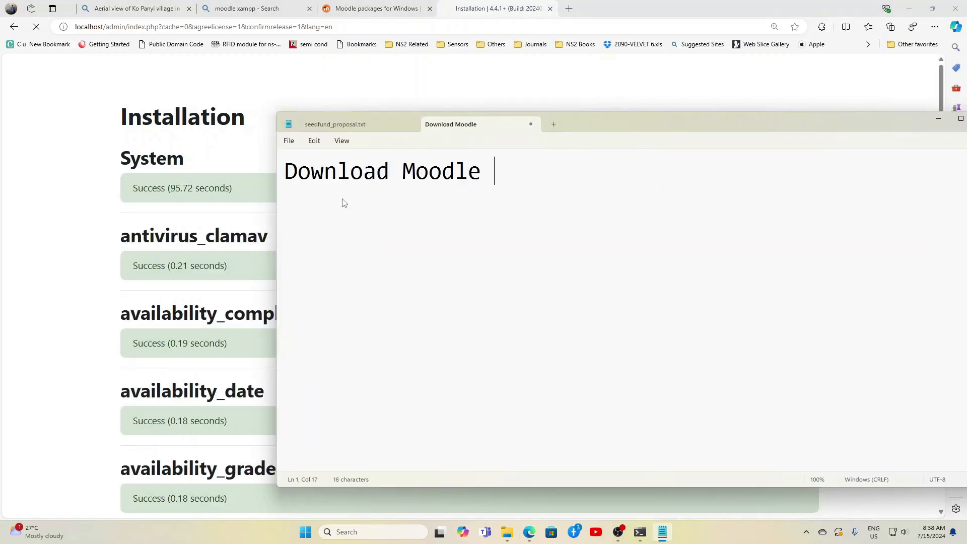
Step: Write the steps on copying the zip to D or E and extracting to a single-word folder like moodle44
text(for Windows from moodle.org)
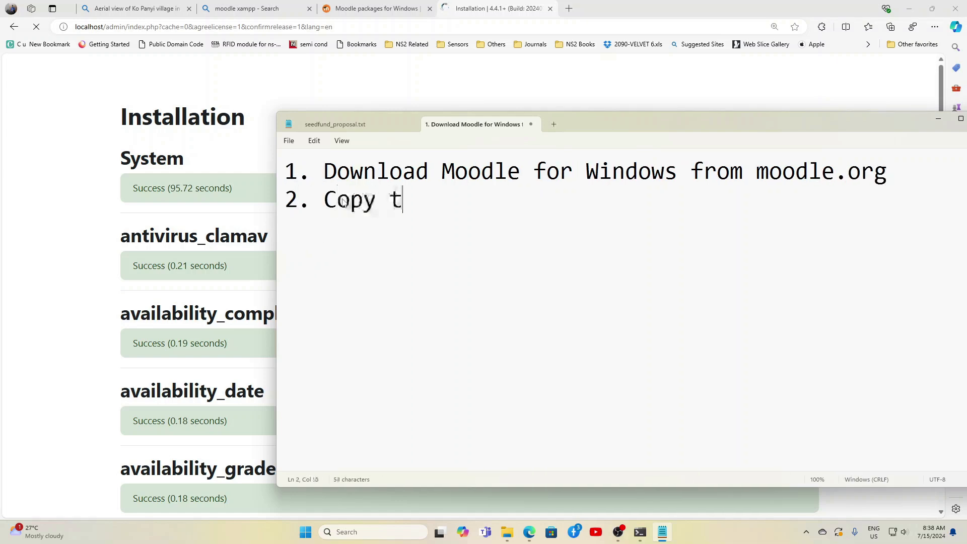
text(he file to D or E Drive)
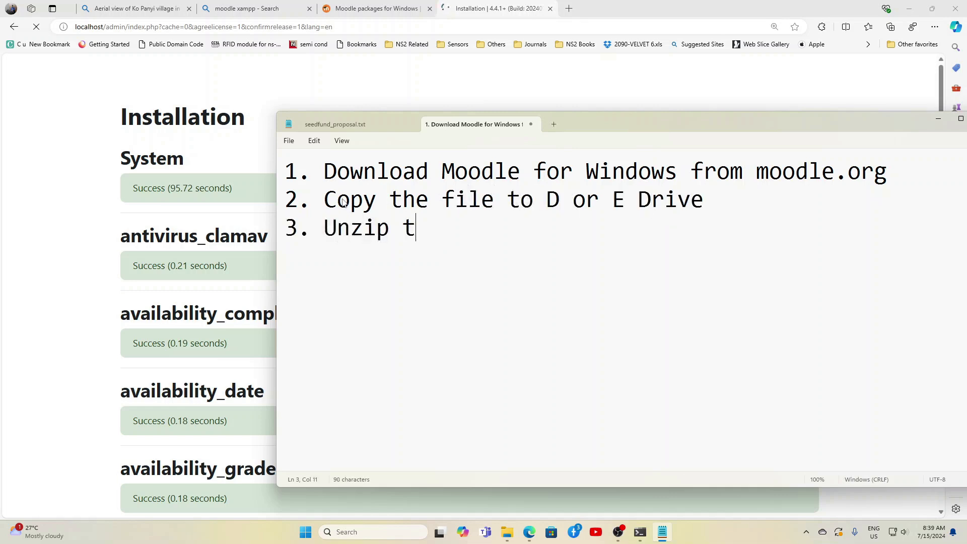
text(he contents and)
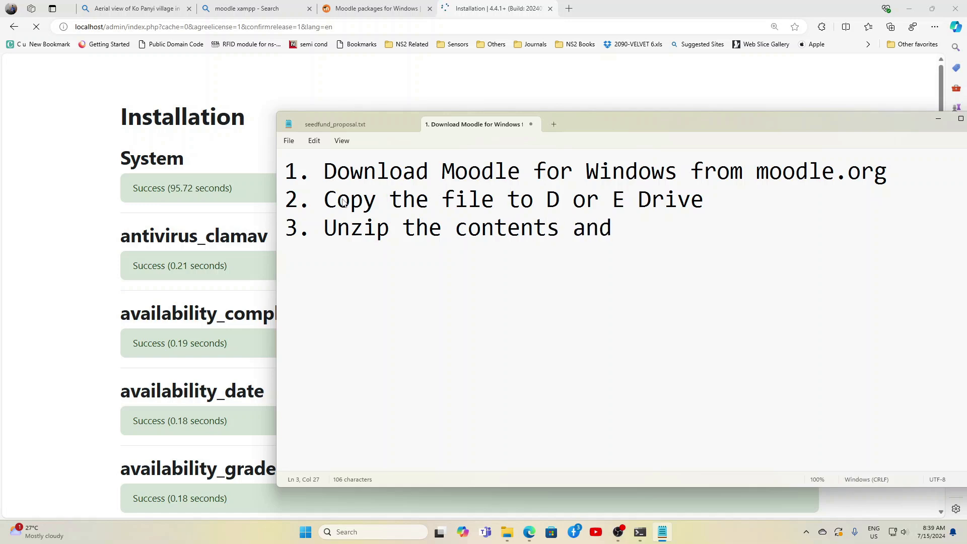
text(name it in single s)
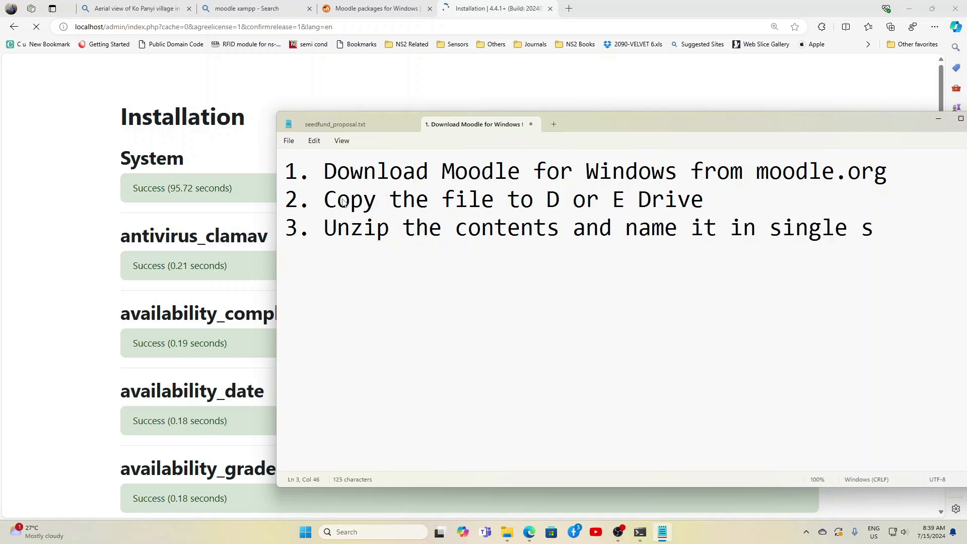
text(wopr)
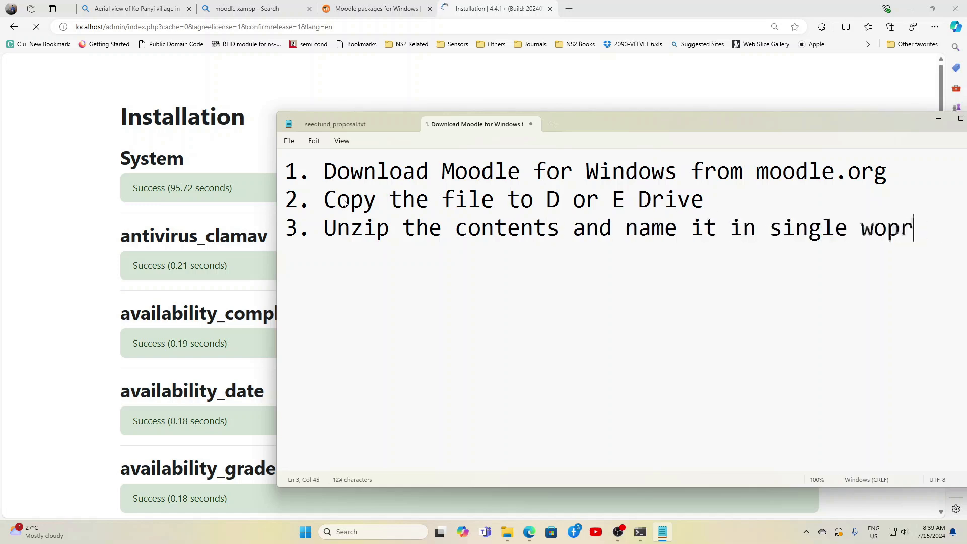
text(d (Example)
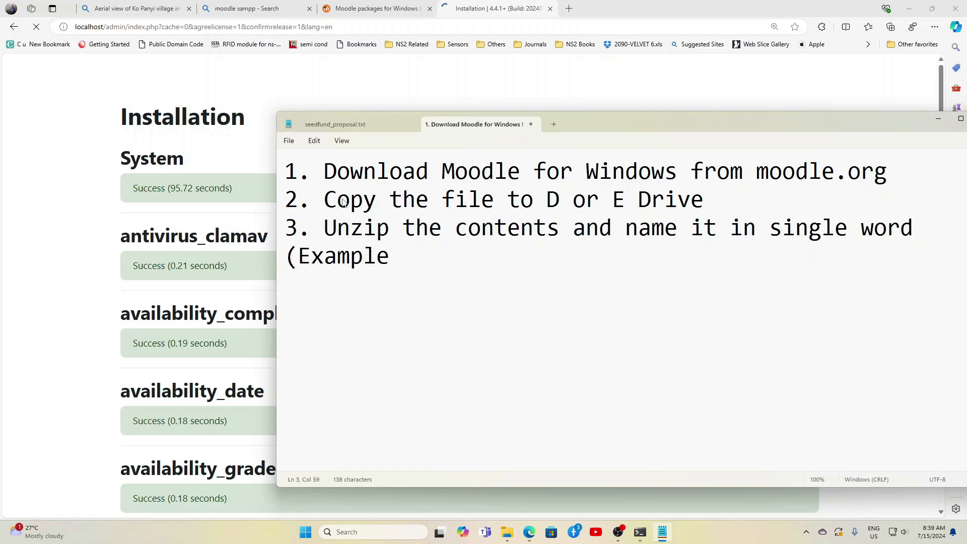
text(moodle44/)
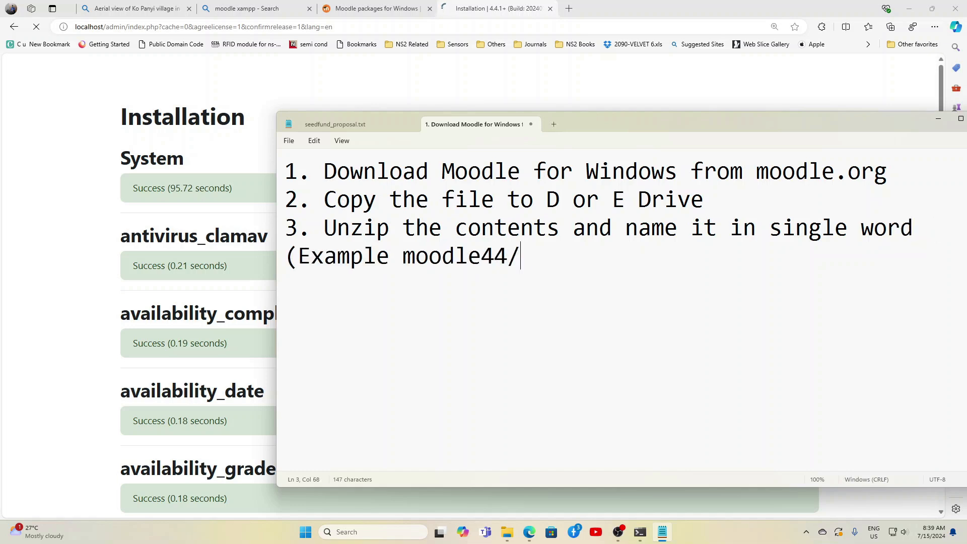
text(or moodle_44)
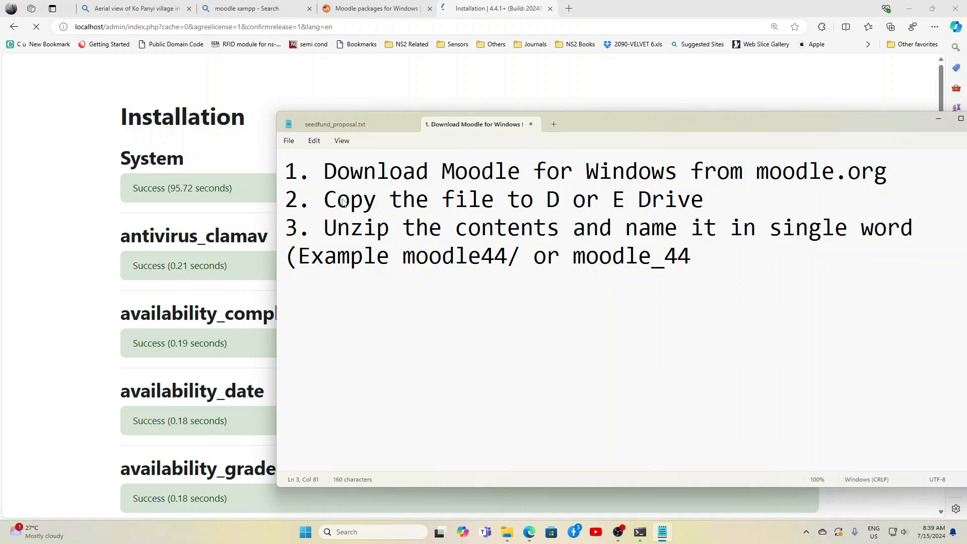
text(/ , do not give any blank spac)
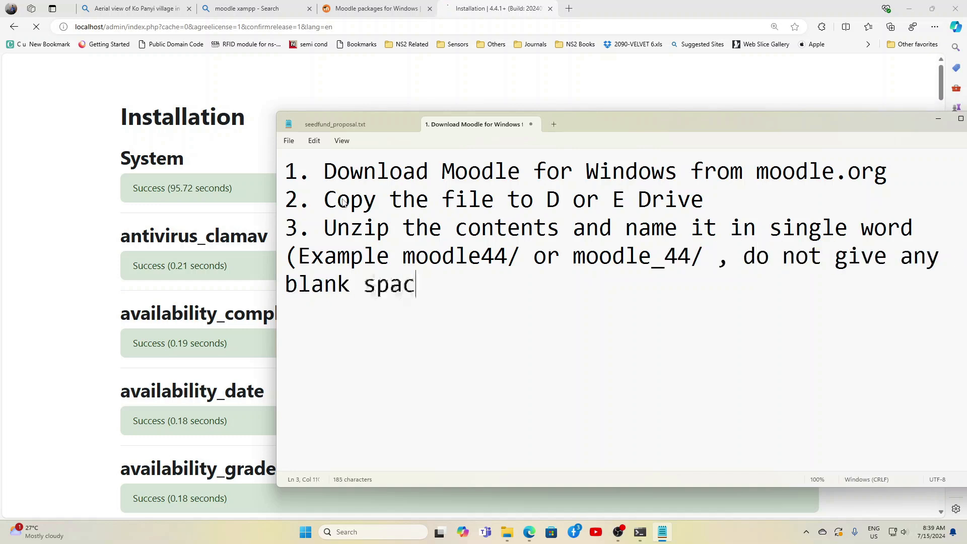
text(e))
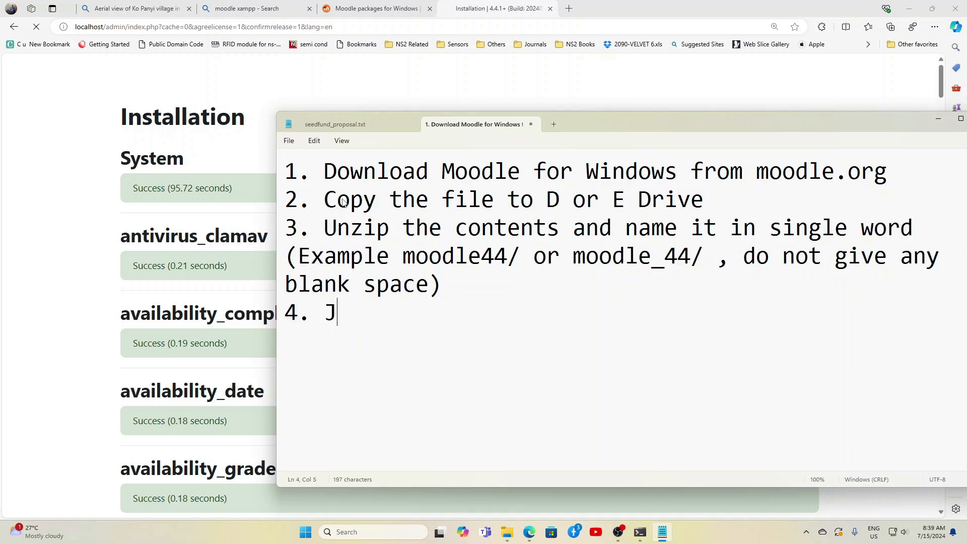
text(ust double cli)
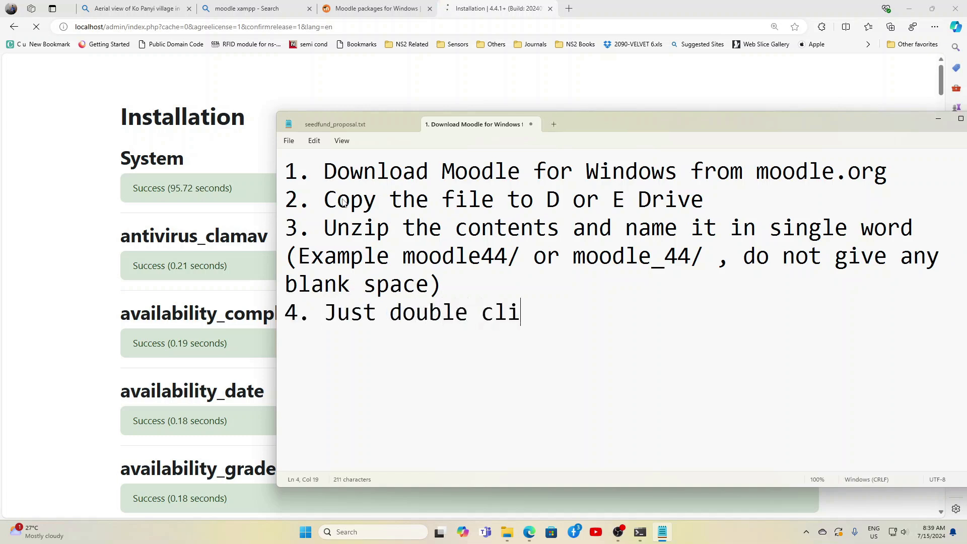
text(ck the start_moodle.exe file and thats it t)
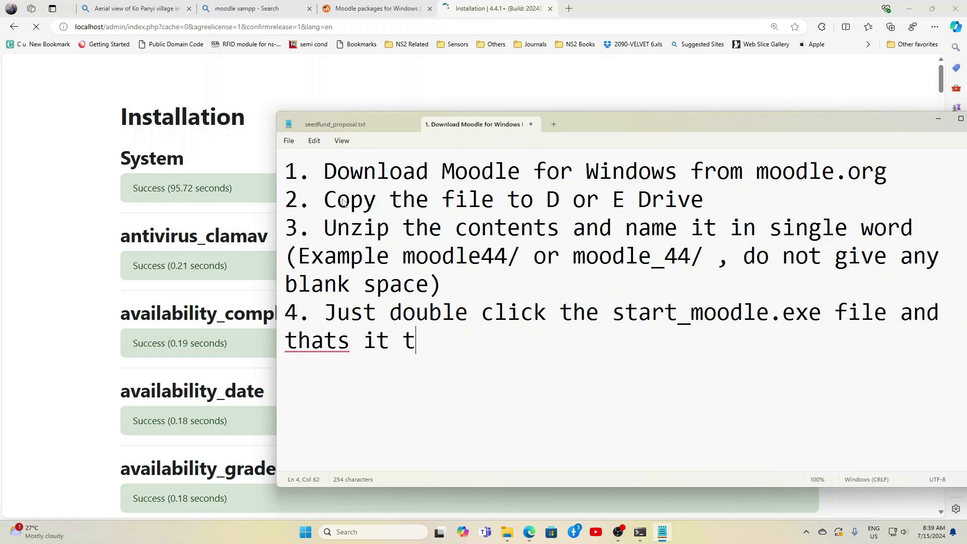
text(.. The server)
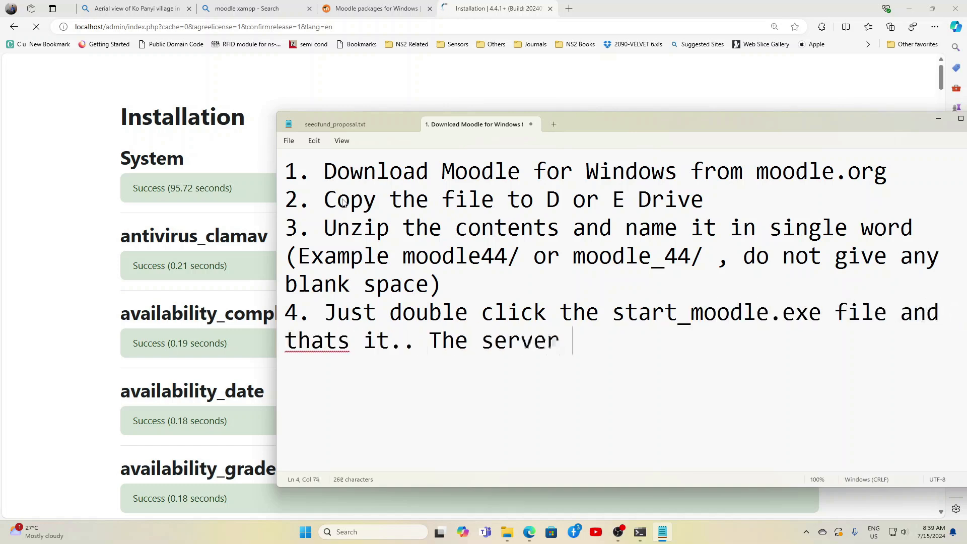
text(with http and MySQL will be st)
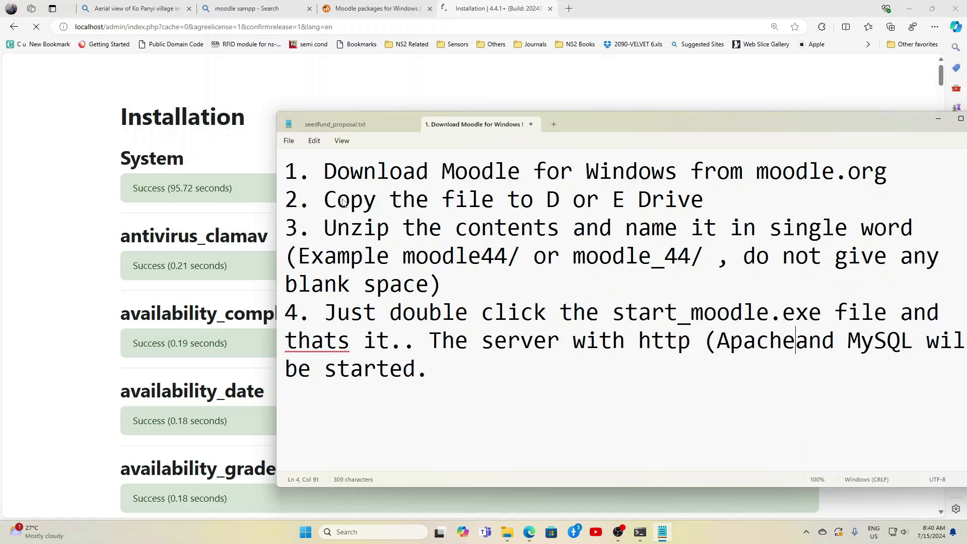
text())
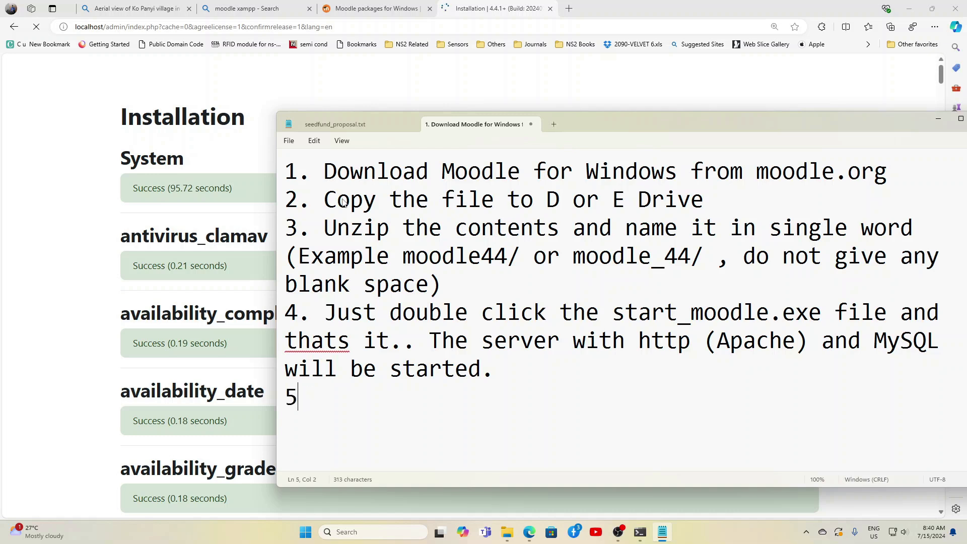
text(. Open the browser and)
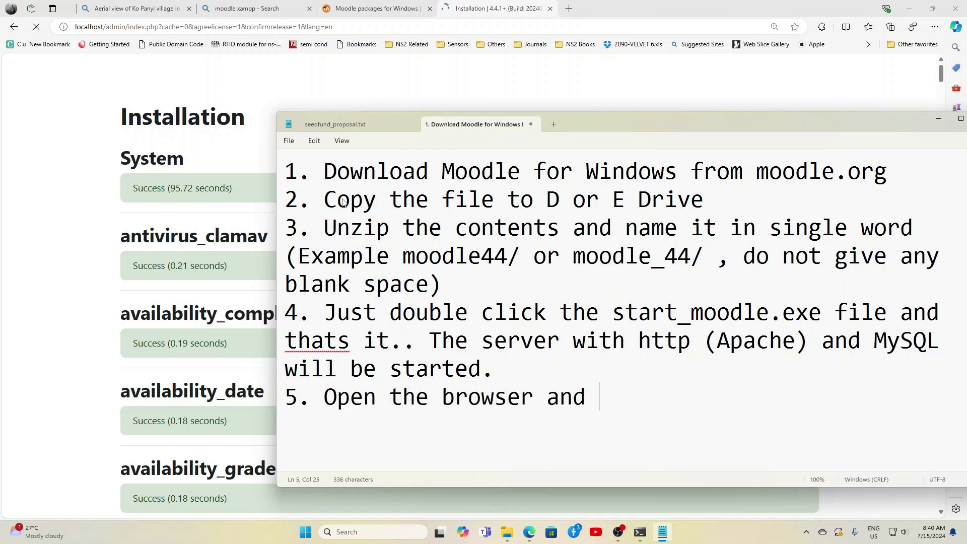
text(go to the url http://localhost or h)
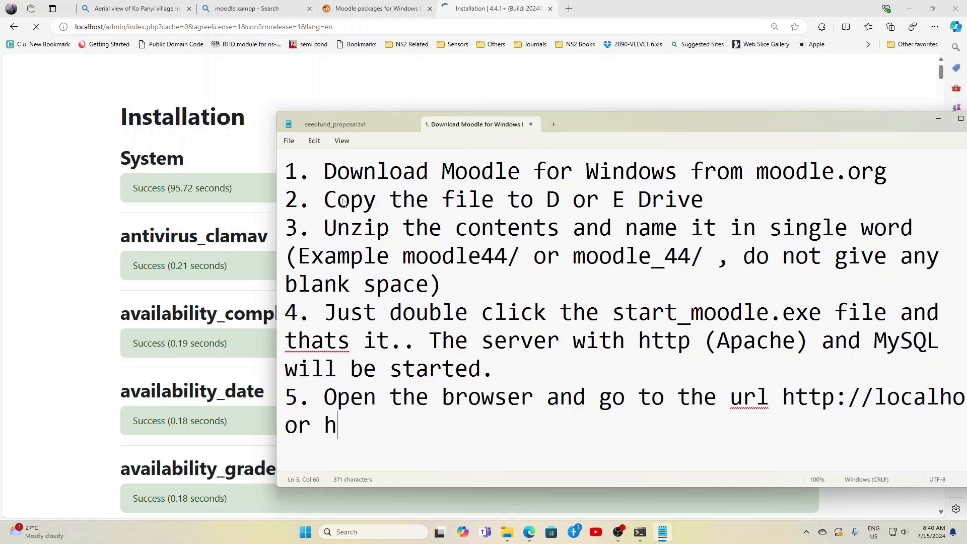
text(ttp://127.0.0.1)
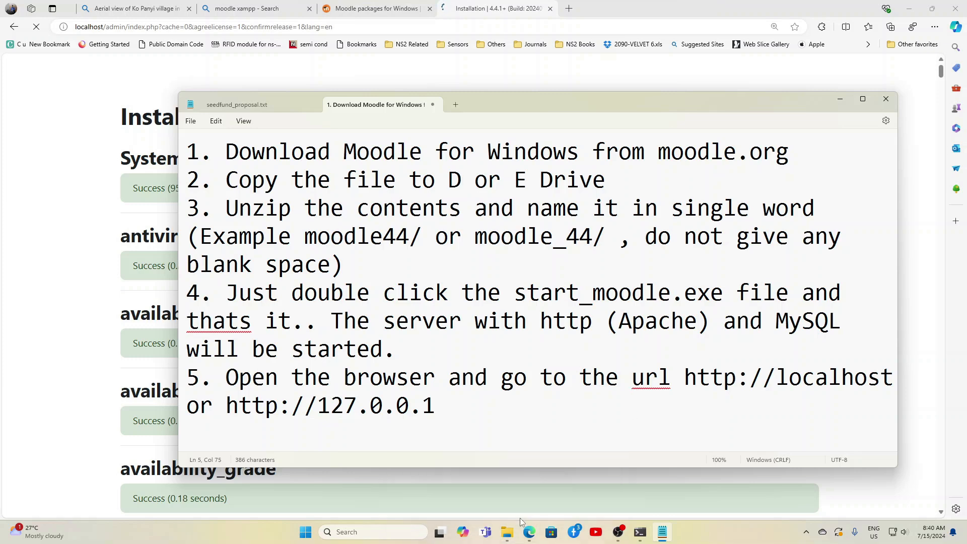
text((this will i)
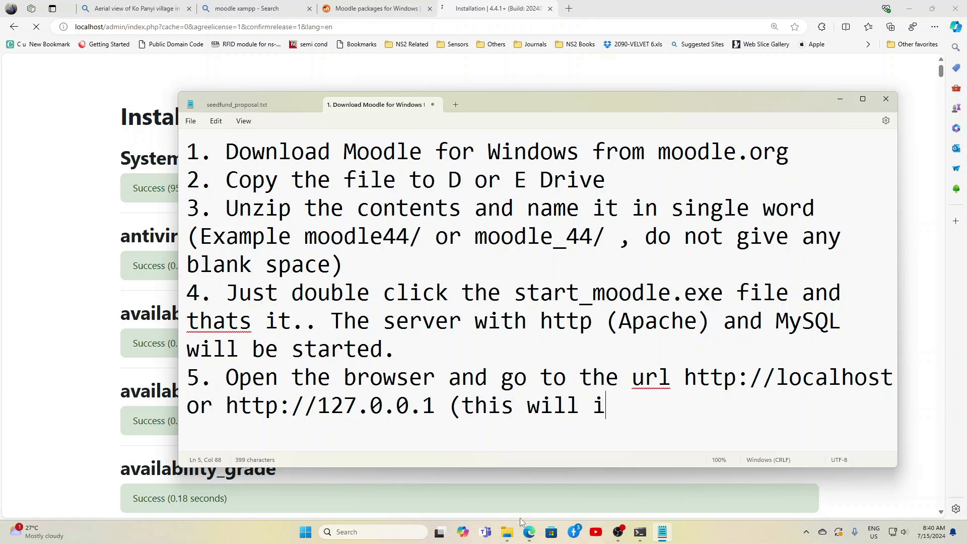
text(nitiate the installation of moo)
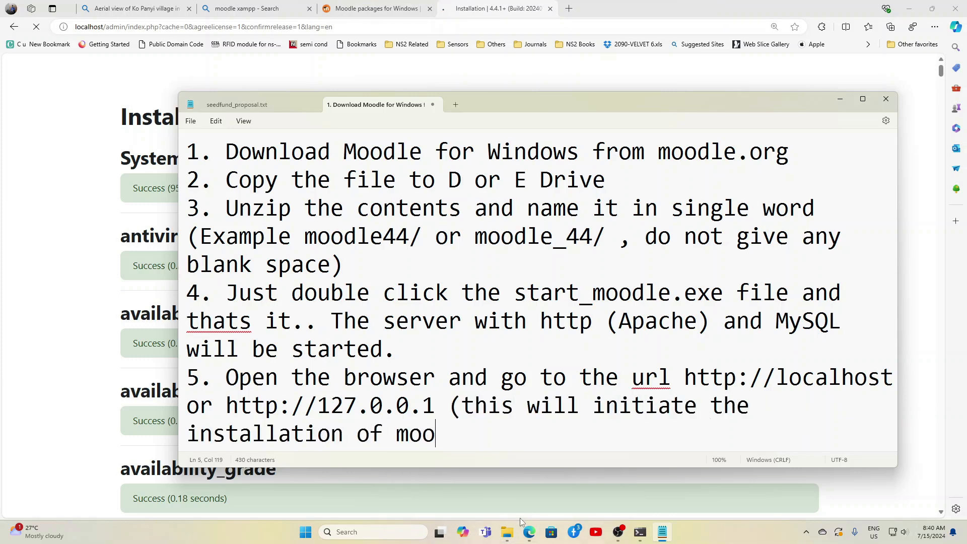
text(dle in your windows 11 machine))
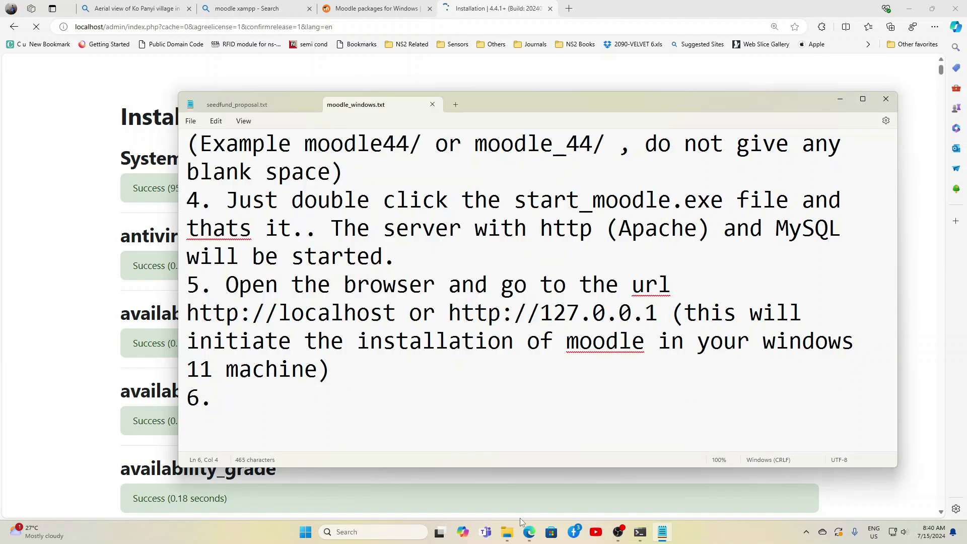
Step: Write the step about waiting for the installation depending on RAM and speed
text(Wait for the install)
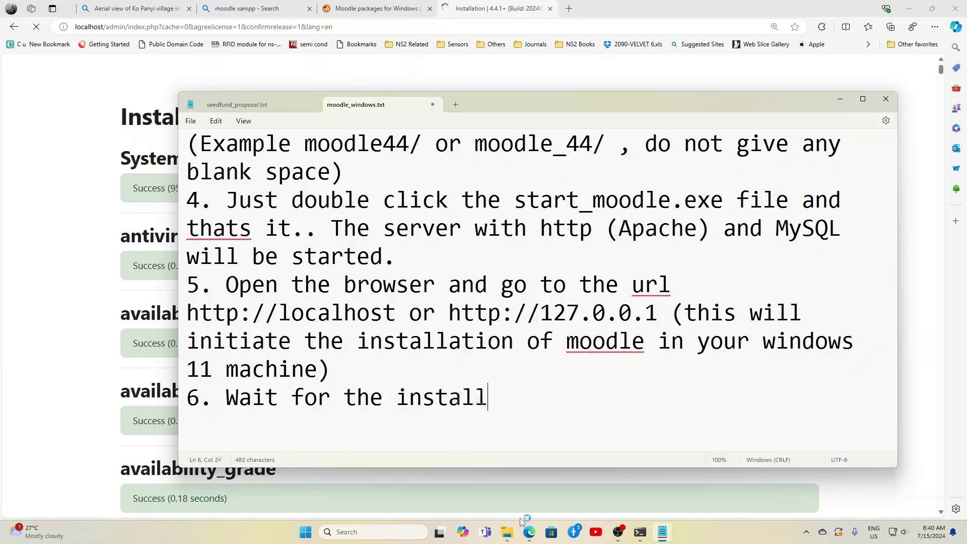
text(ation to get over.. it might take)
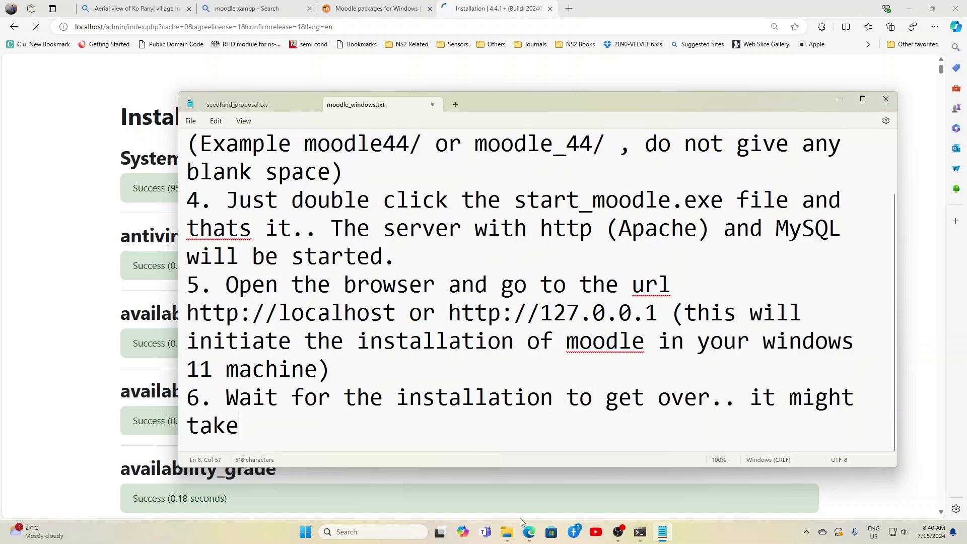
text(some time based on your)
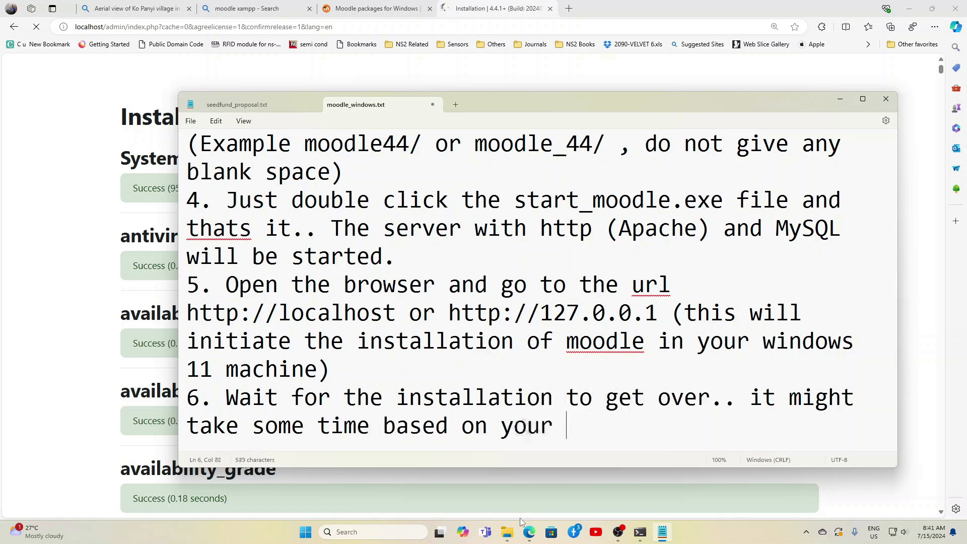
text(RAM and Spee)
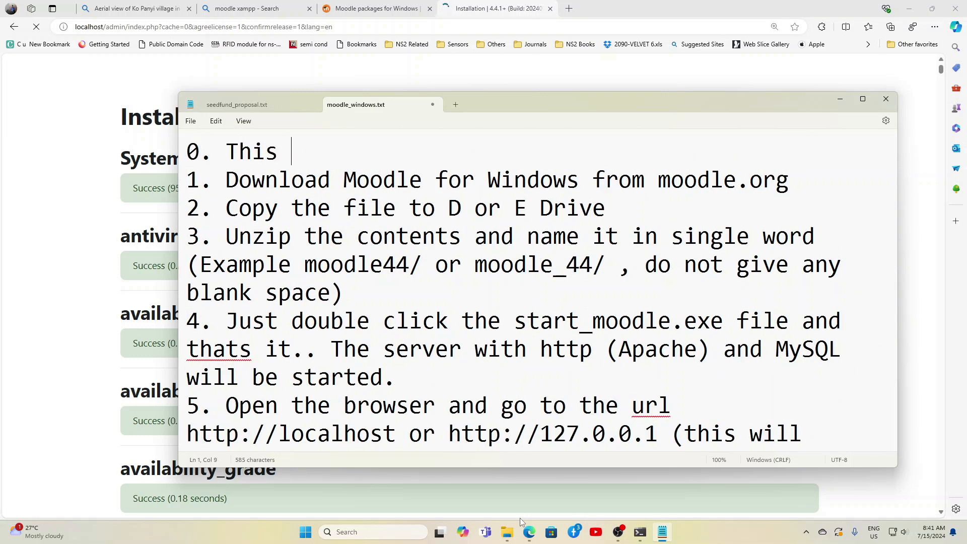
Step: Finish step 0's production warning and add step 7 about correcting page errors and warnings
text(step is not recommended f)
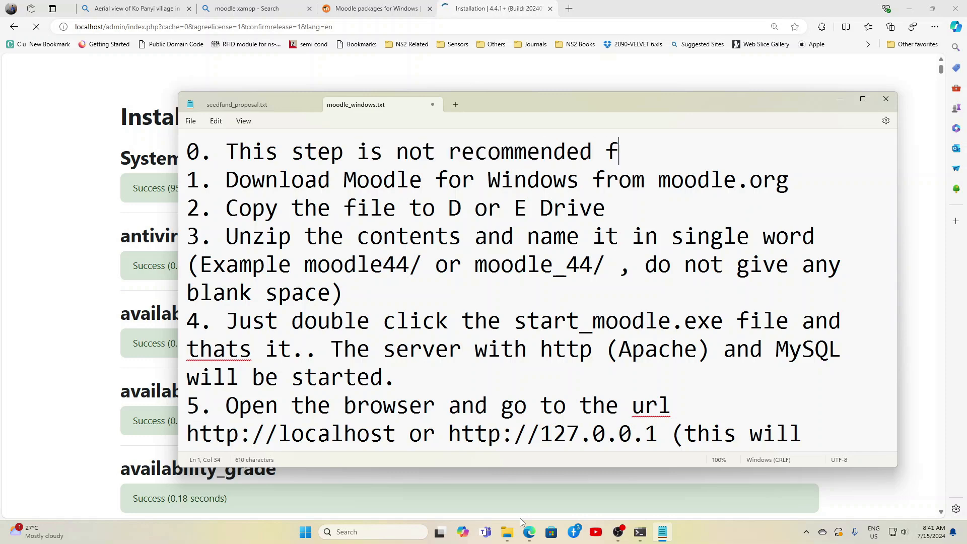
text(or the production environment.)
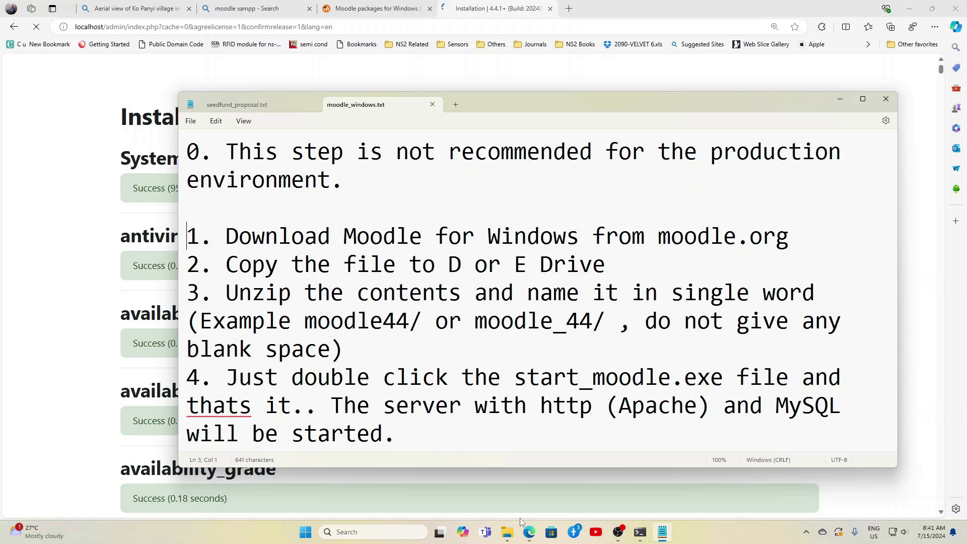
scroll(down, 3)
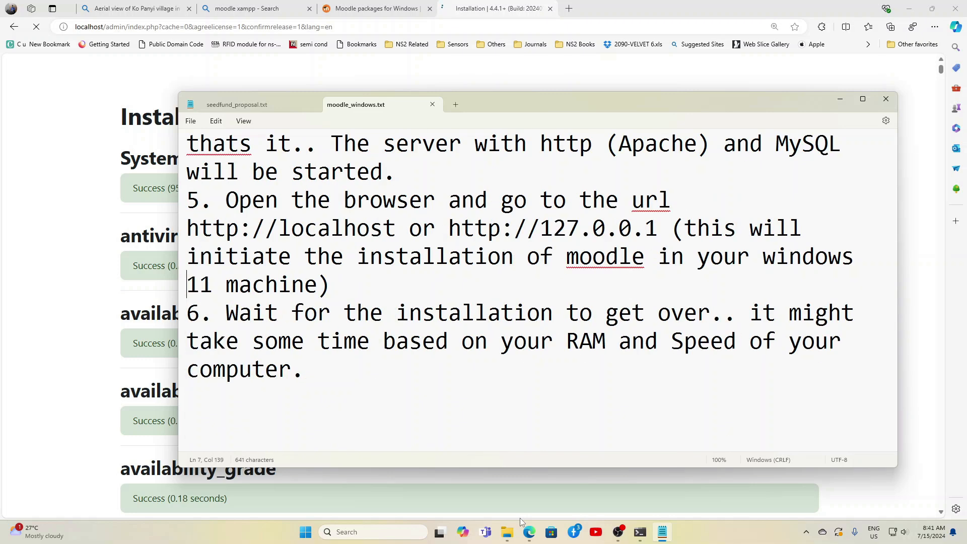
key(Return)
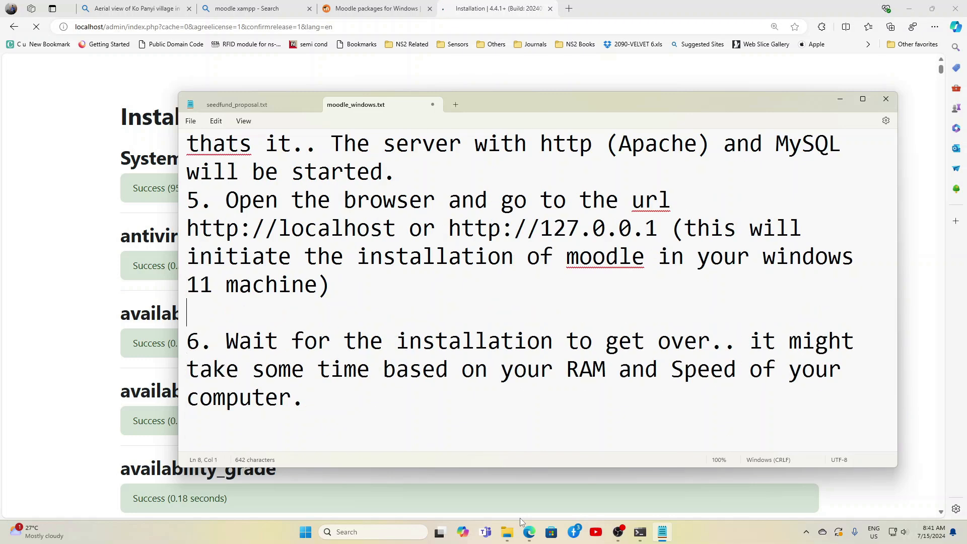
text(7. You)
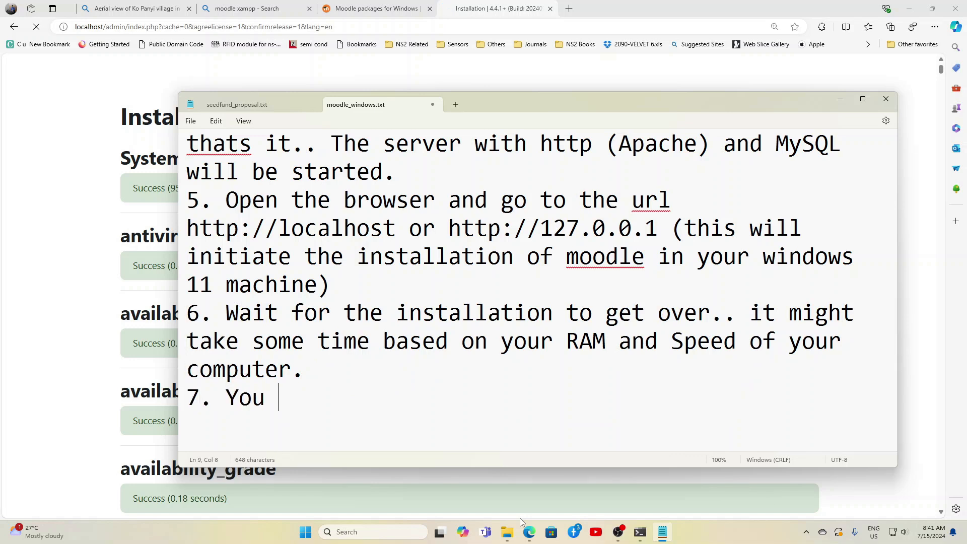
text(may encounter some errors)
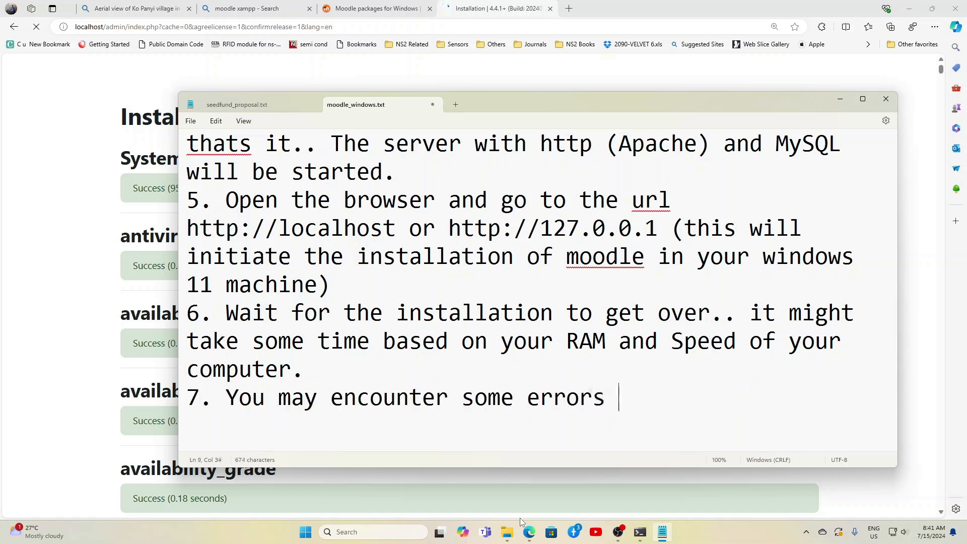
text(or warnings in the p)
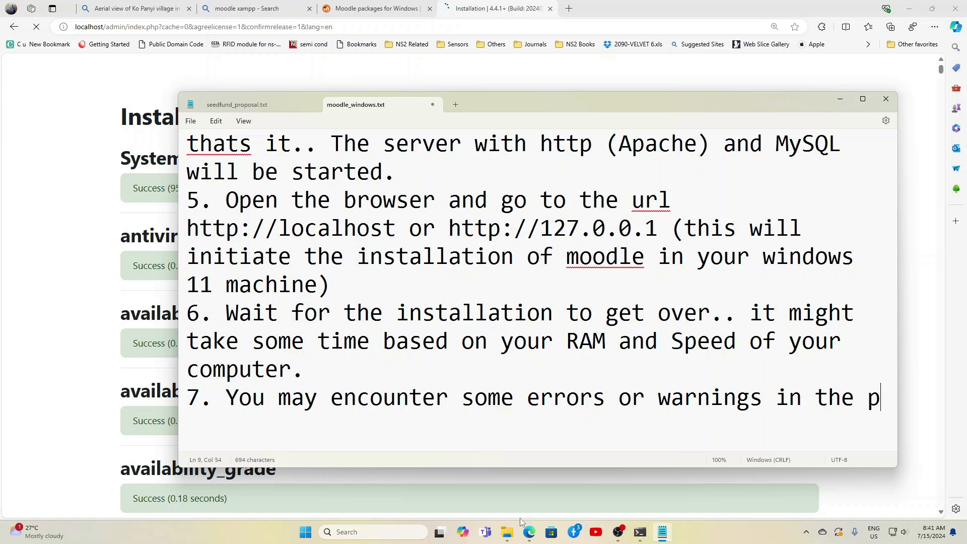
text(age, correct those errors and start the installation.)
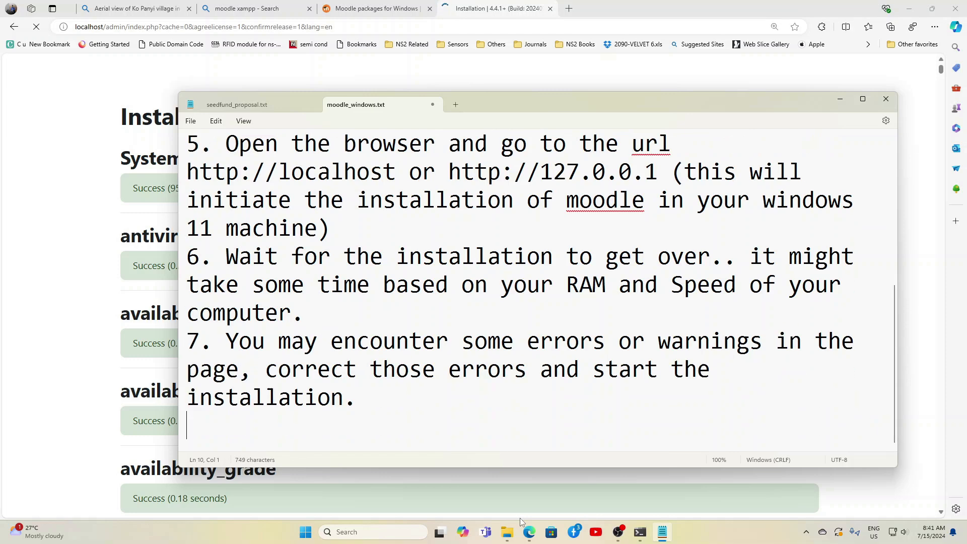
Step: Add step 8: database name, username root, blank password, password settable later; start step 9
text(8. Give the n)
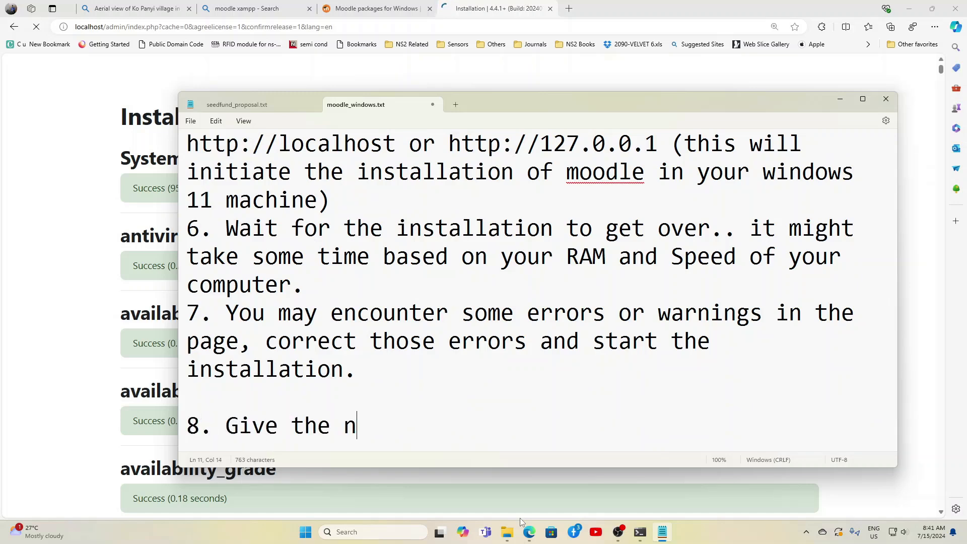
text(ame of the database)
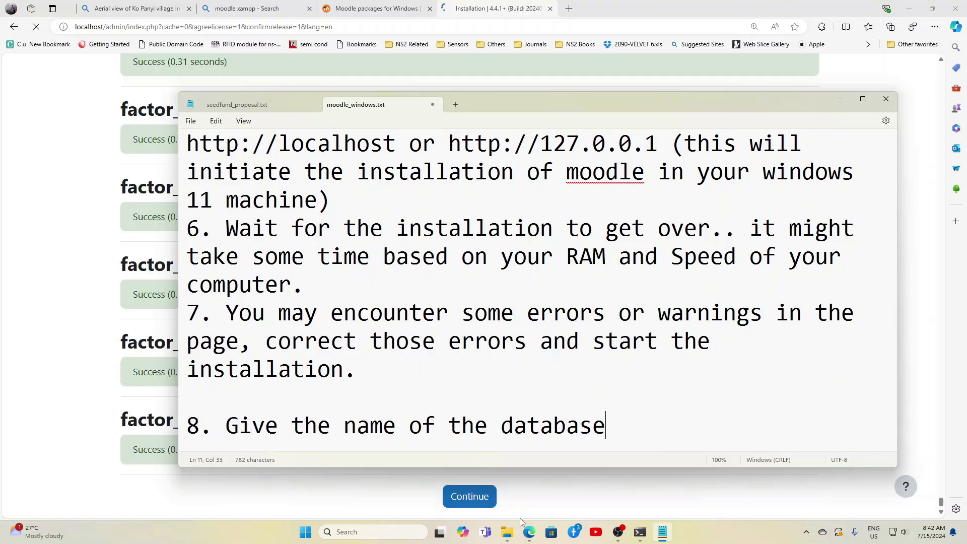
text(, username is root)
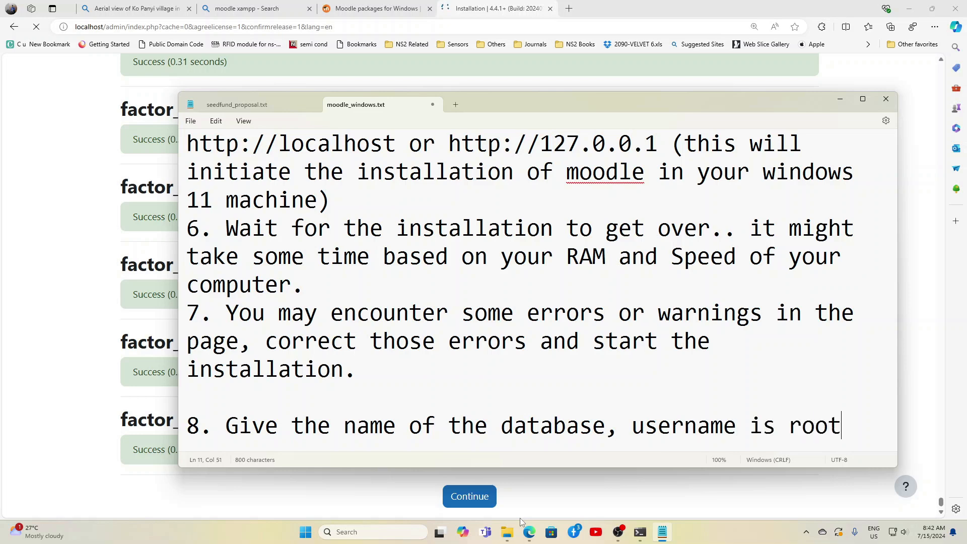
text(and password is bl)
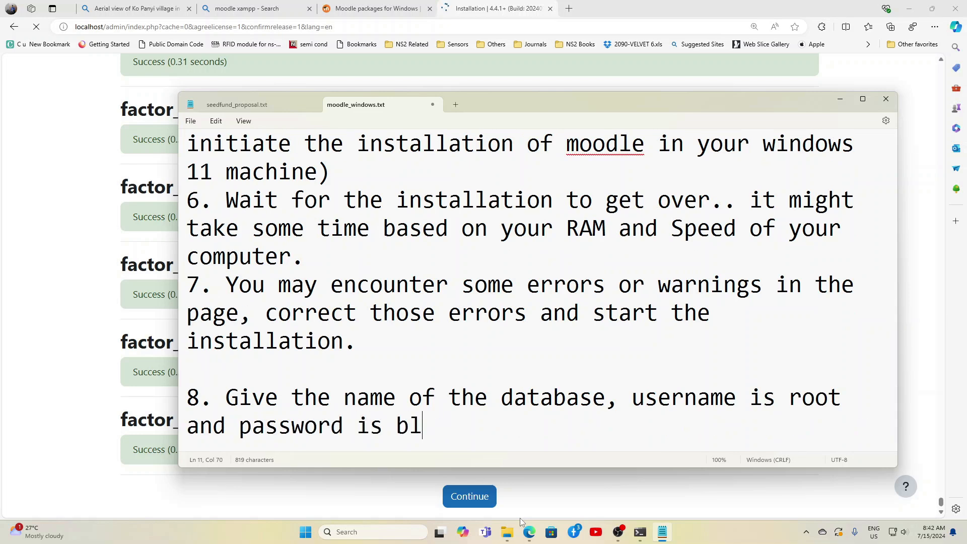
text(ank...)
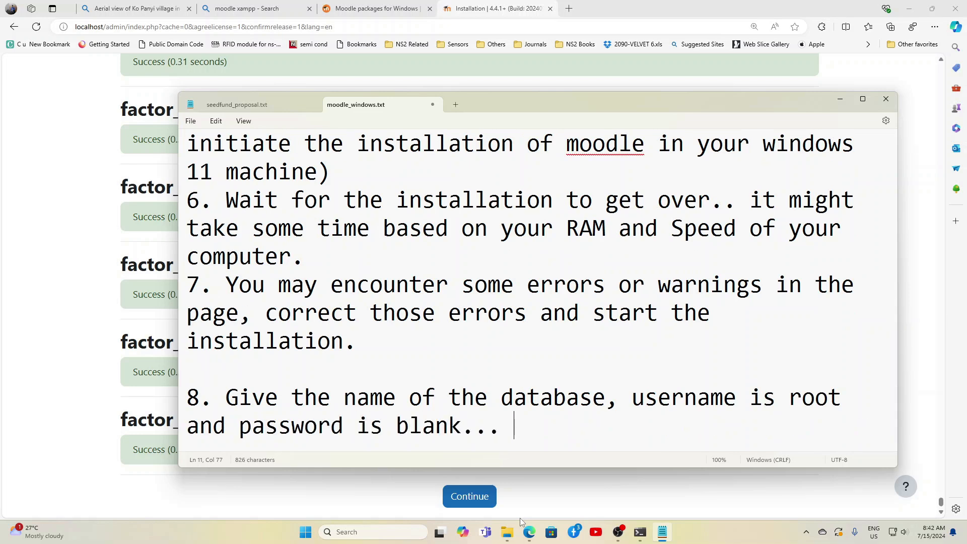
text(in future, you can set the p)
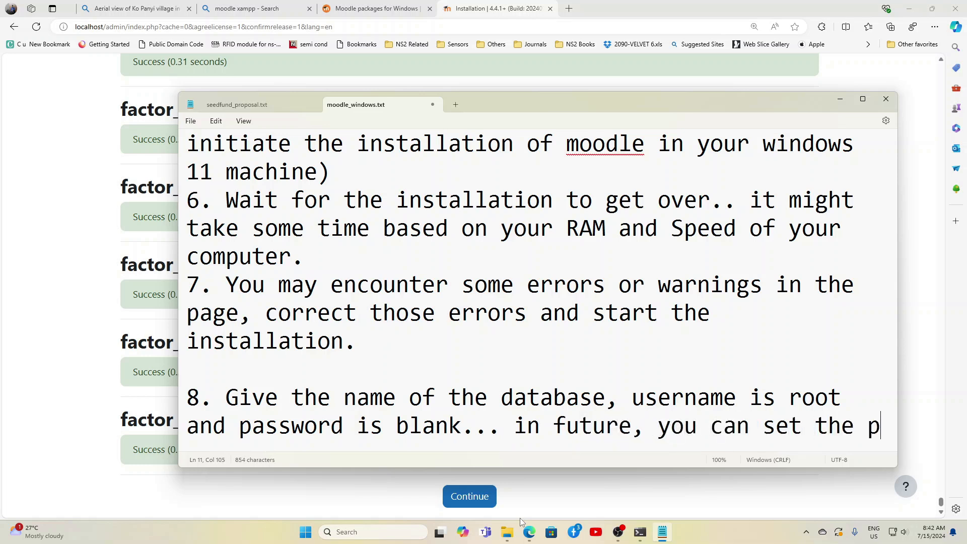
text(assword for the database...)
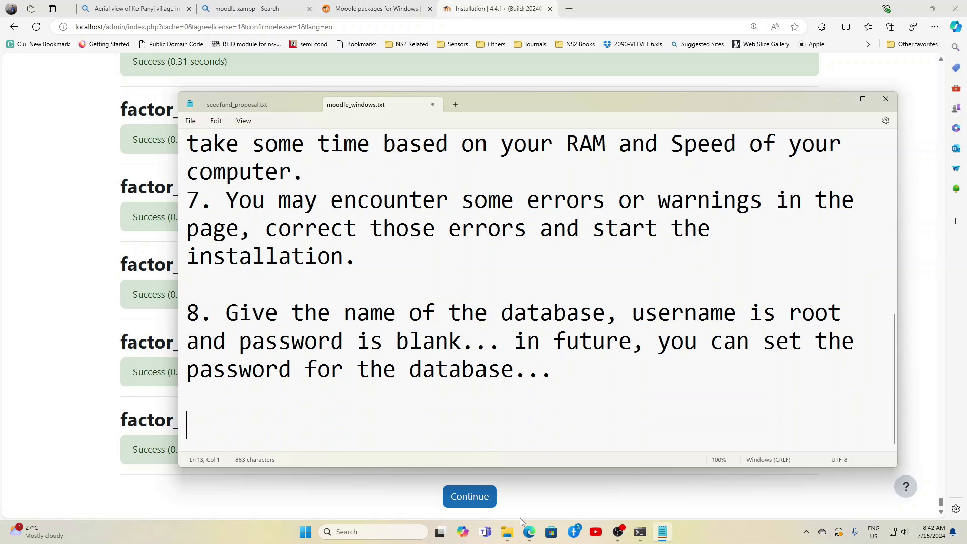
text(9.)
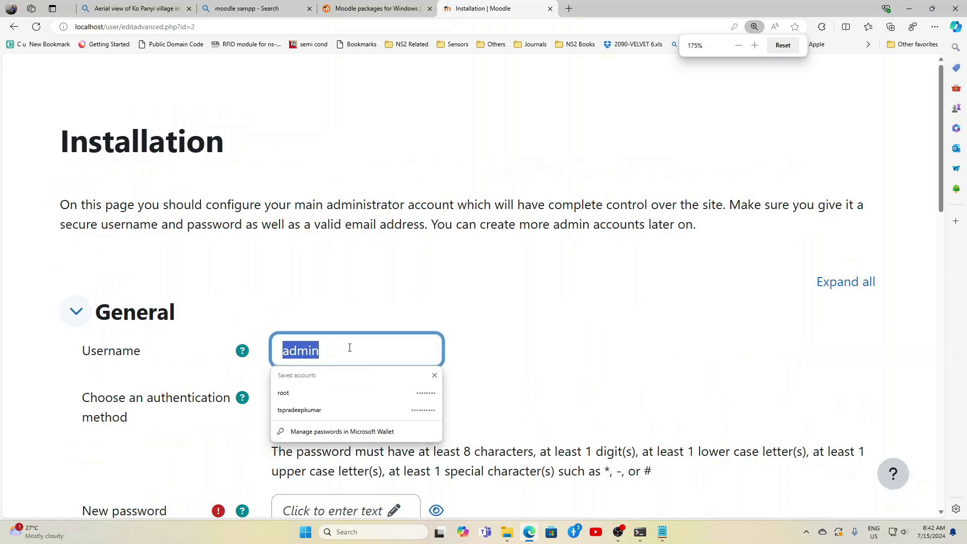
text(administrator)
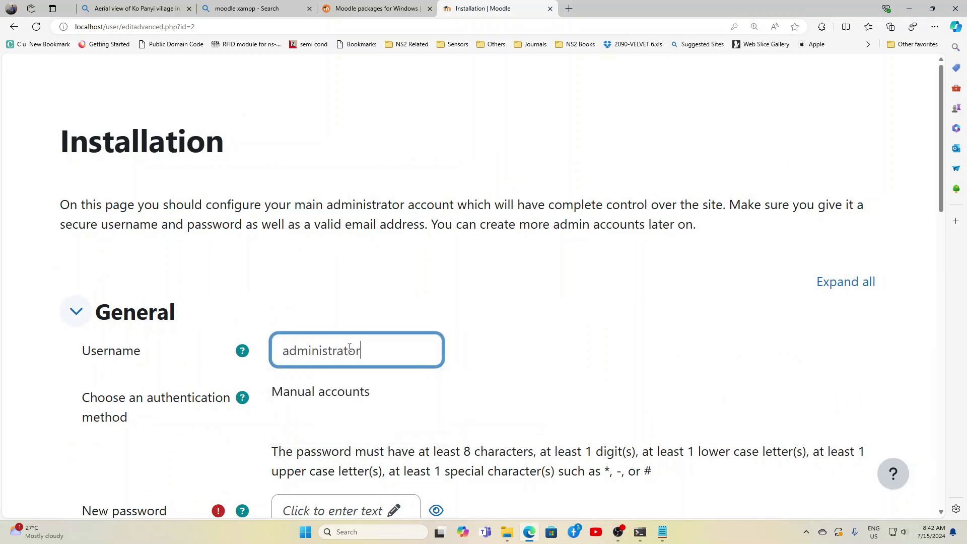
scroll(down, 3)
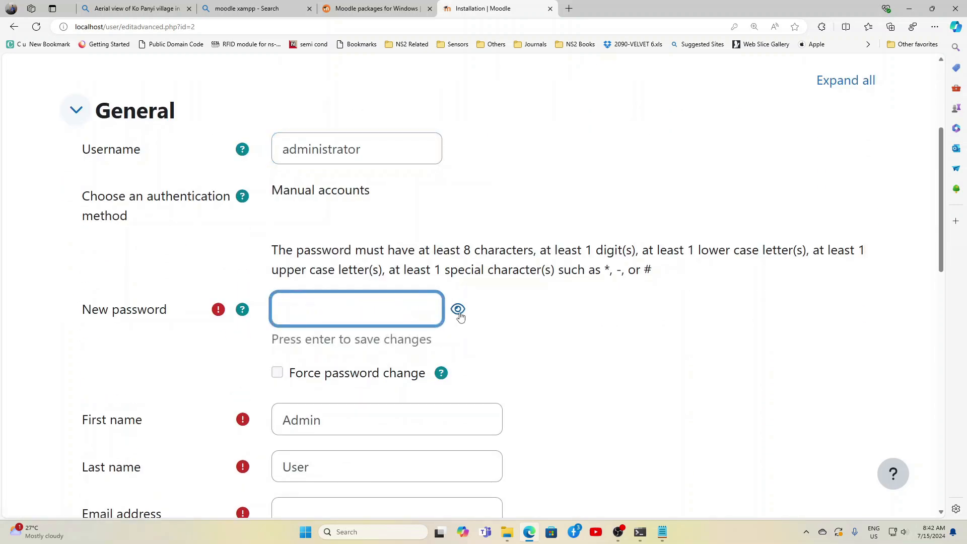
click(356, 308)
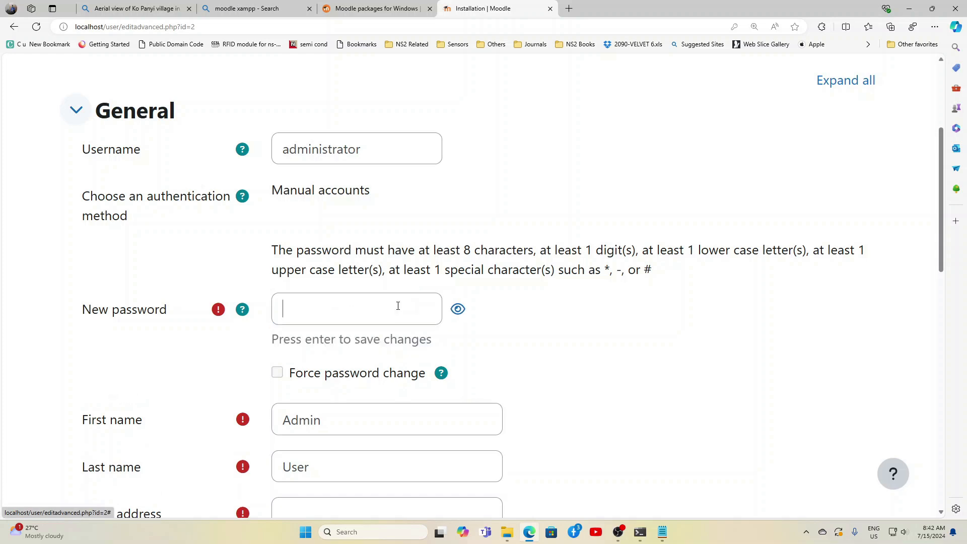
click(357, 308)
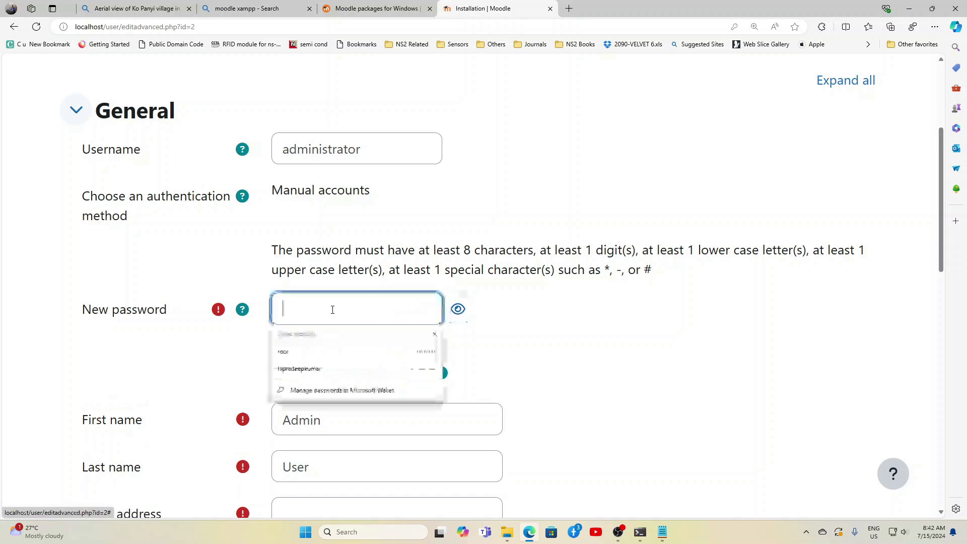
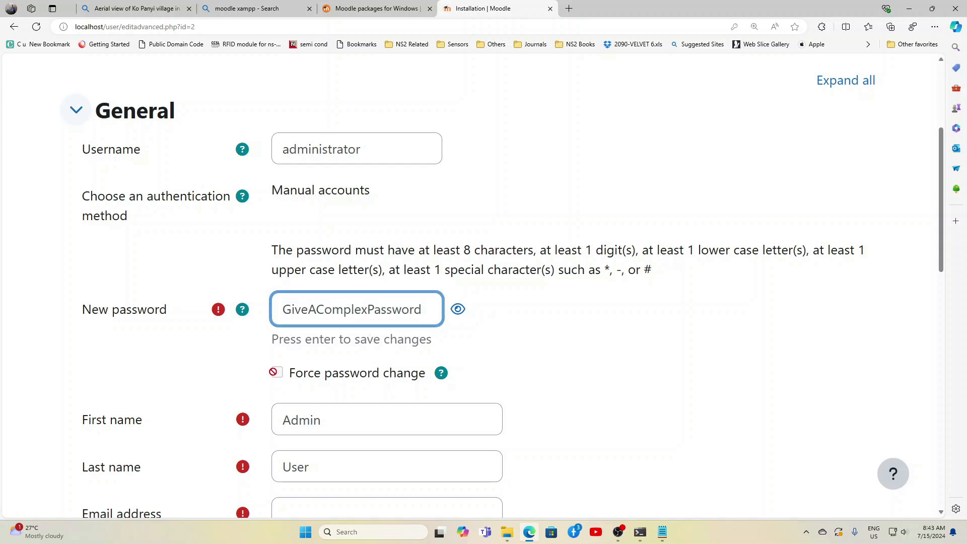
scroll(down, 3)
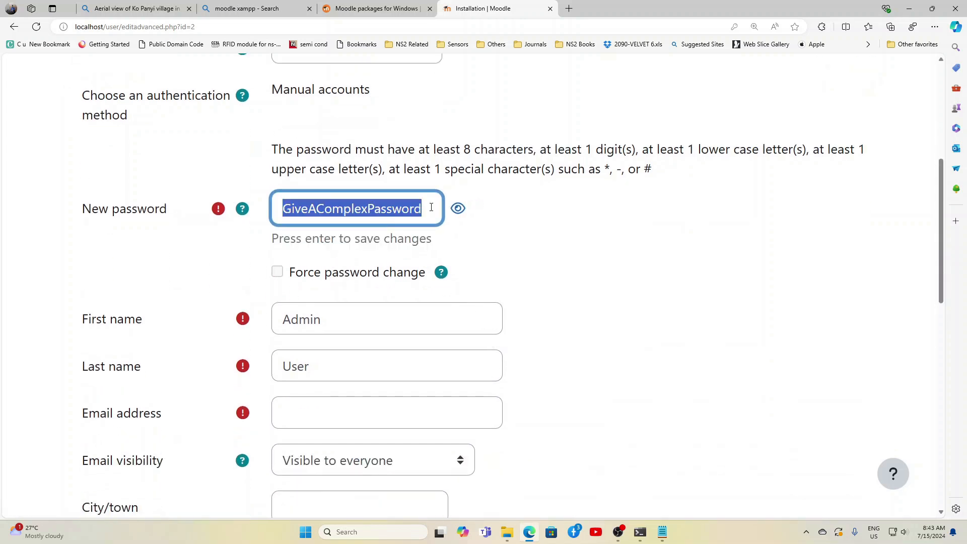
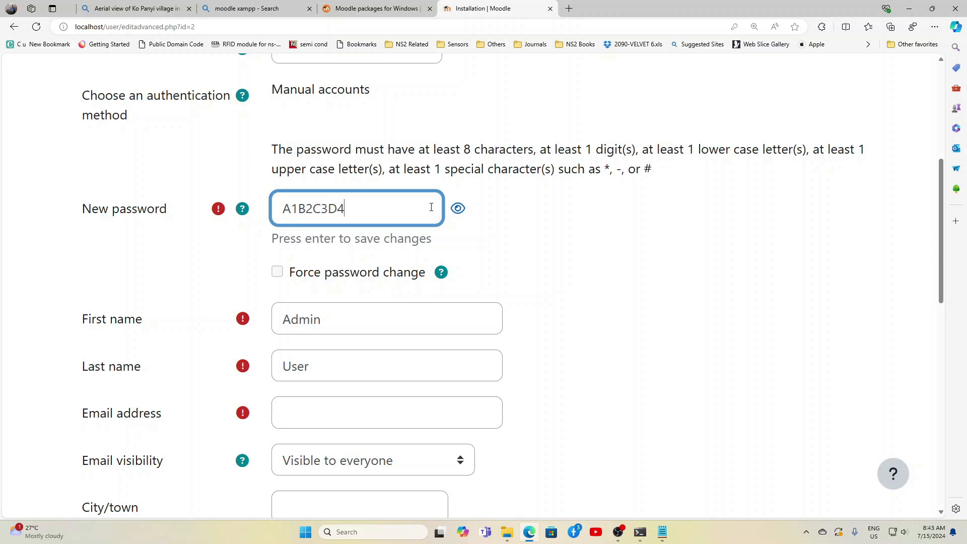
key(Return)
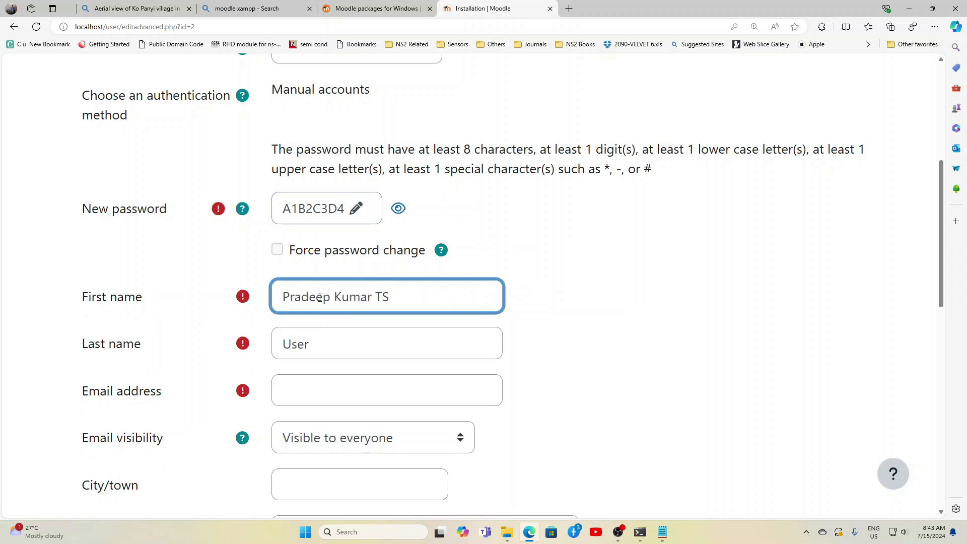
Step: Fill the administrator's name, email, city and country and attempt to submit the profile
triple_click(337, 297)
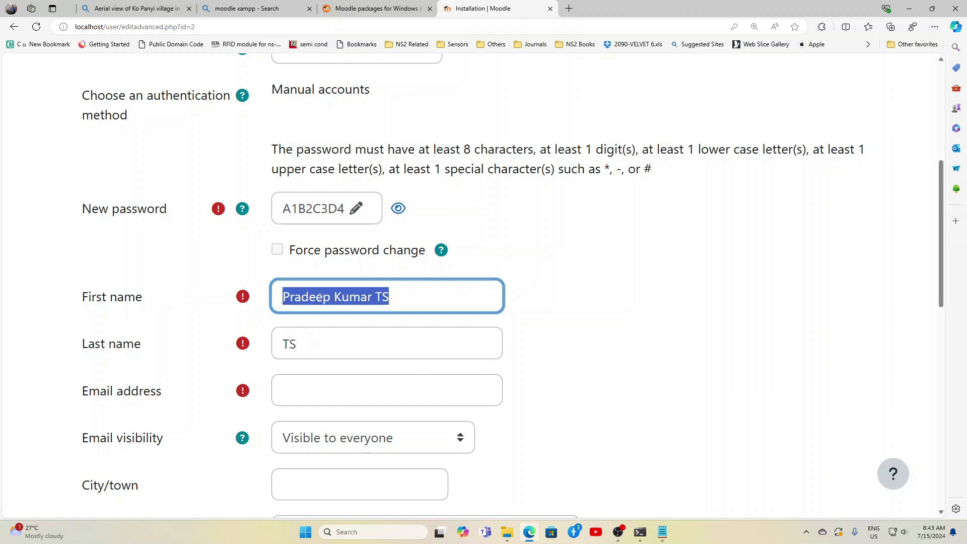
click(387, 390)
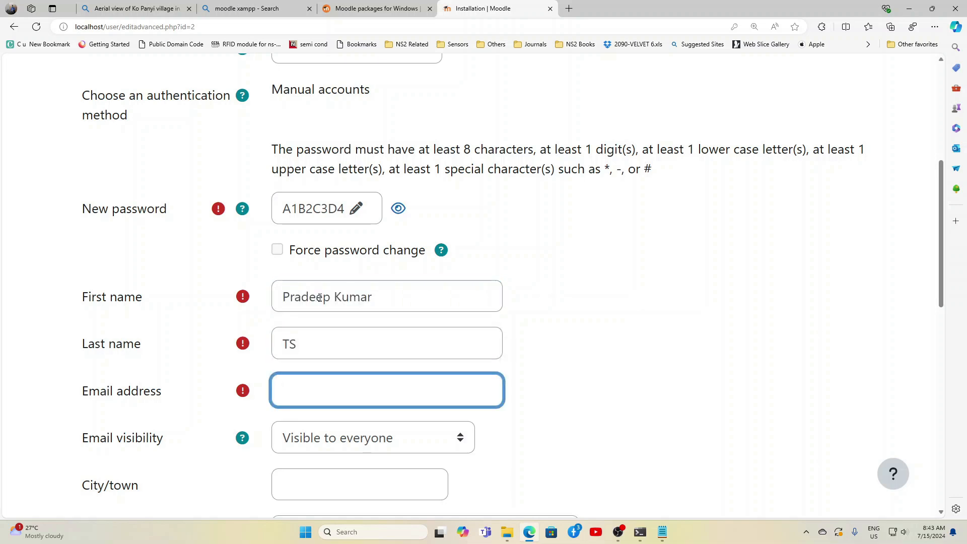
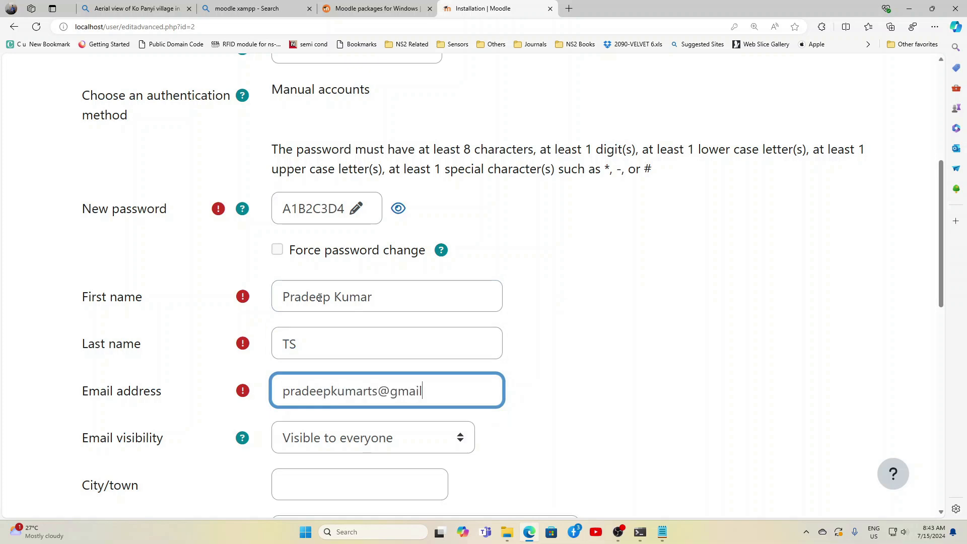
click(242, 437)
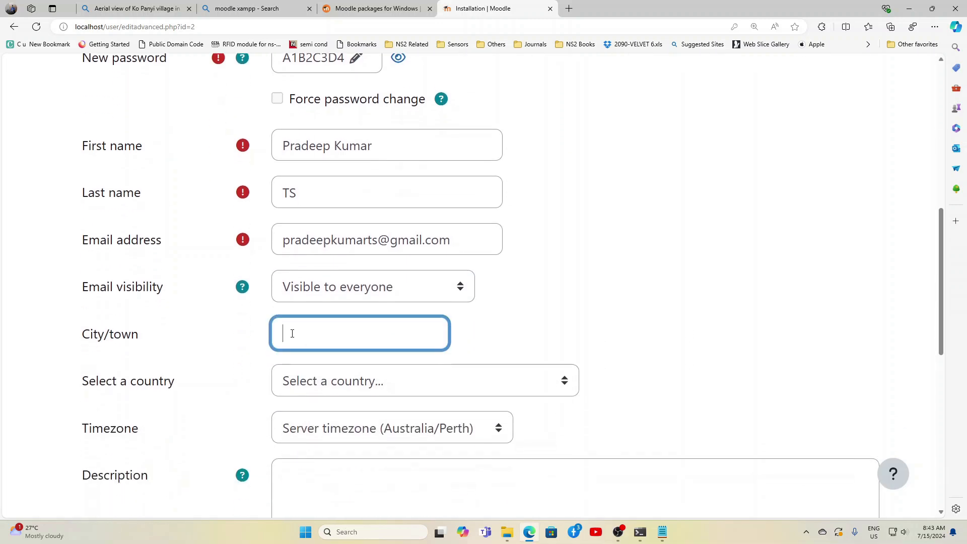
click(424, 381)
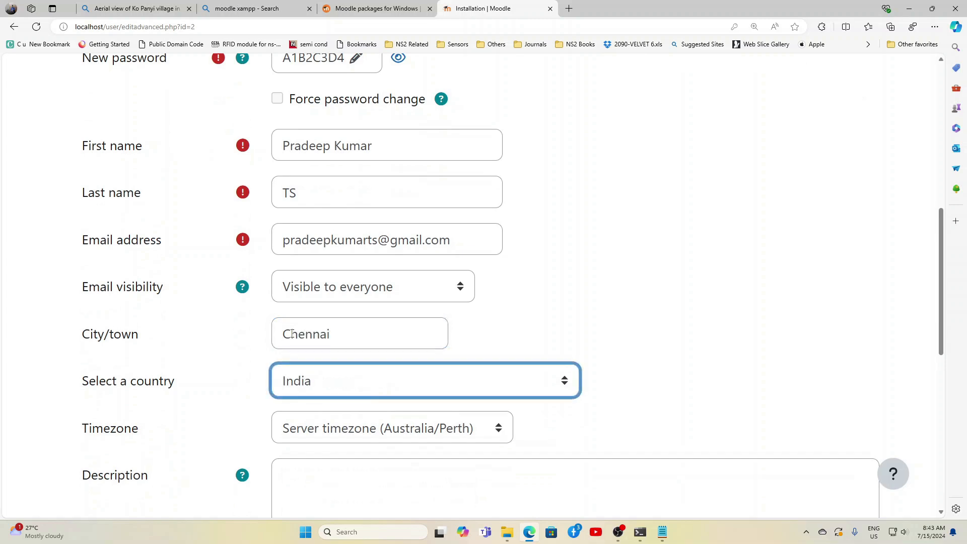
scroll(down, 3)
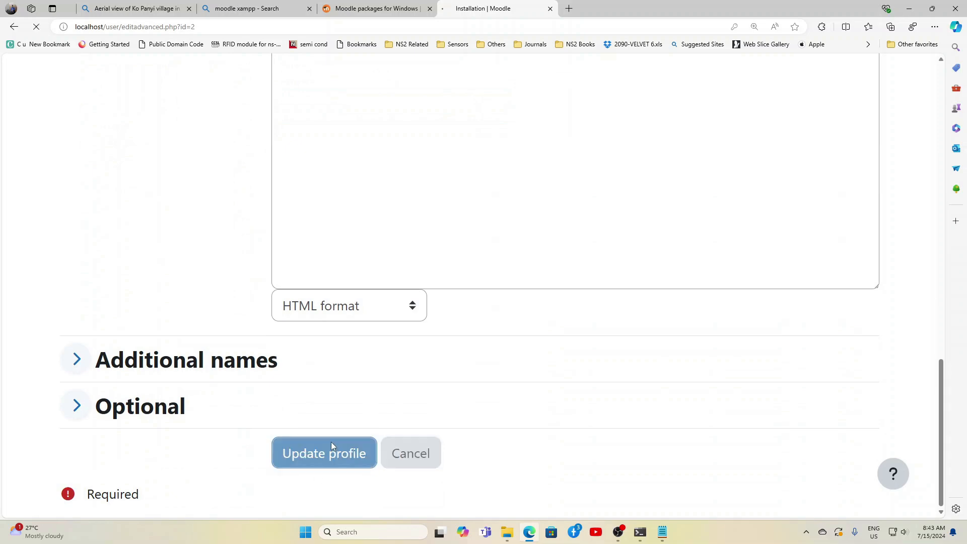
click(323, 453)
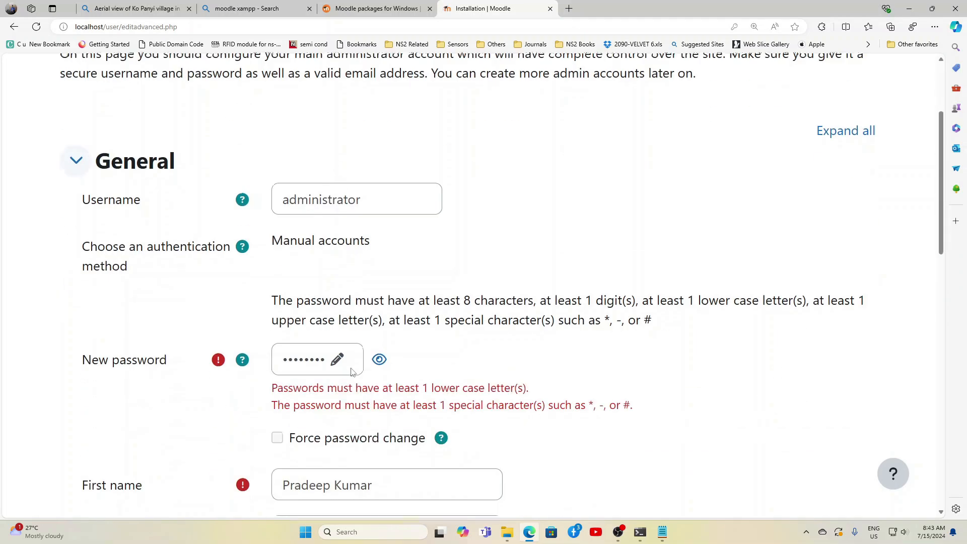
scroll(down, 3)
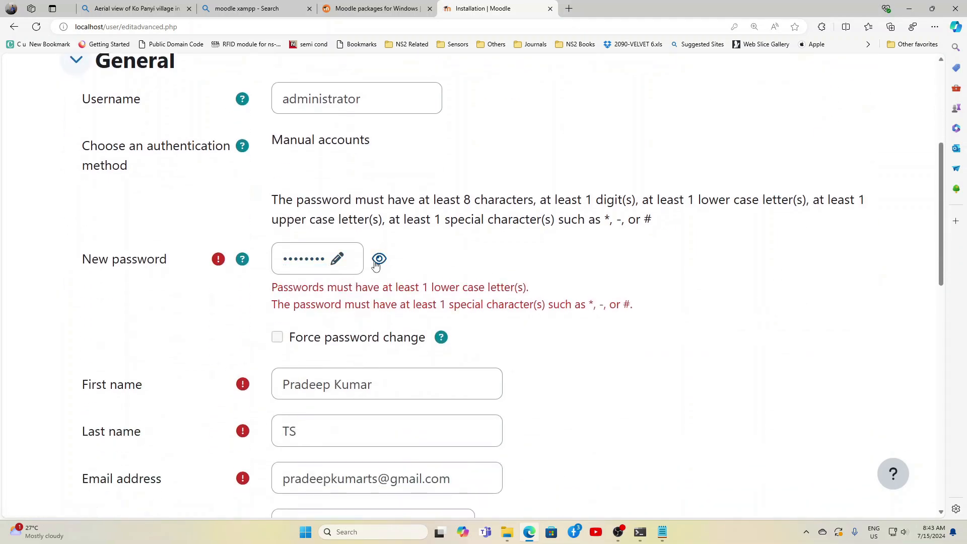
click(379, 259)
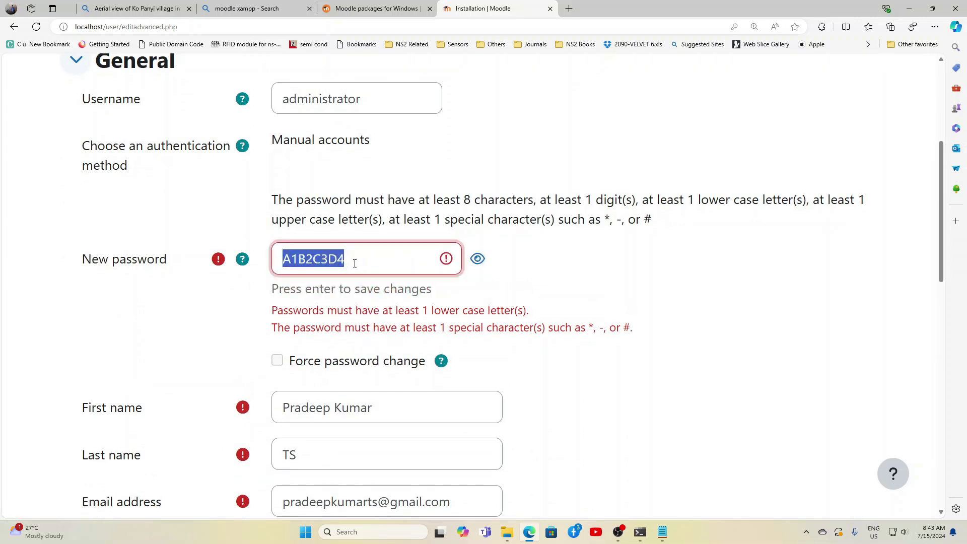
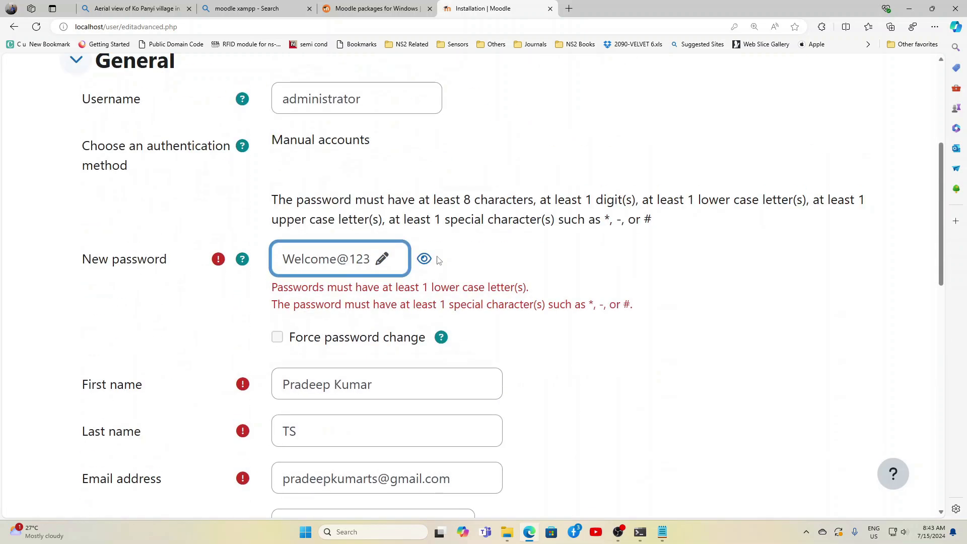
scroll(down, 3)
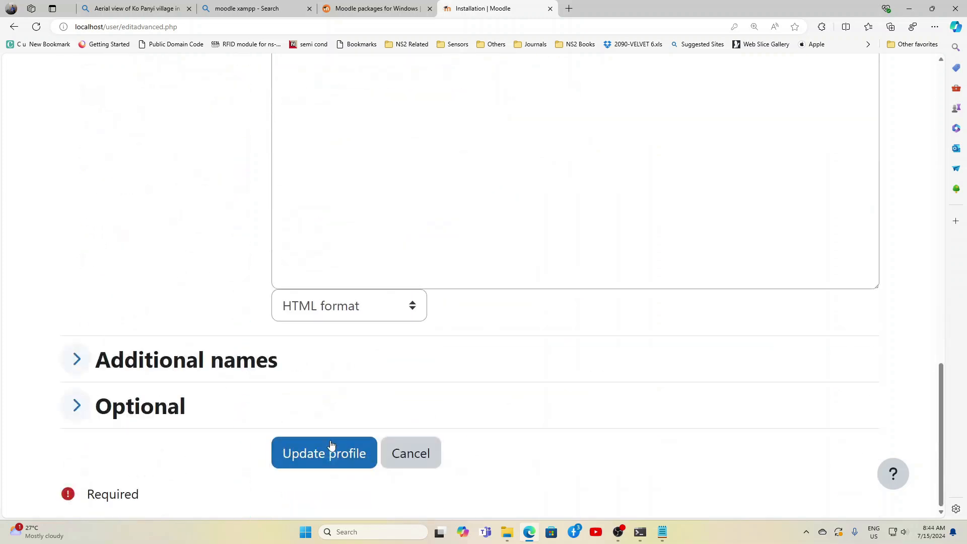
click(323, 453)
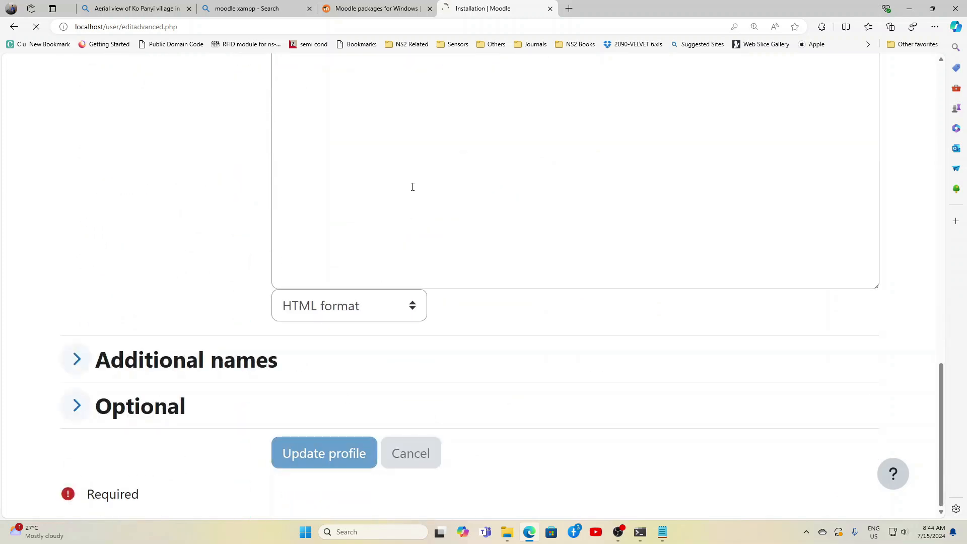
scroll(up, 3)
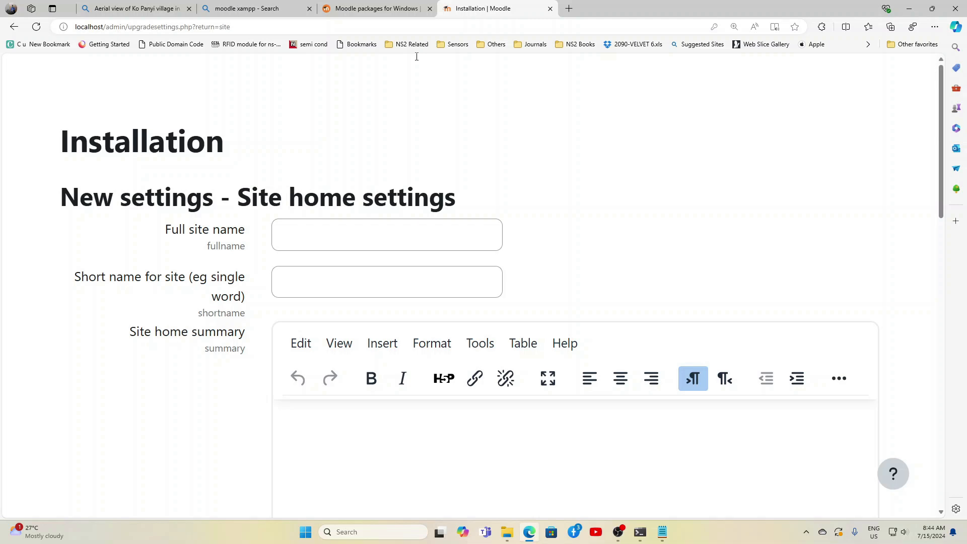
Step: Name the site Moodle Test Site, short name moodle, with default timezone Asia/Kolkata
click(387, 233)
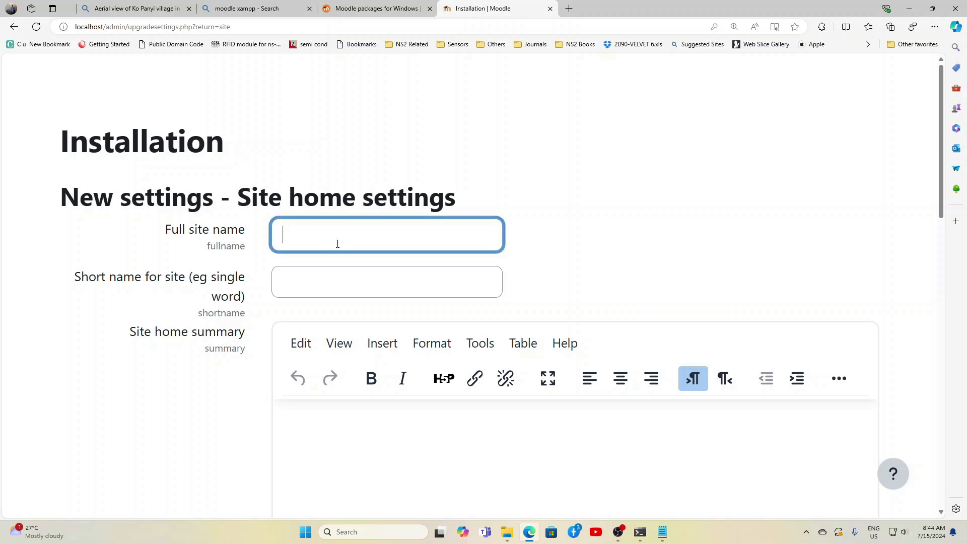
text(Moodle Test Site)
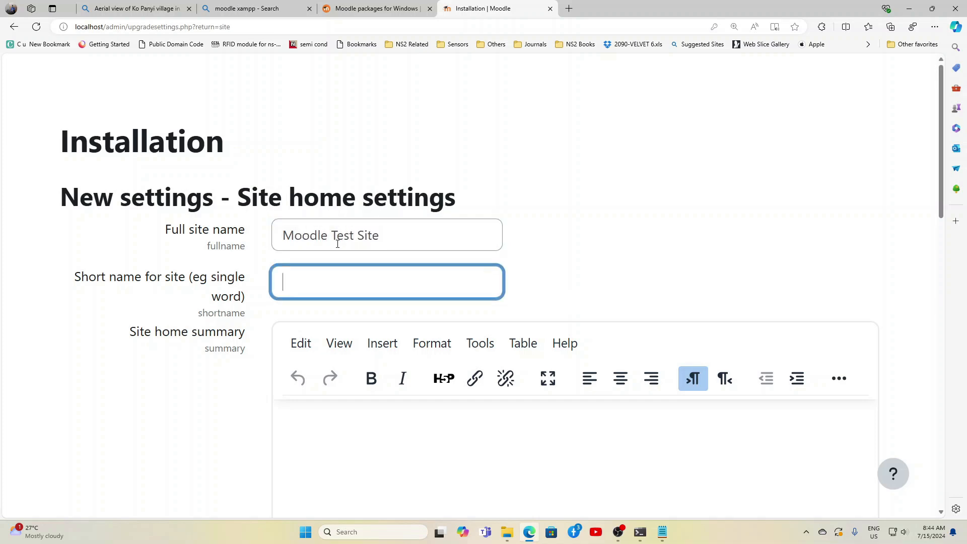
text(moodle)
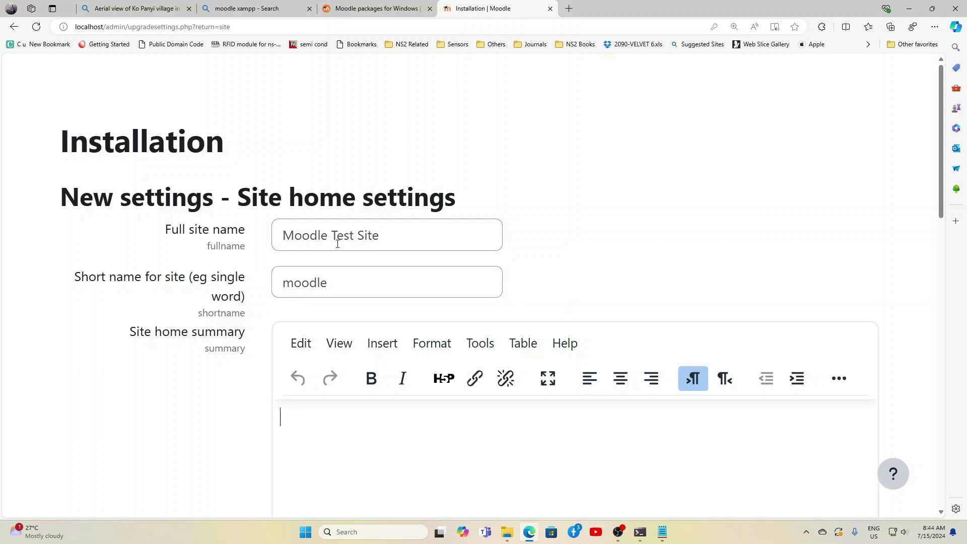
scroll(down, 3)
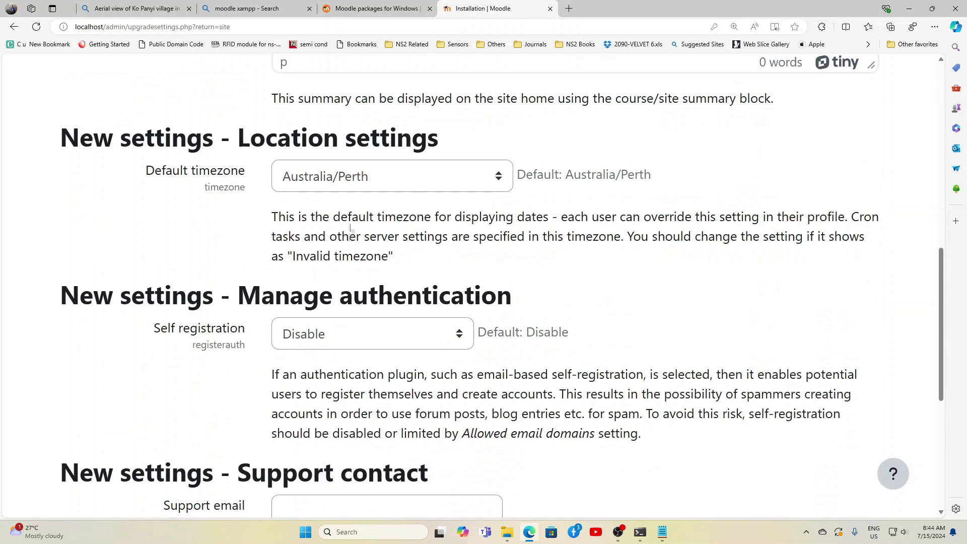
click(392, 176)
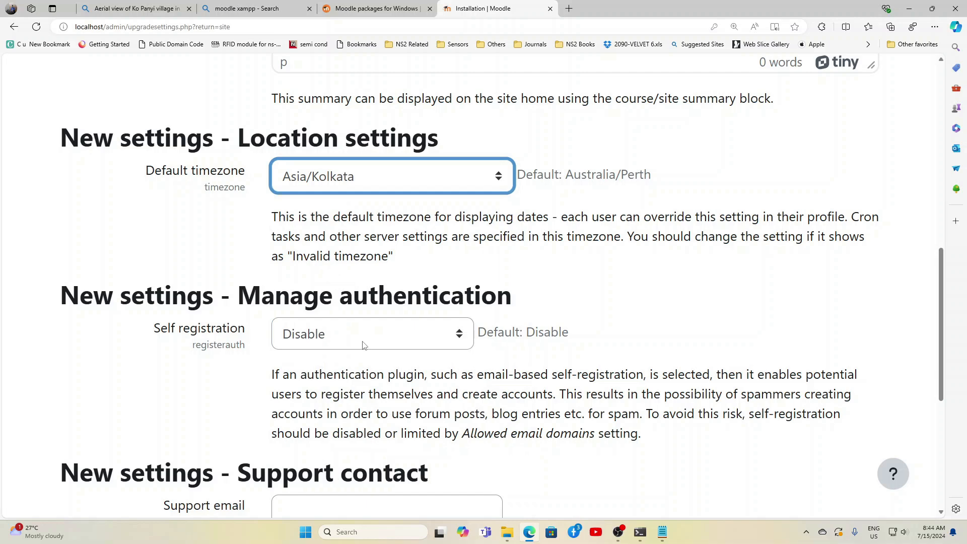
Step: Enter the support and no-reply email addresses and save the site settings
scroll(down, 3)
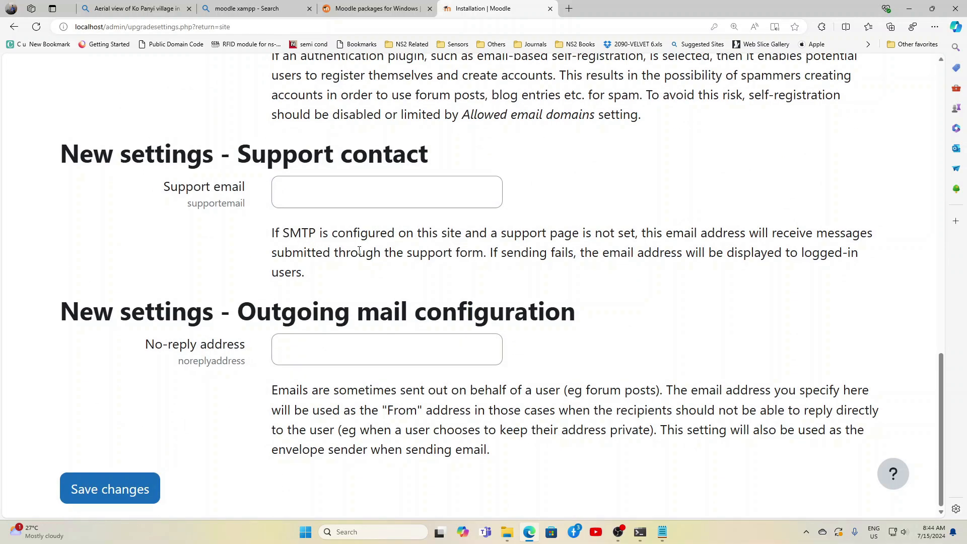
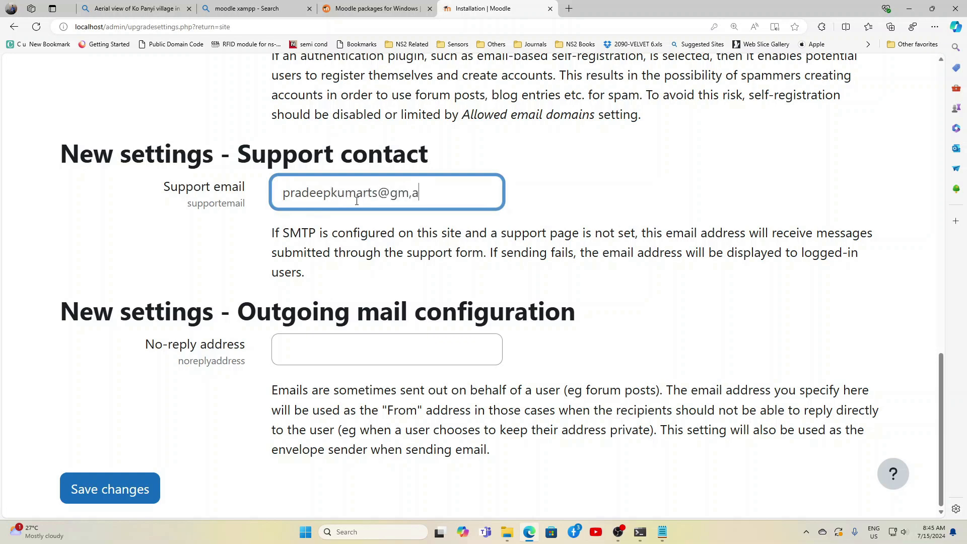
click(387, 348)
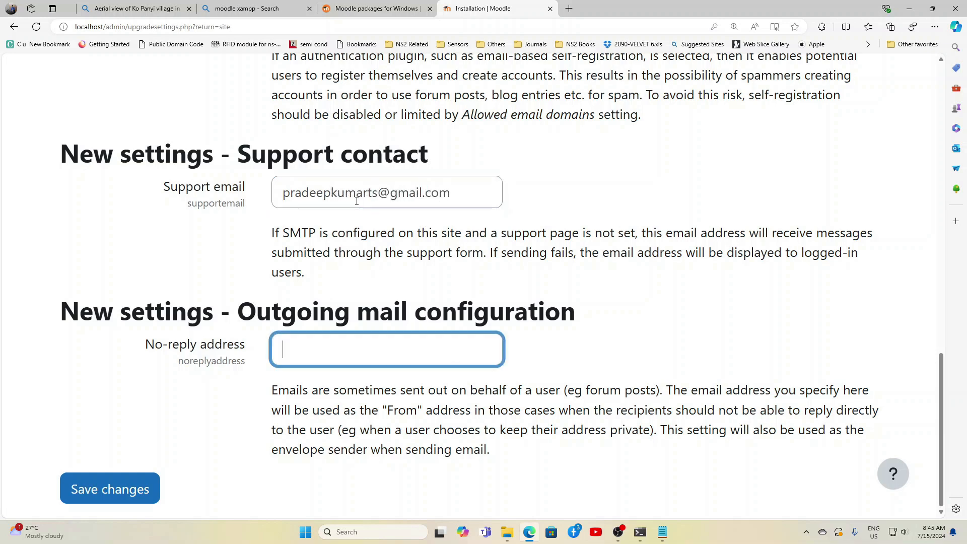
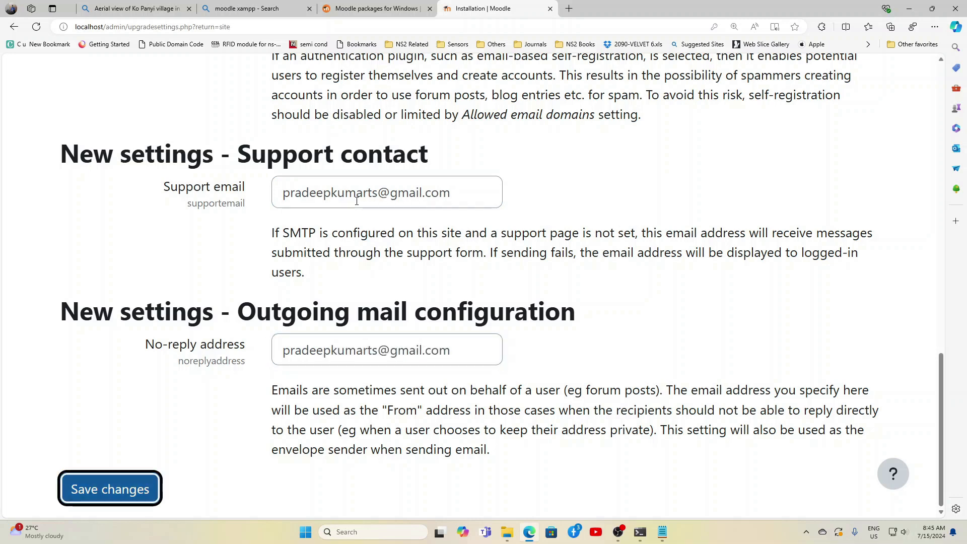
click(110, 489)
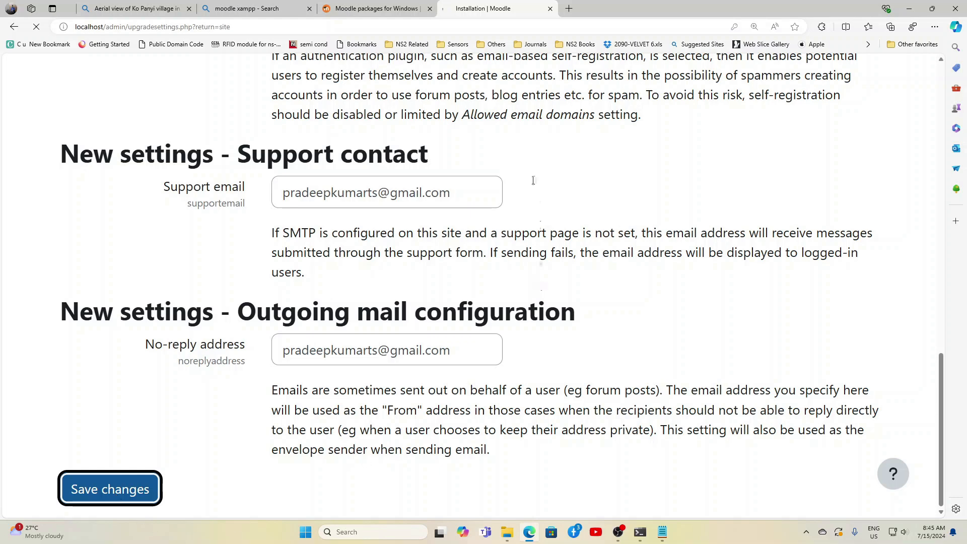
click(109, 488)
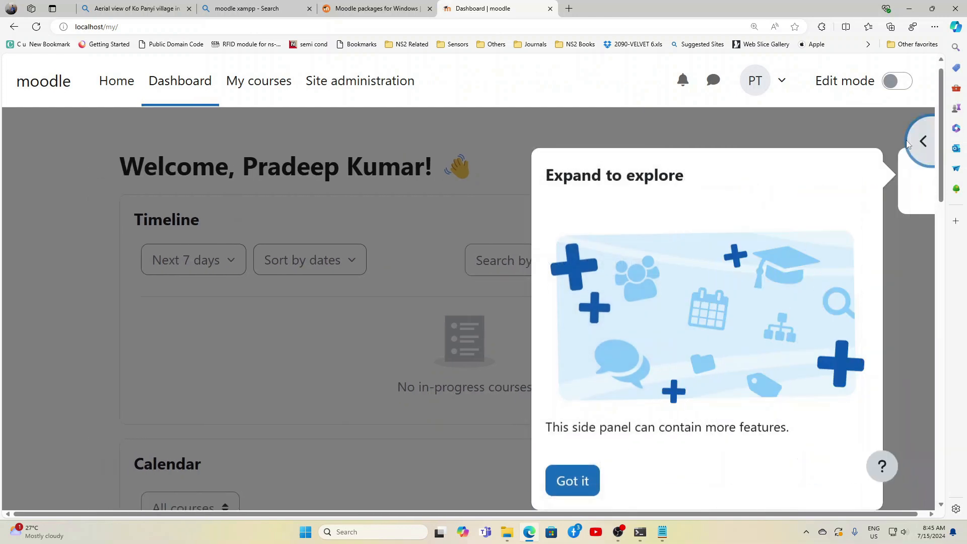
Step: Dismiss the tour tip, go to site home and start adding a new course
click(572, 482)
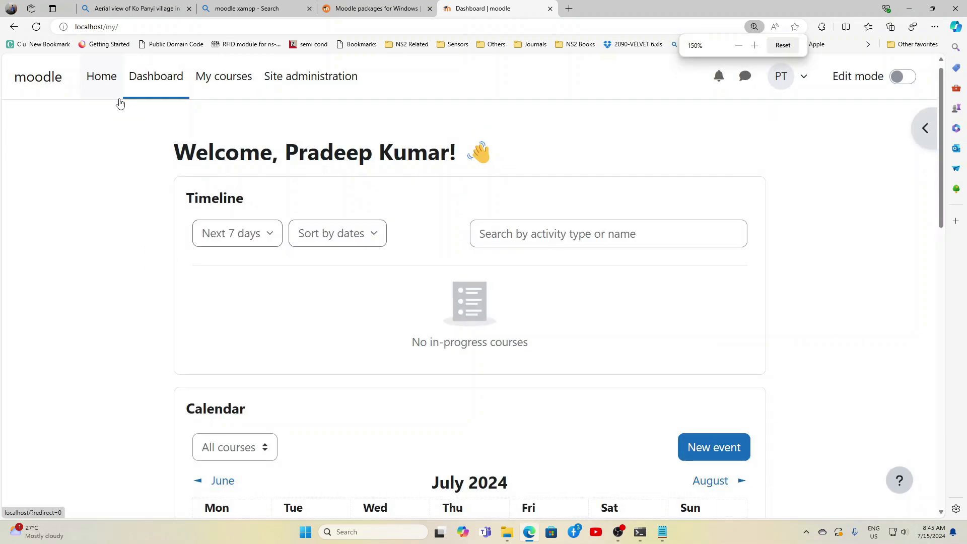
click(100, 75)
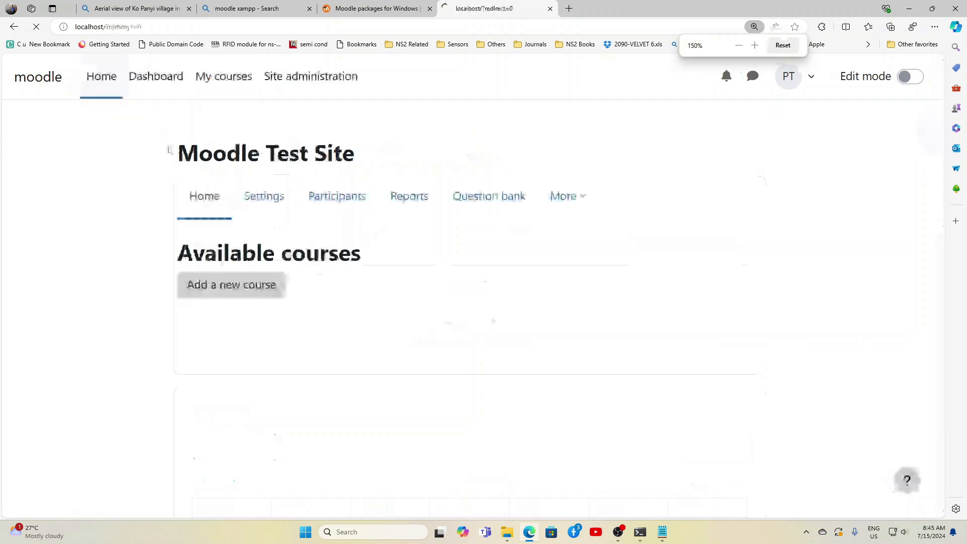
click(231, 284)
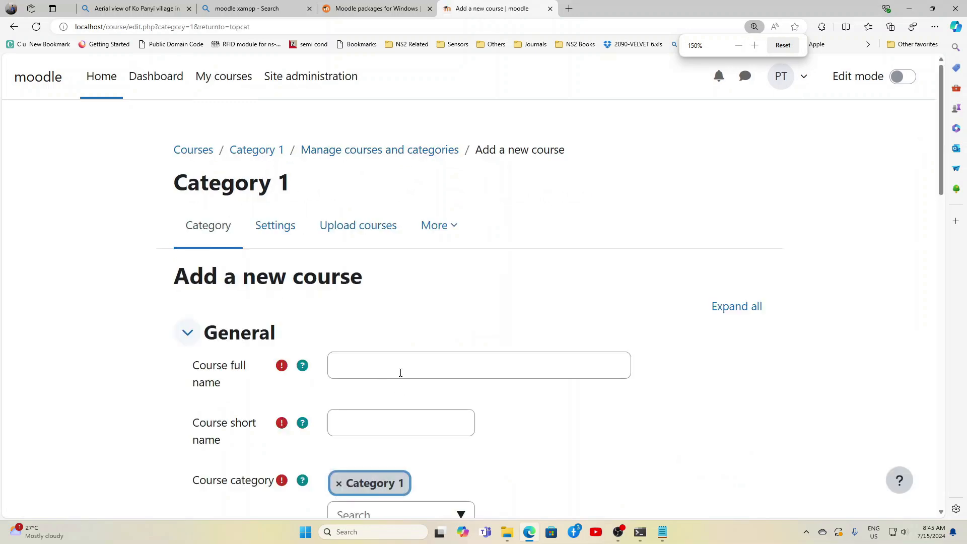
Step: Enter course full name Cyber Physical System and short name CPS_Pradeep
scroll(down, 3)
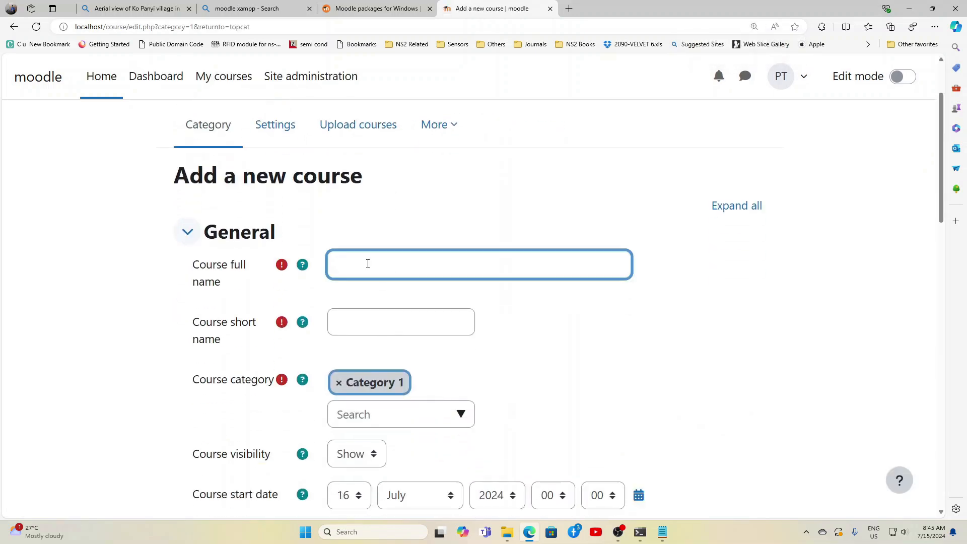
text(Cy)
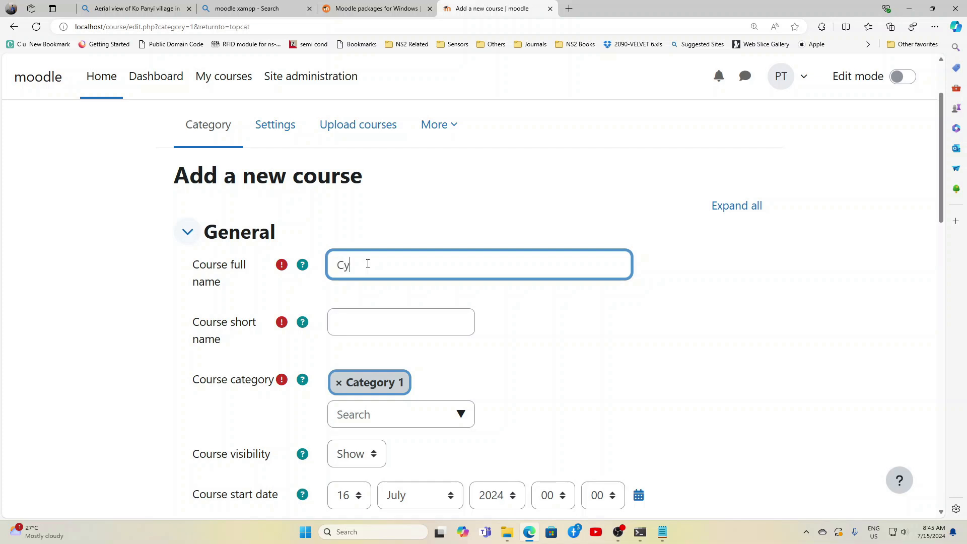
text(berPhysiu)
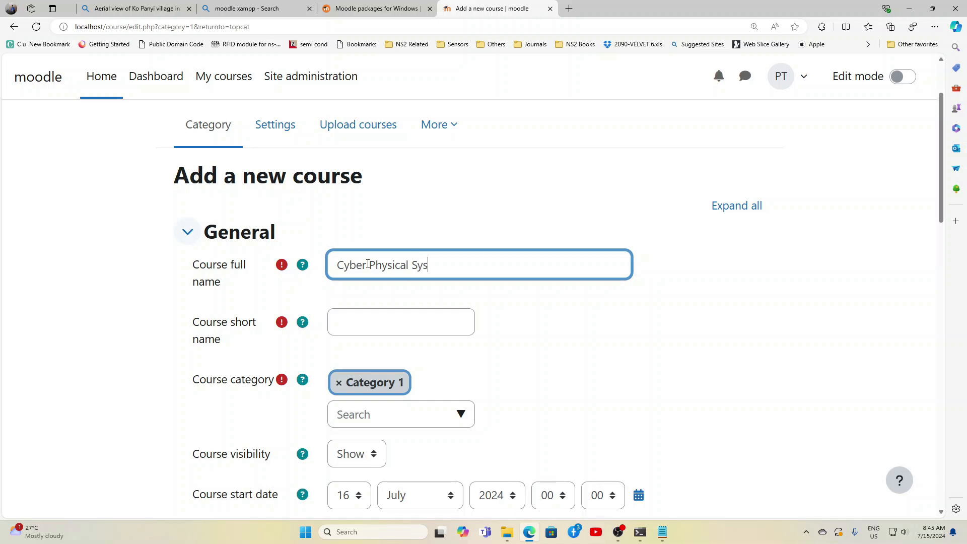
text(CP)
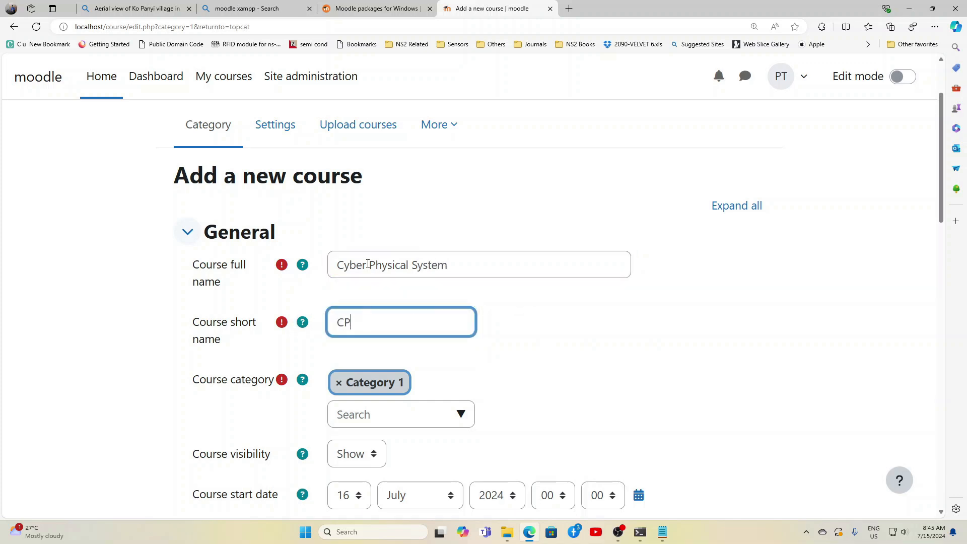
text(S)
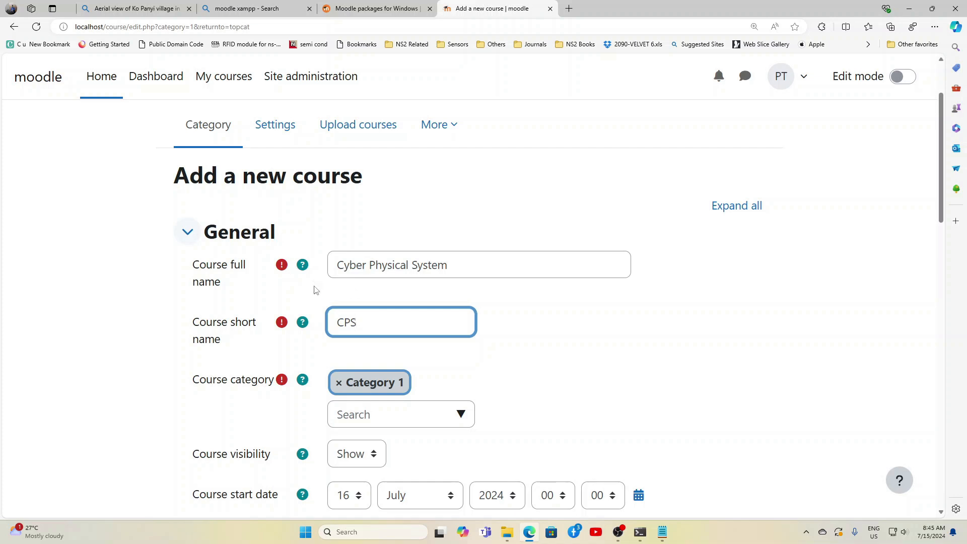
text(_)
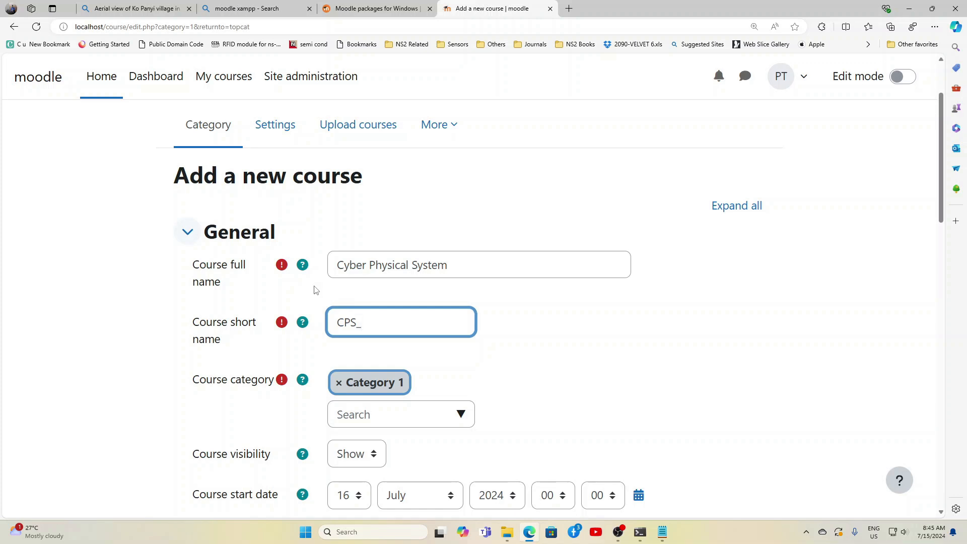
text(Pradeep)
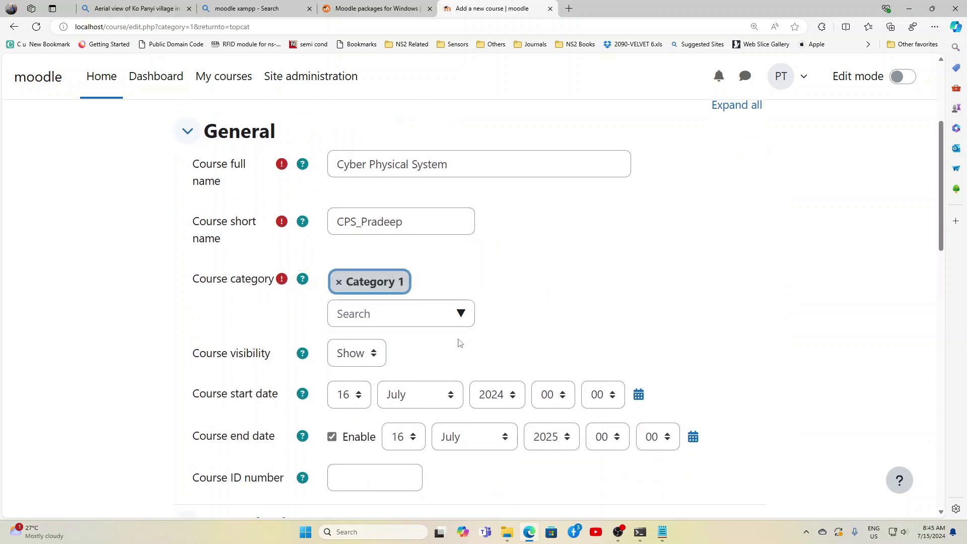
Step: Review the category and start/end date choices and scroll to the save buttons
scroll(down, 3)
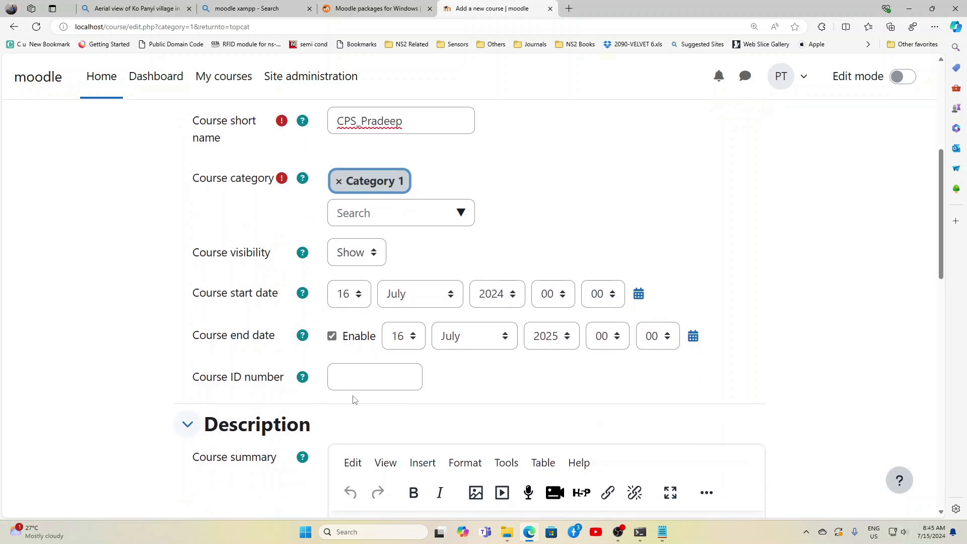
scroll(down, 3)
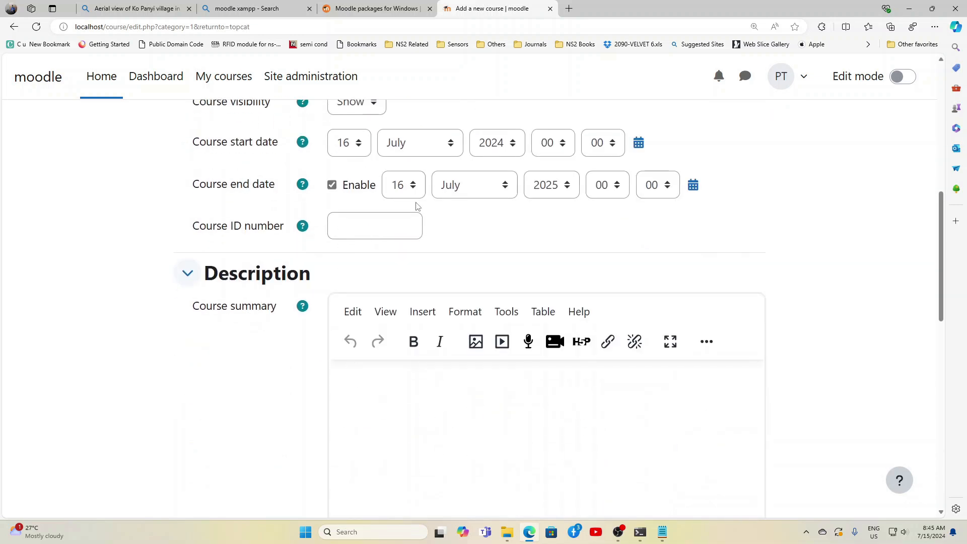
click(349, 142)
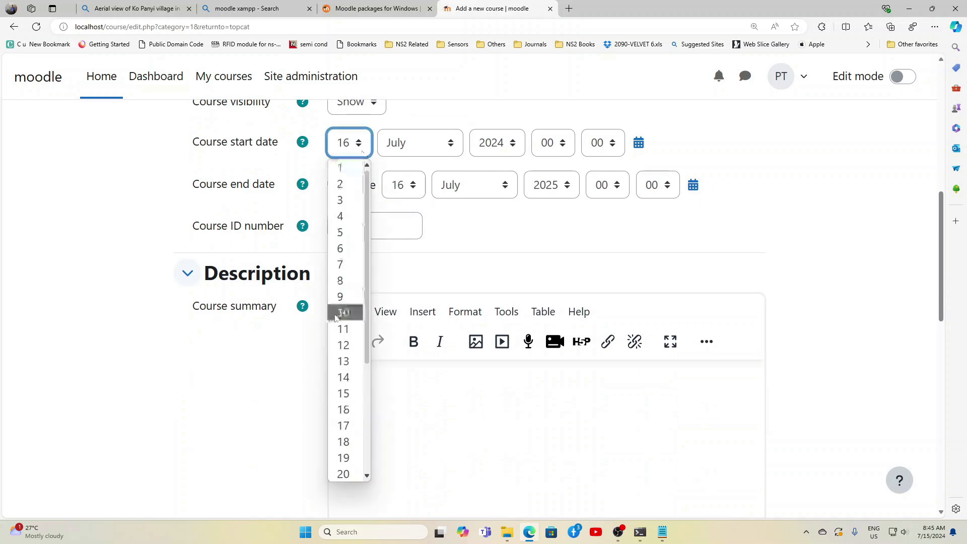
scroll(down, 3)
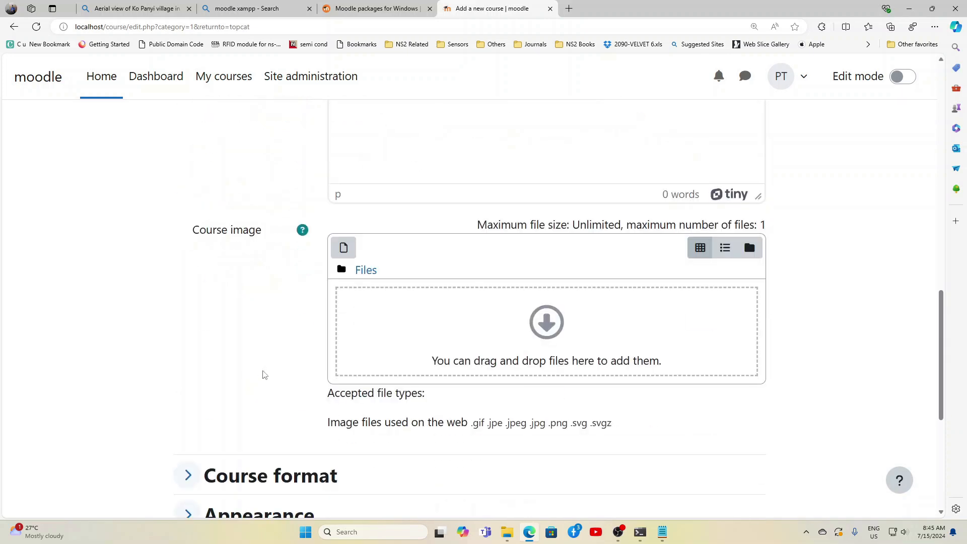
scroll(down, 3)
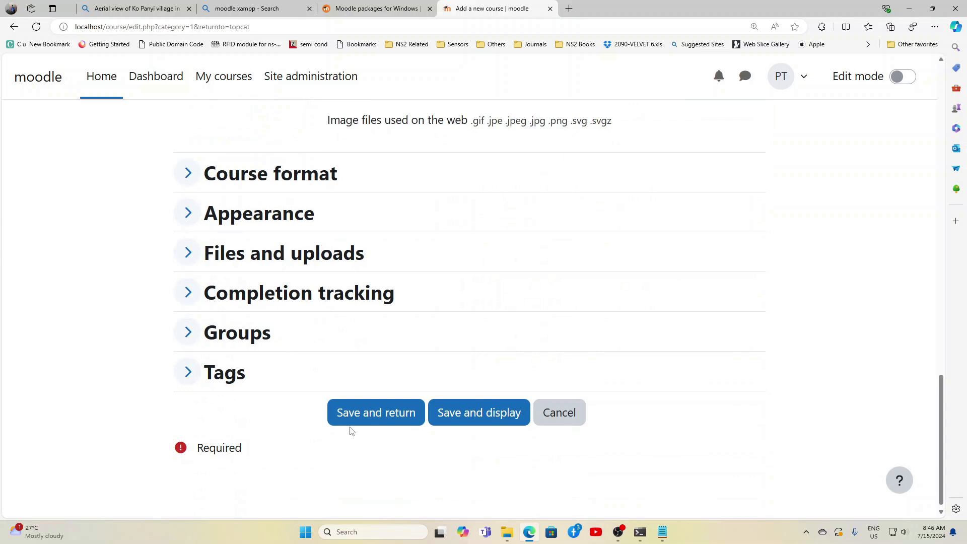
Step: Save and return, close the stray browser tab and open the Cyber Physical System course
click(375, 413)
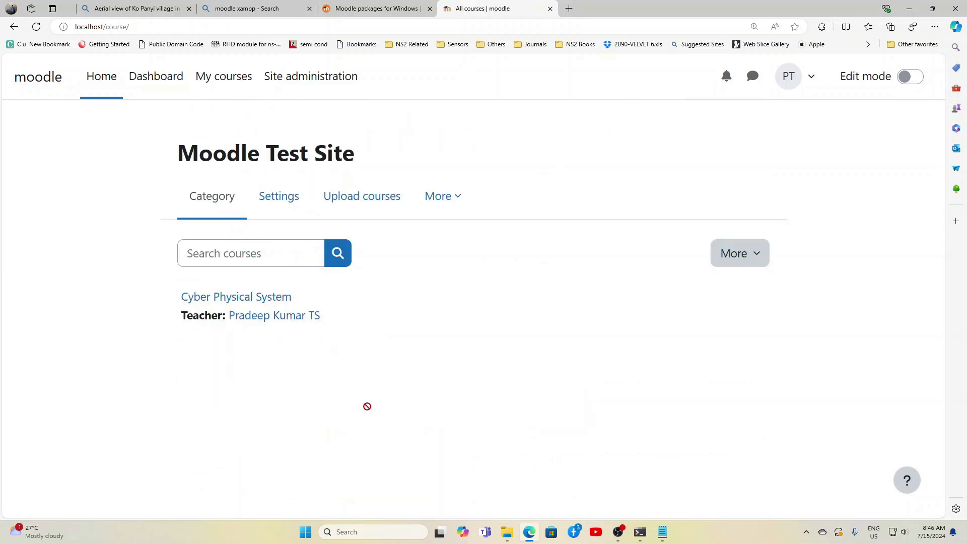
mouse_move(378, 333)
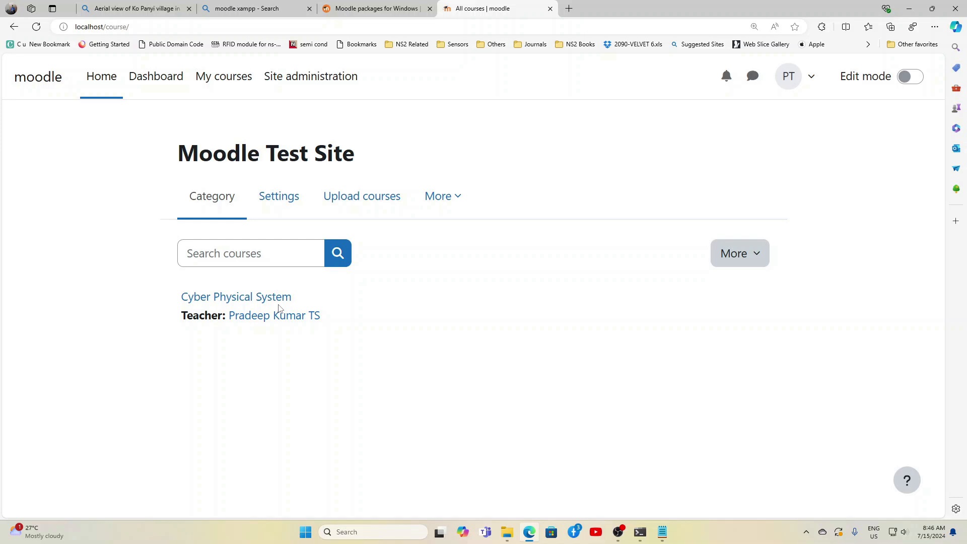
mouse_move(259, 296)
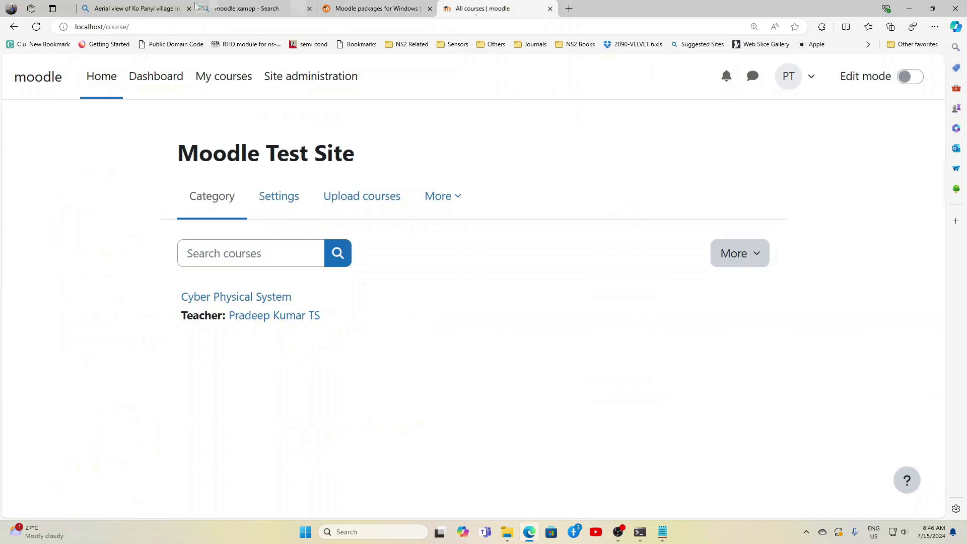
click(136, 8)
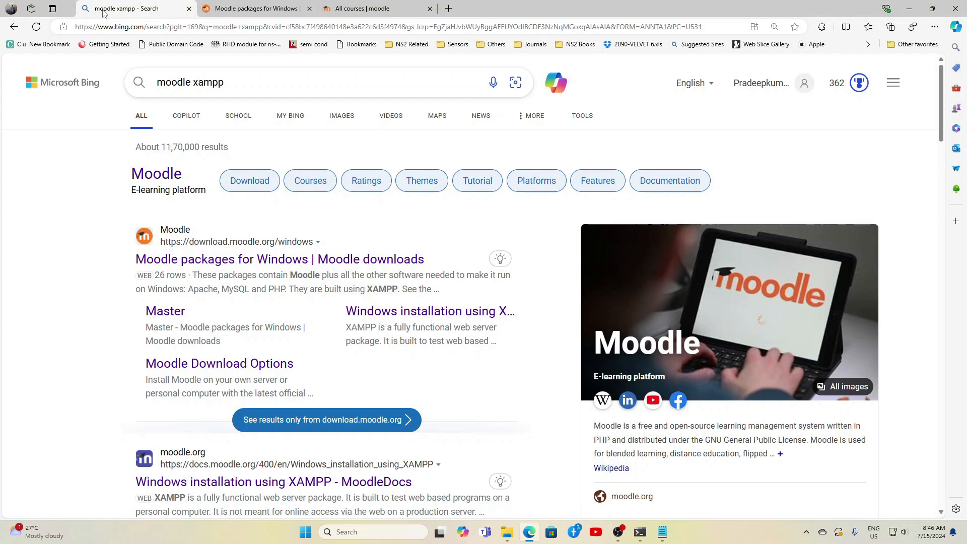
click(376, 10)
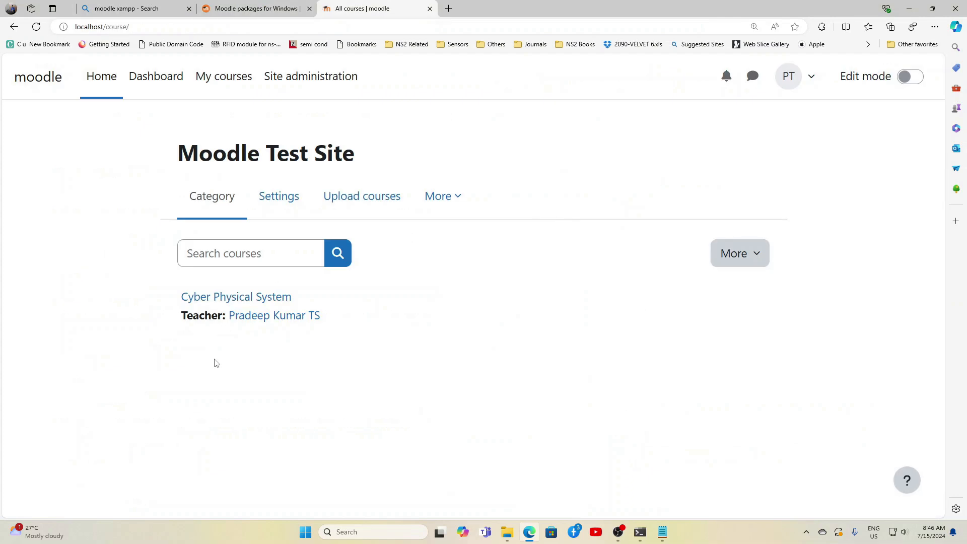
click(236, 296)
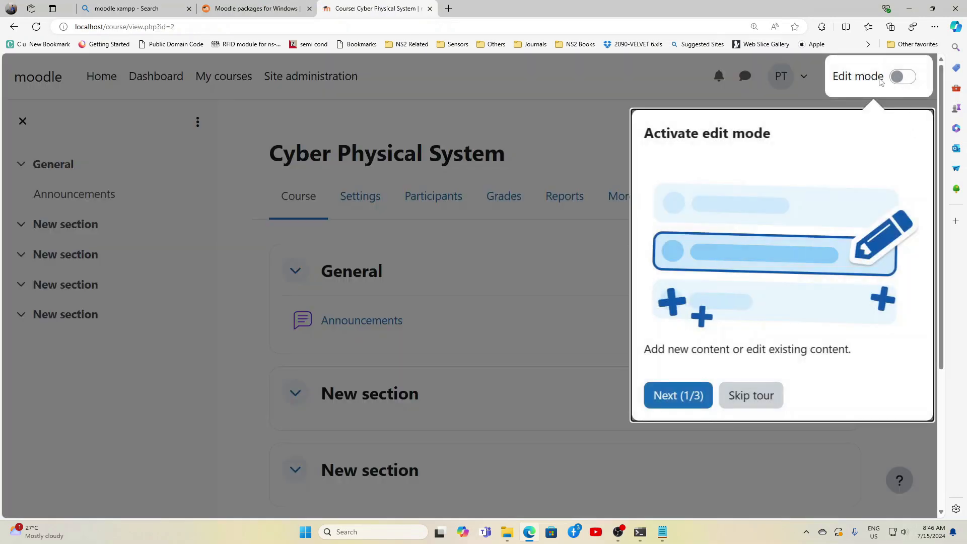
Step: Turn Edit mode on, skip the tour and browse the Add an activity or resource chooser
click(901, 76)
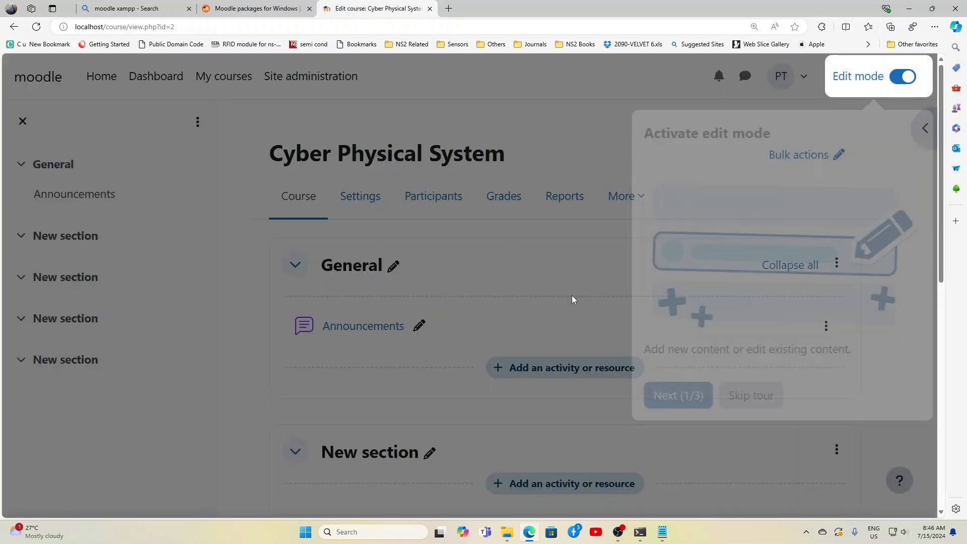
click(749, 395)
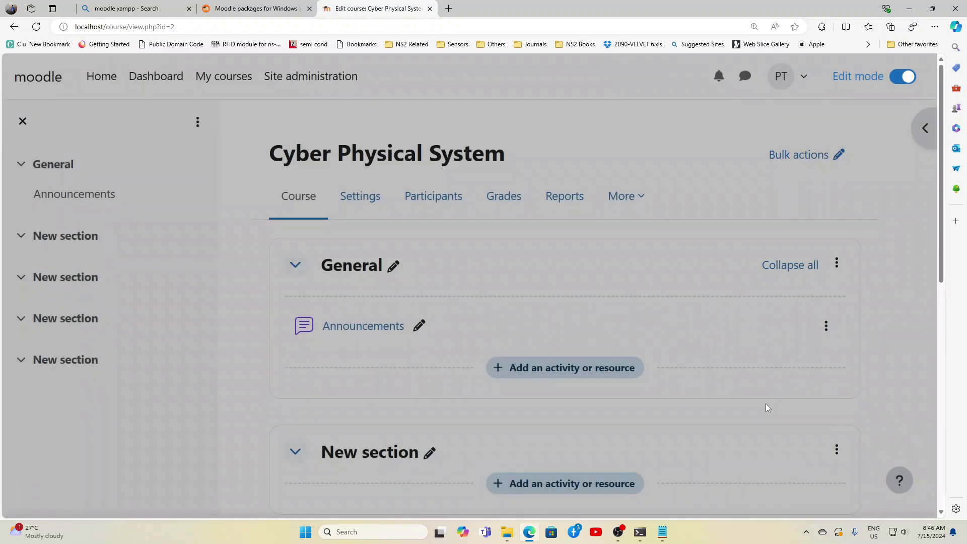
click(753, 27)
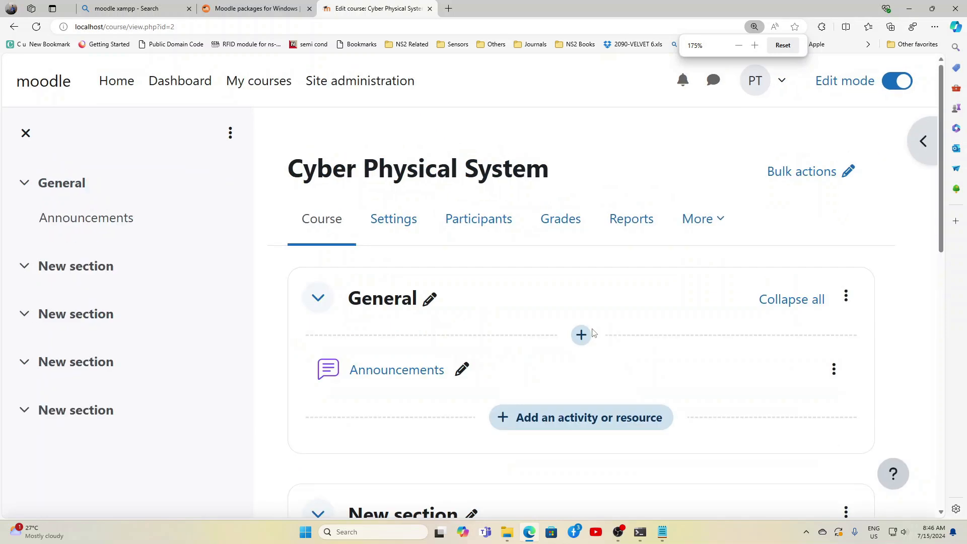
click(580, 417)
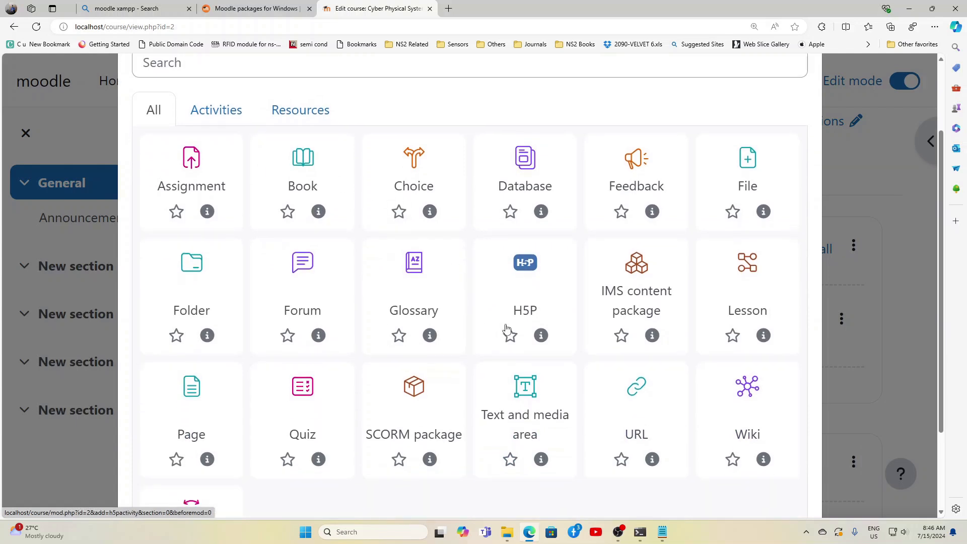
mouse_move(734, 243)
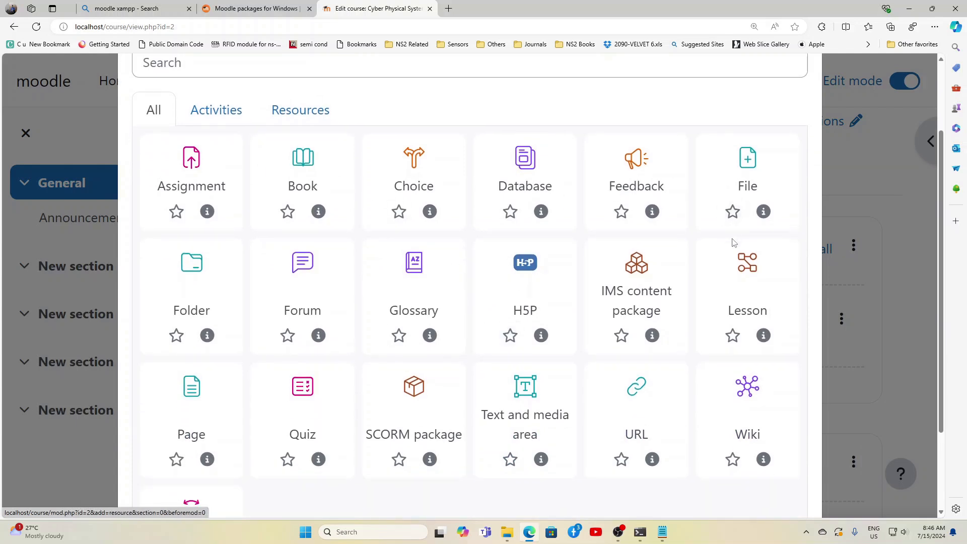
scroll(down, 3)
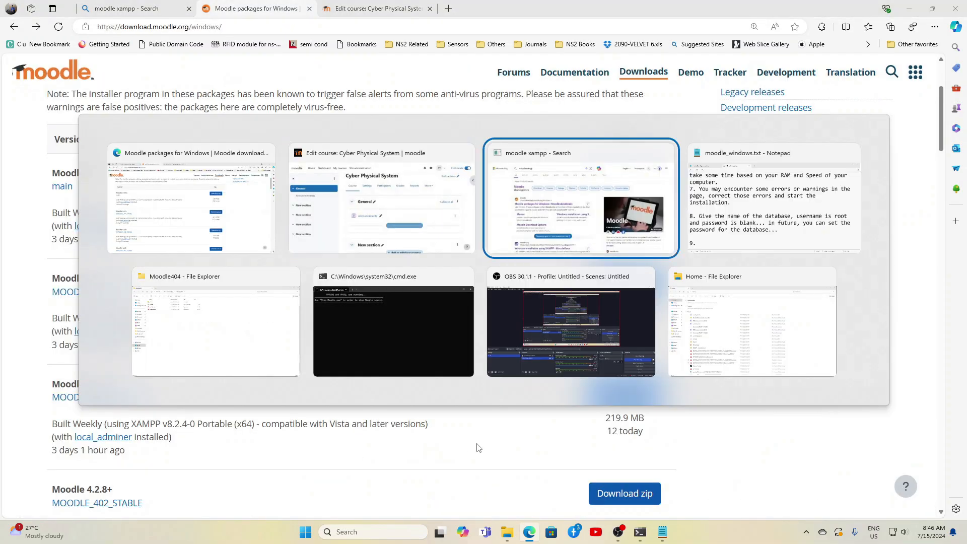
Step: In Notepad, finish step 9 saying the Moodle installation on our machine is over and successful
click(773, 197)
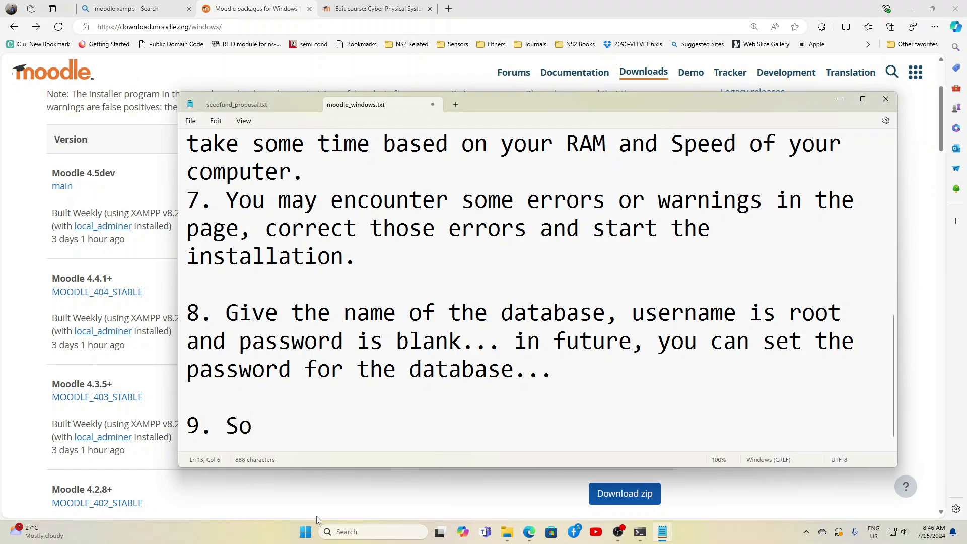
text(, oiu)
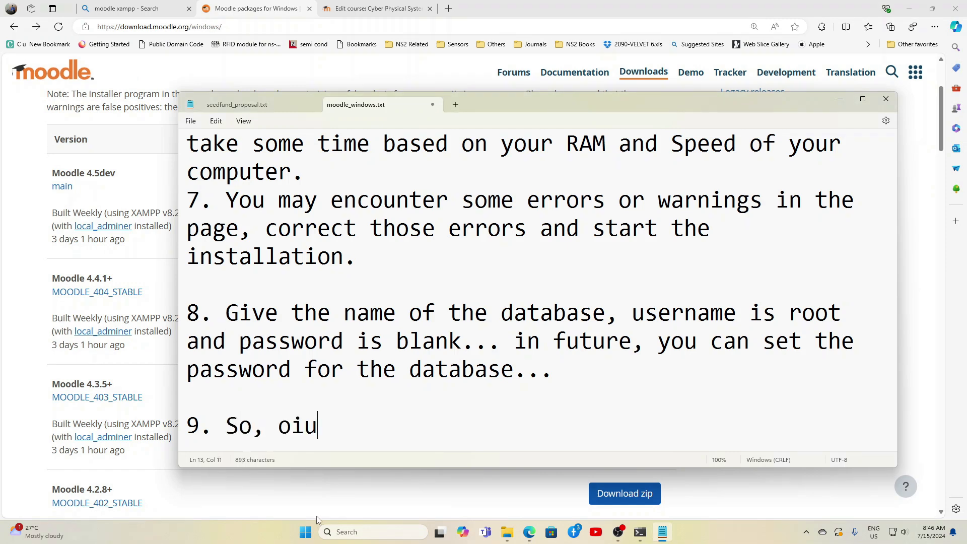
text(our installation)
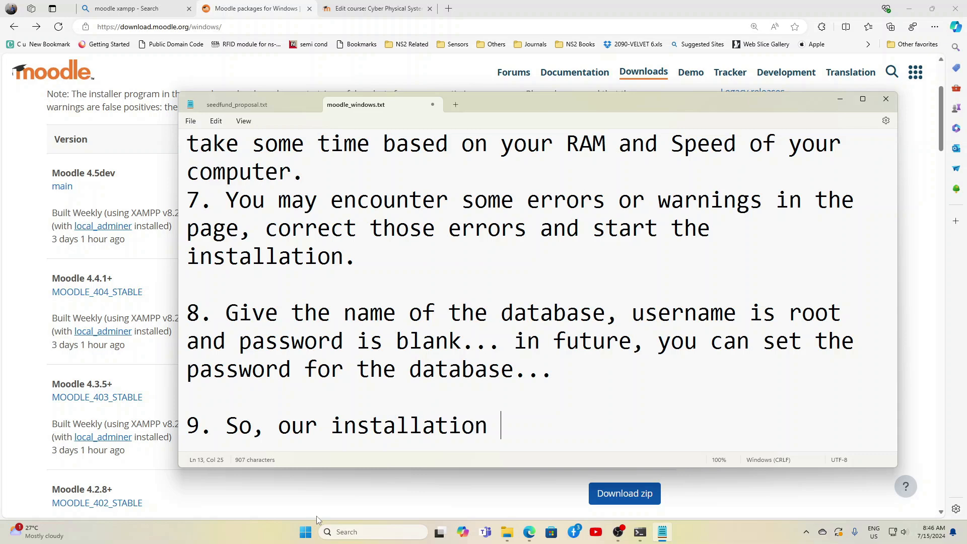
text(is over and suyccessfully installed)
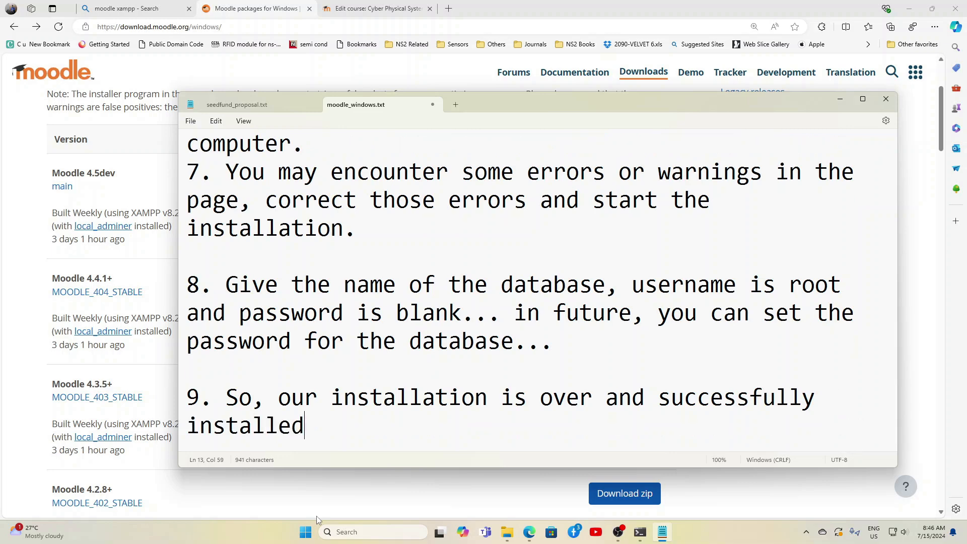
text(moodle in our)
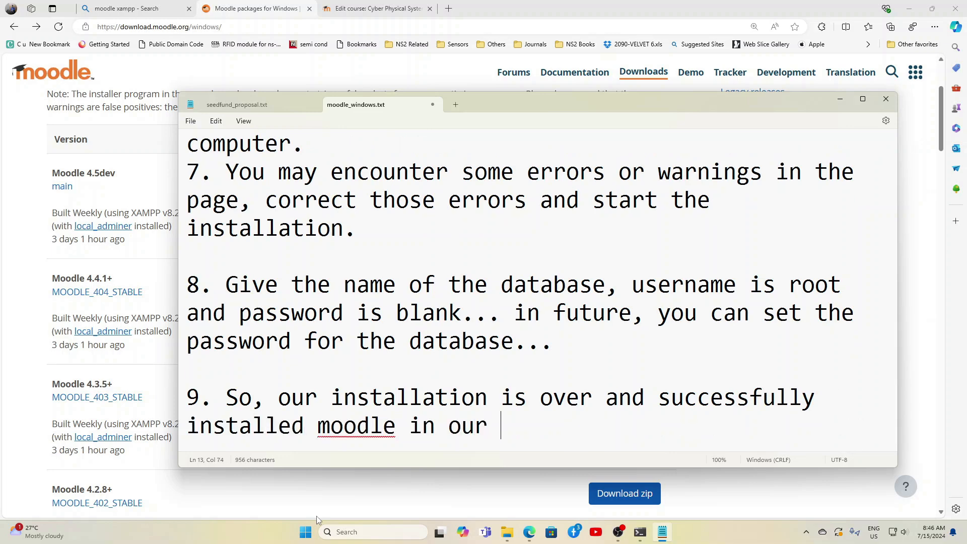
text(machien)
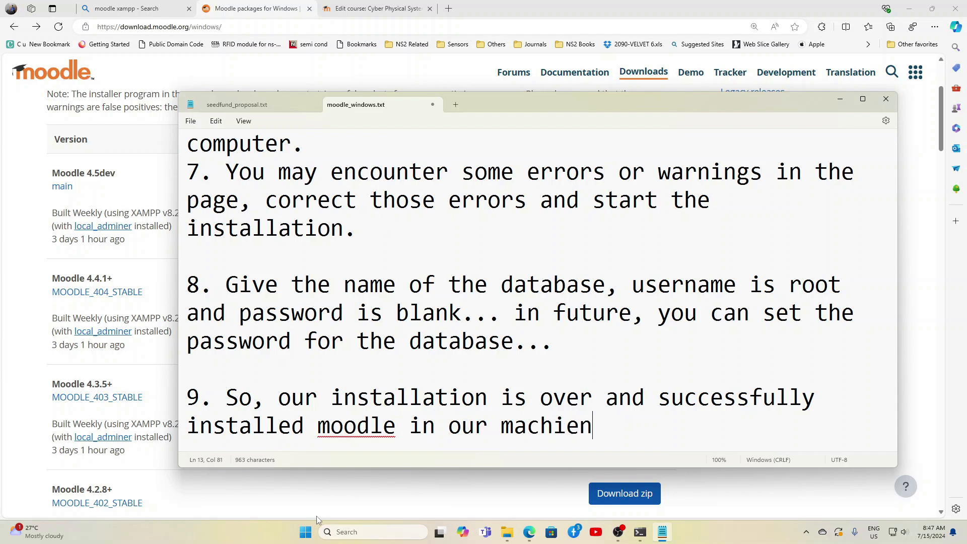
text(e and n)
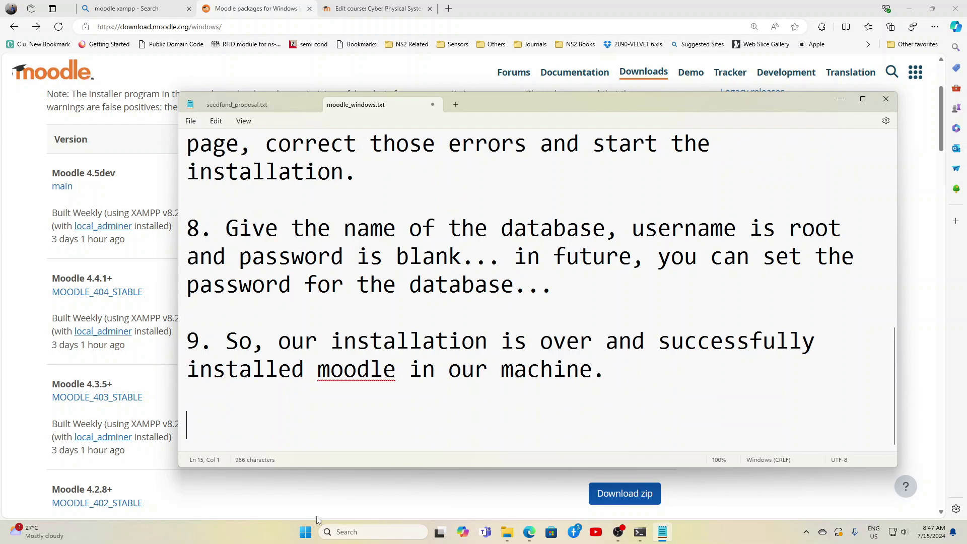
Step: Write step 10: you can create a course and start creating contents like resources and activities in moodle
text(10.)
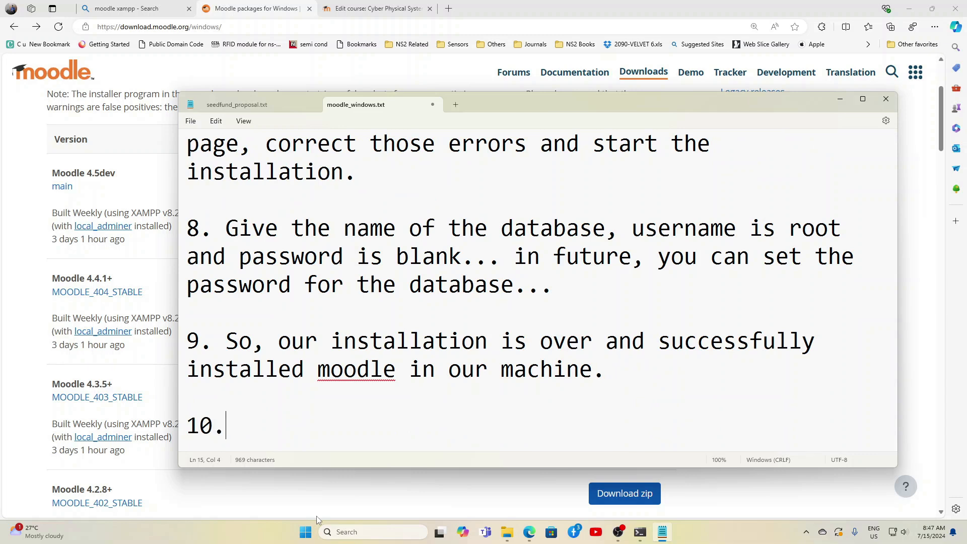
text(You can cd)
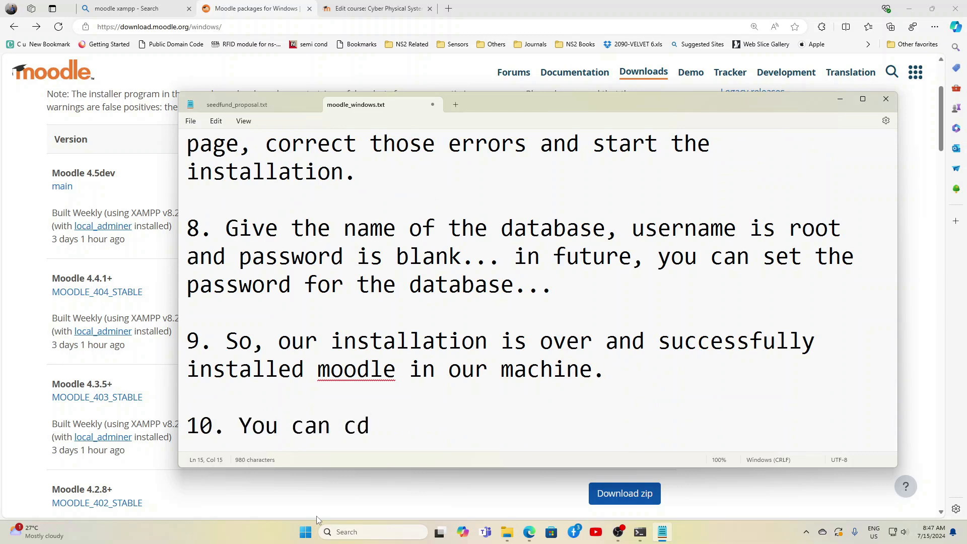
text(reate)
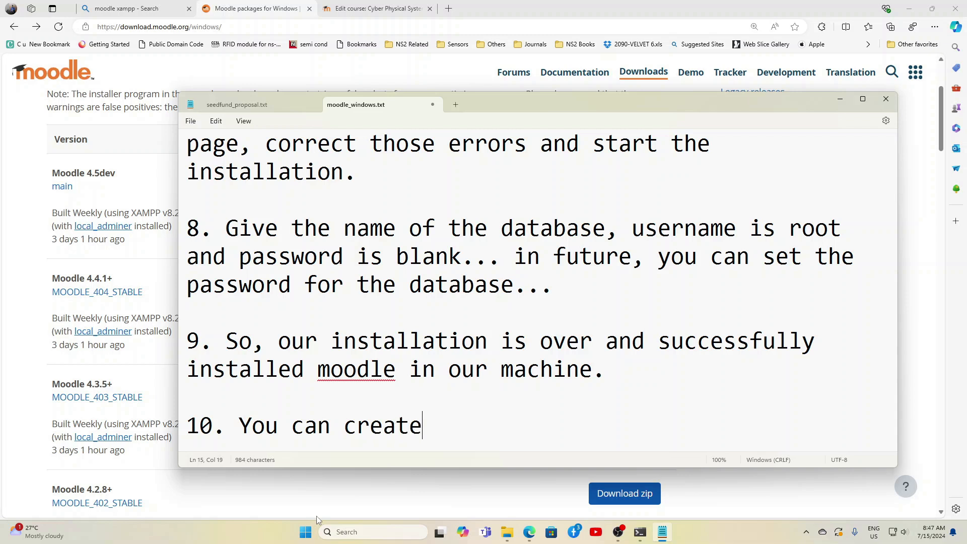
text(a course and)
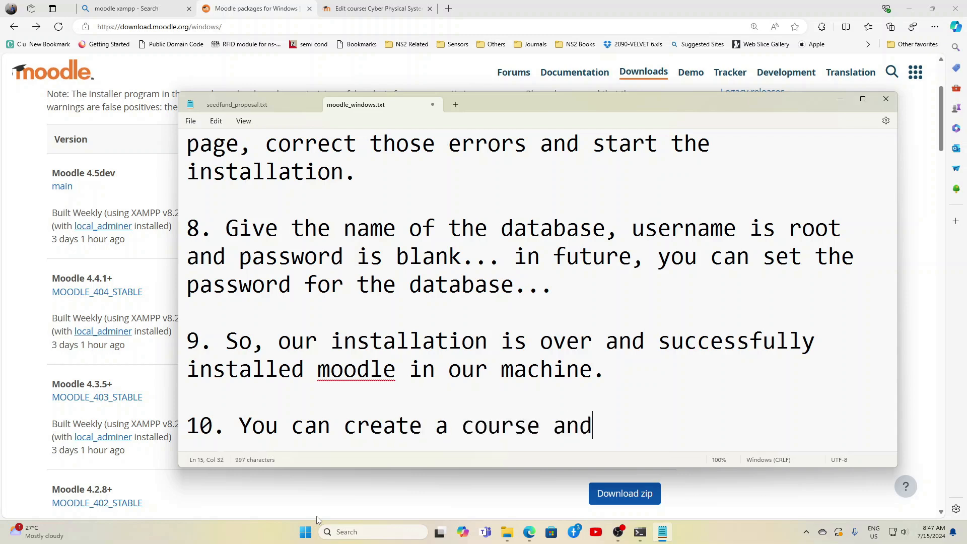
text(start)
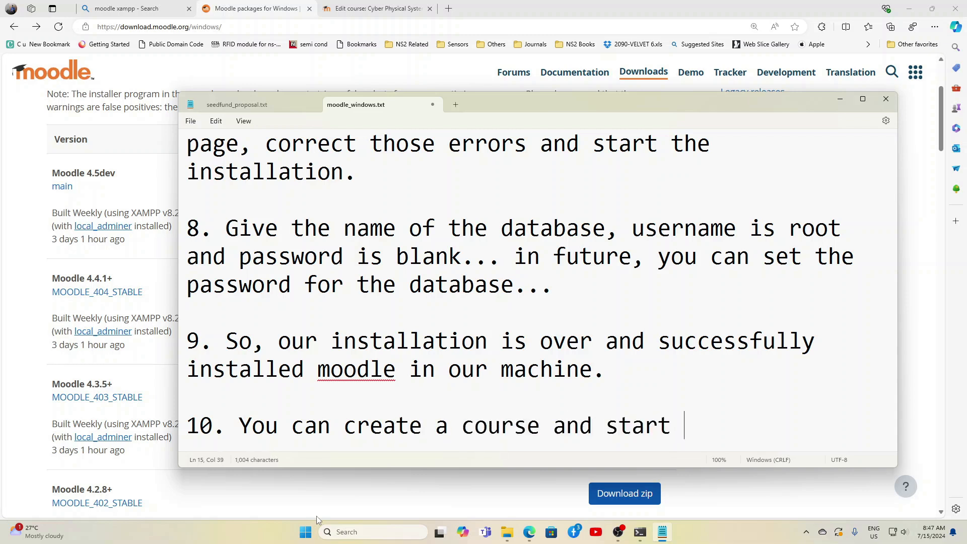
text(creating cont)
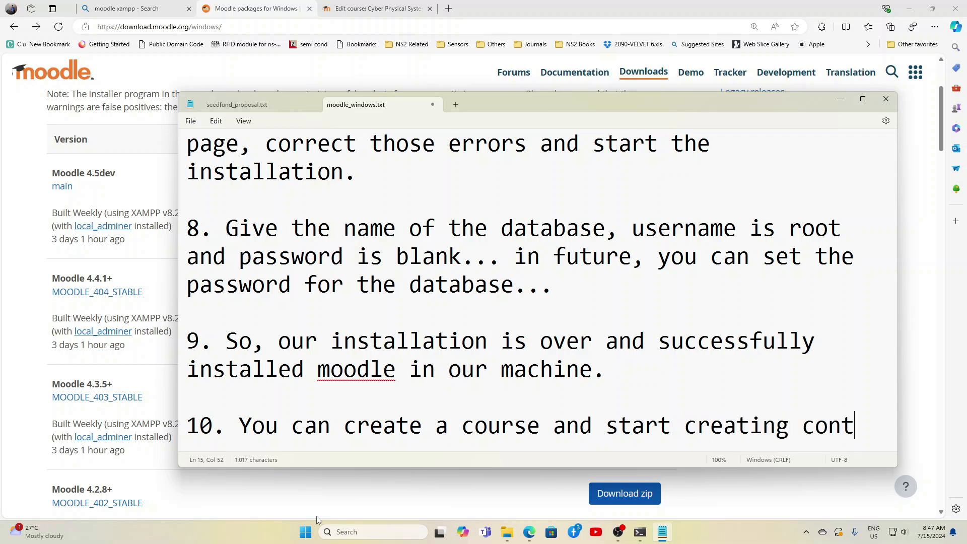
text(ents)
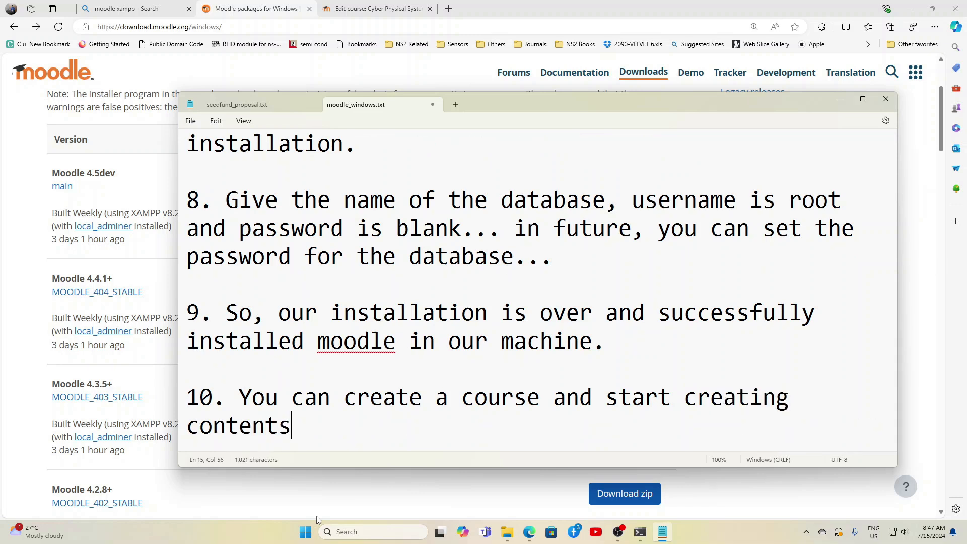
text(like resoe)
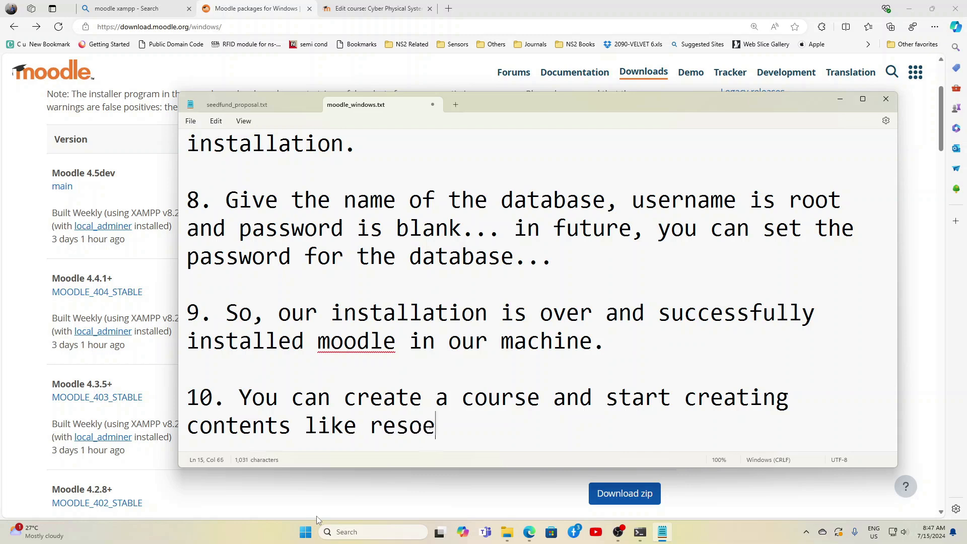
text(urces and ac)
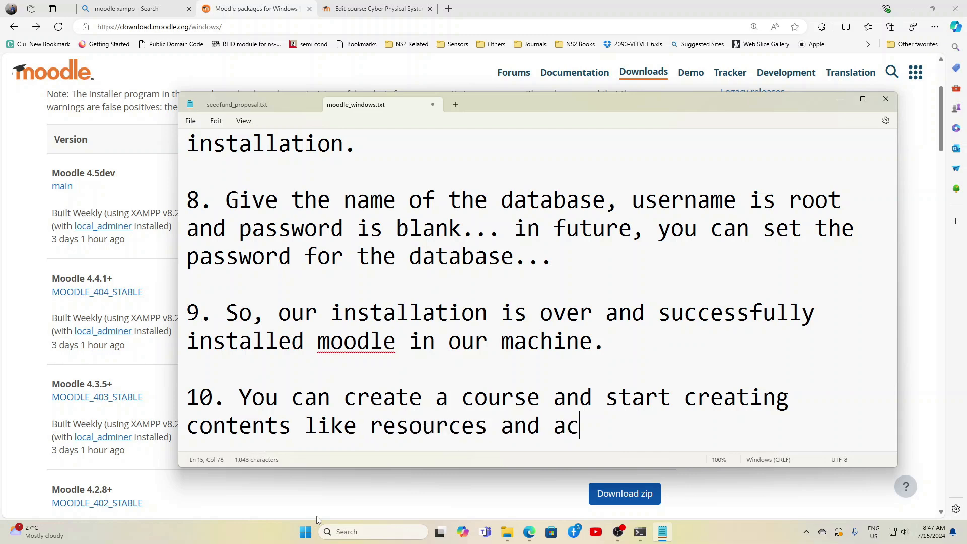
text(tivities in)
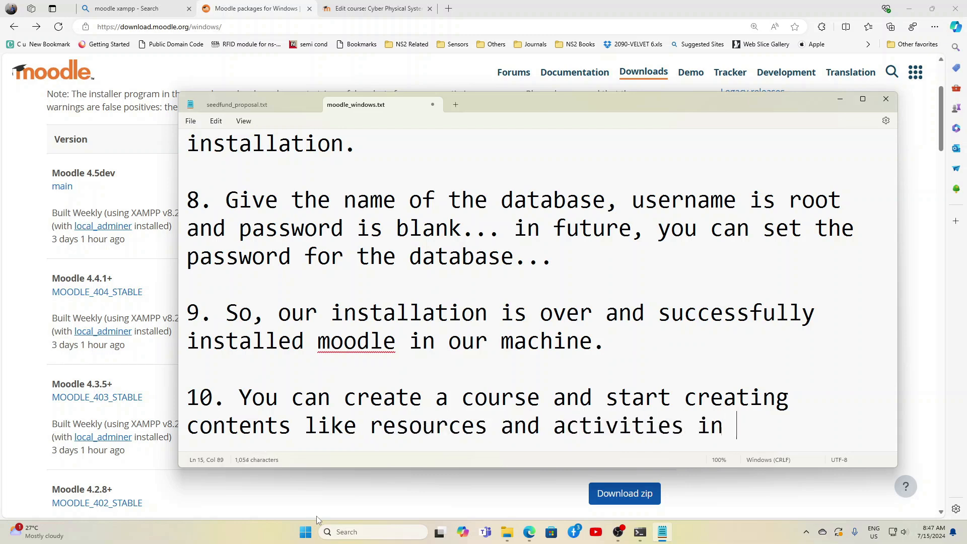
text(moodle)
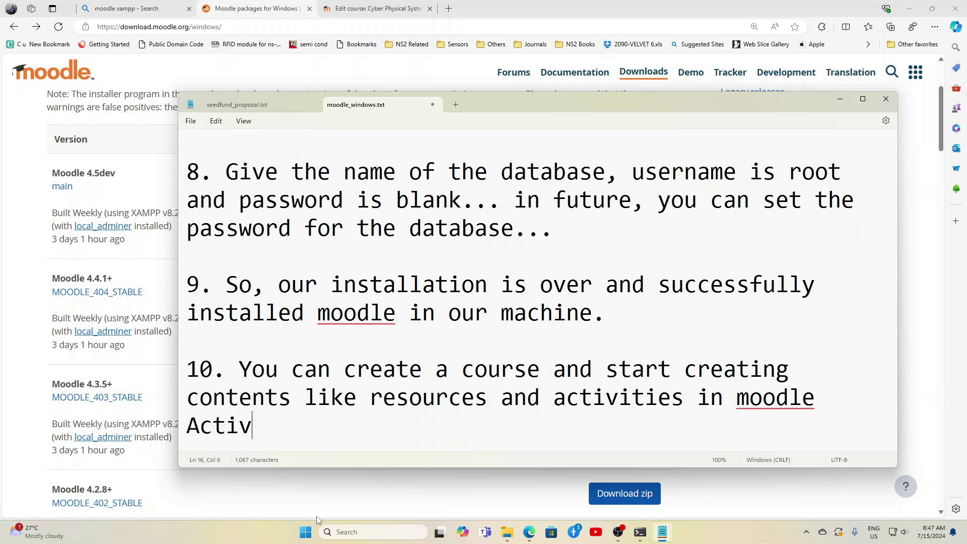
Step: Add an 'Activities:' line listing Assignment, Quiz, h5p
text(ities:)
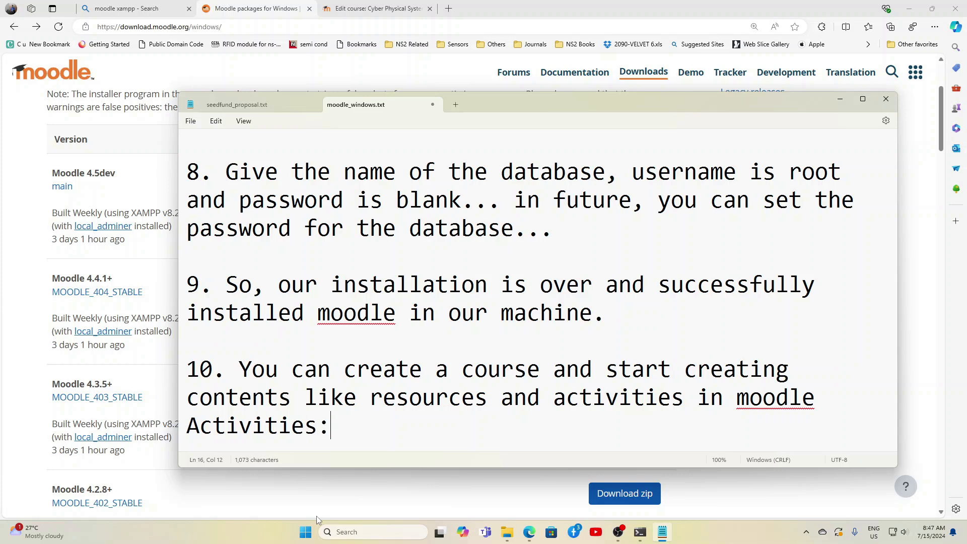
text(Assignment,)
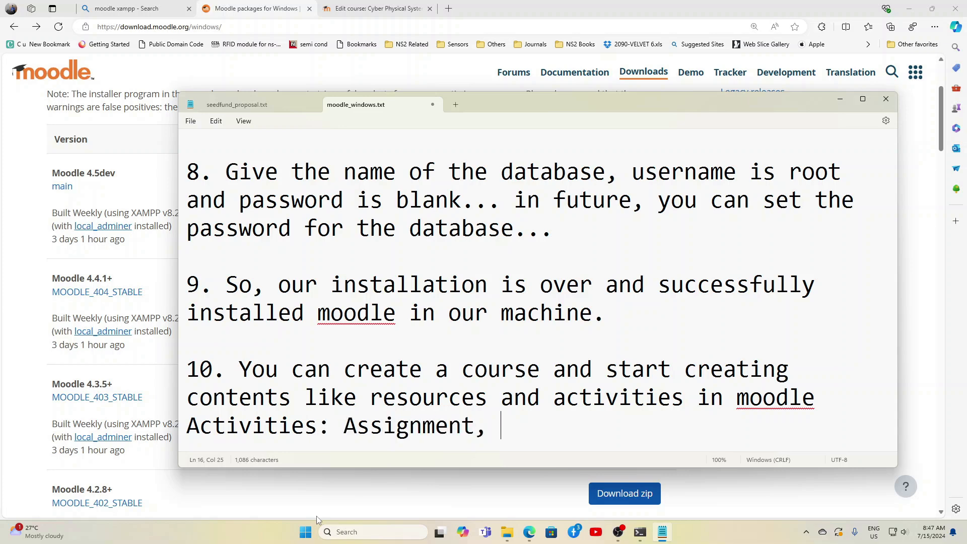
text(Quiz)
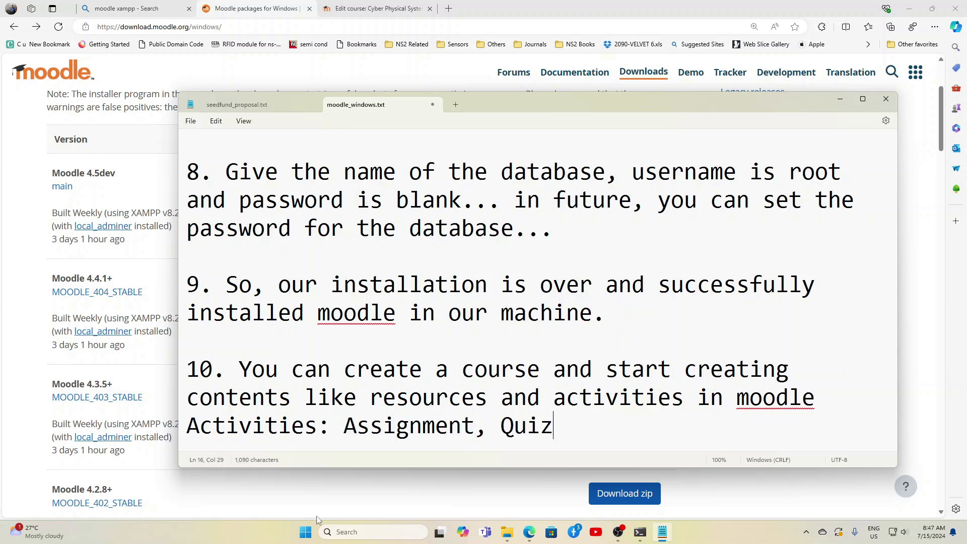
text(, h5p, etc.)
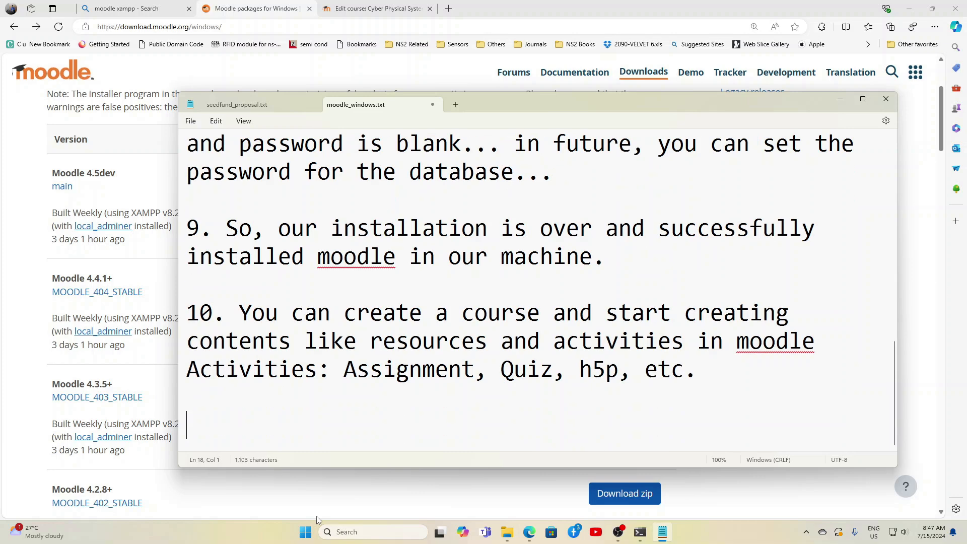
Step: Add a 'Resources:' line listing File, study materials, folders, text, url and video sharing, etc..
text(Resources)
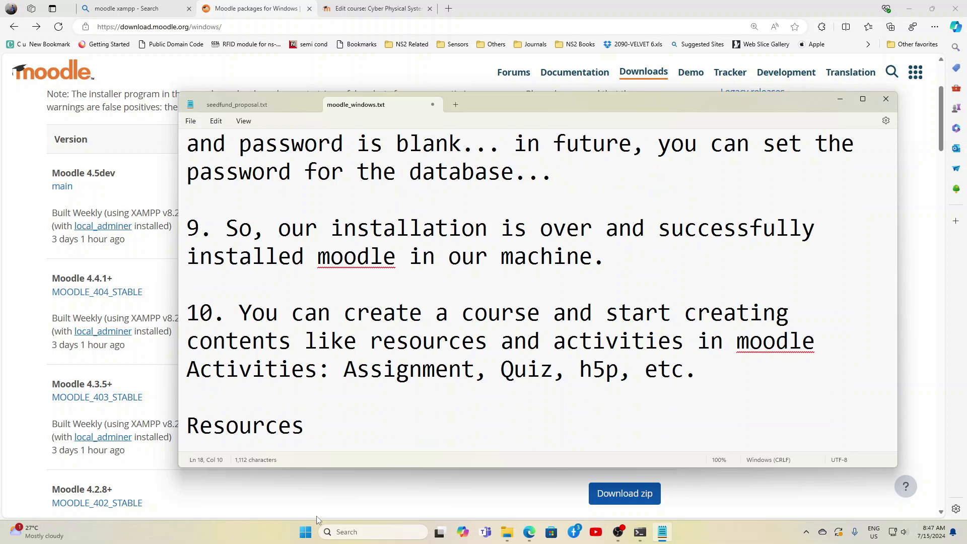
text(: File,)
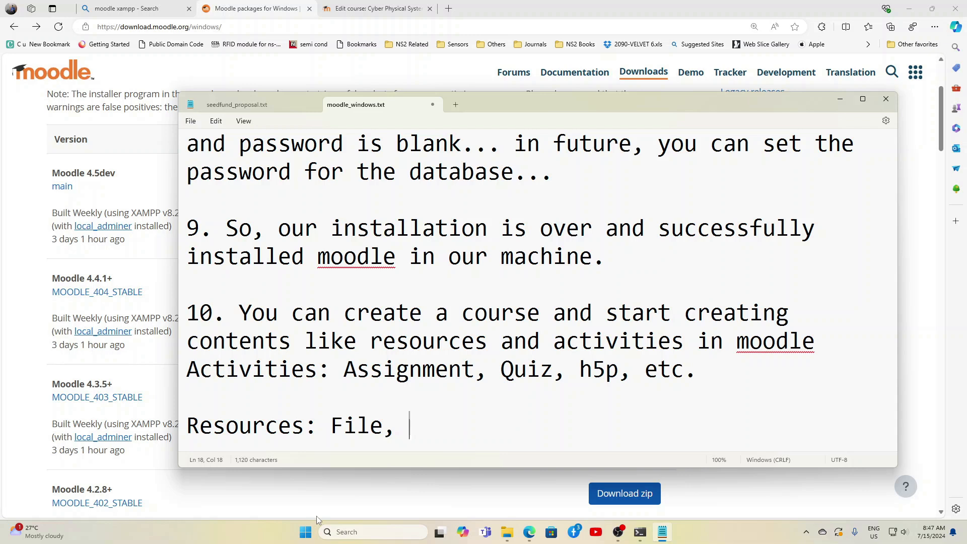
text(study mate)
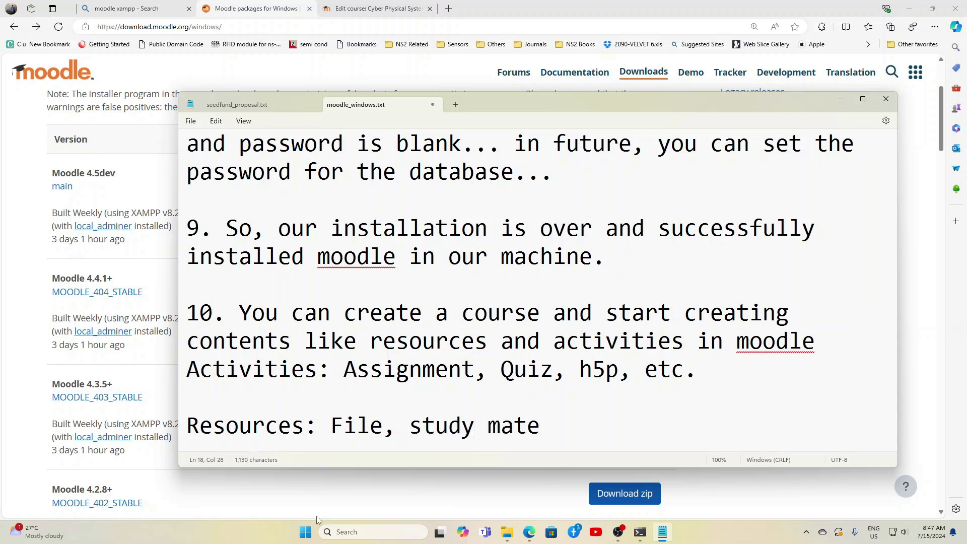
text(rials, fo)
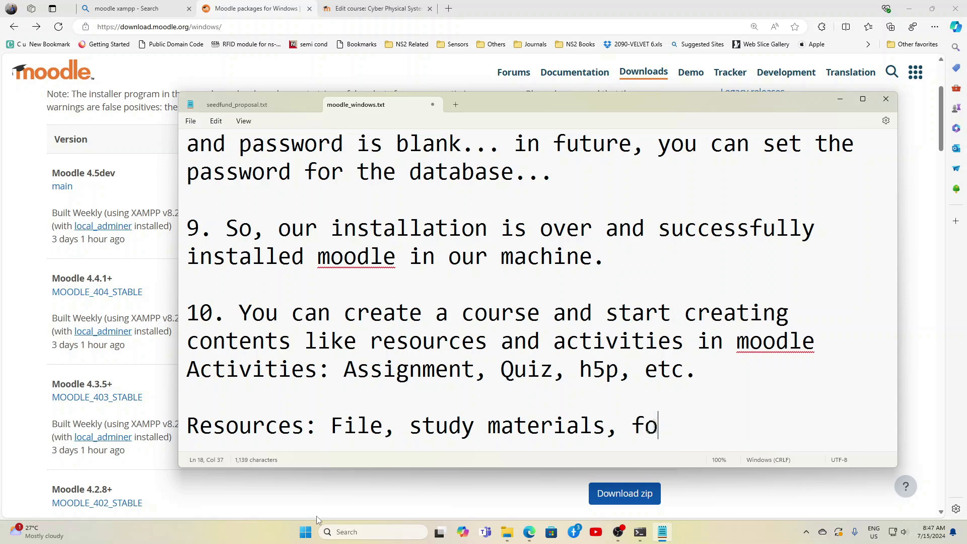
text(lders, t)
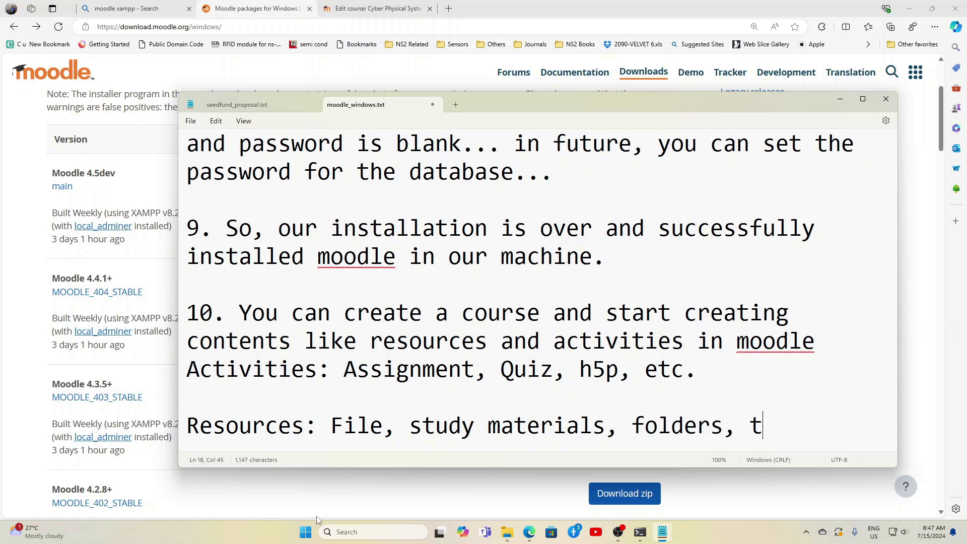
text(ext sharing, u)
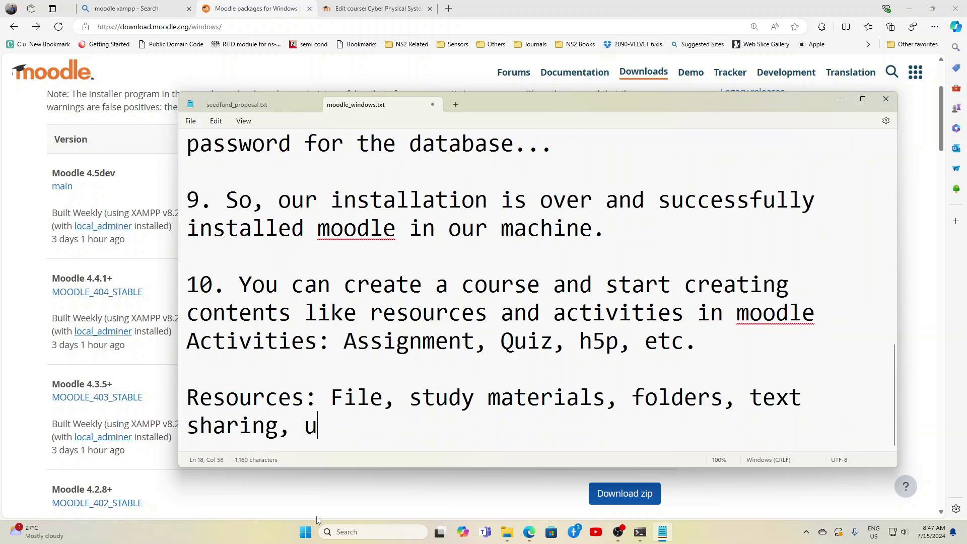
text(rl sharti)
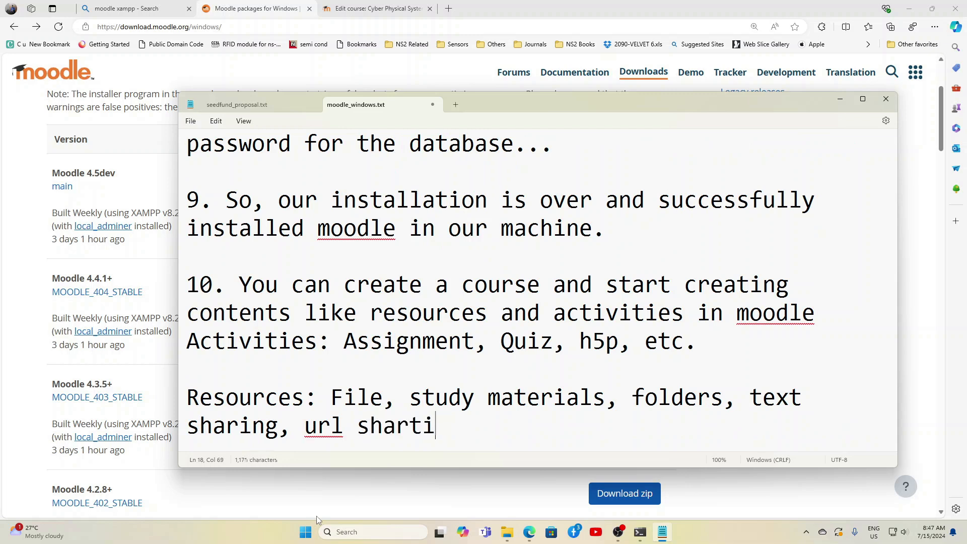
text(ng, video sharr)
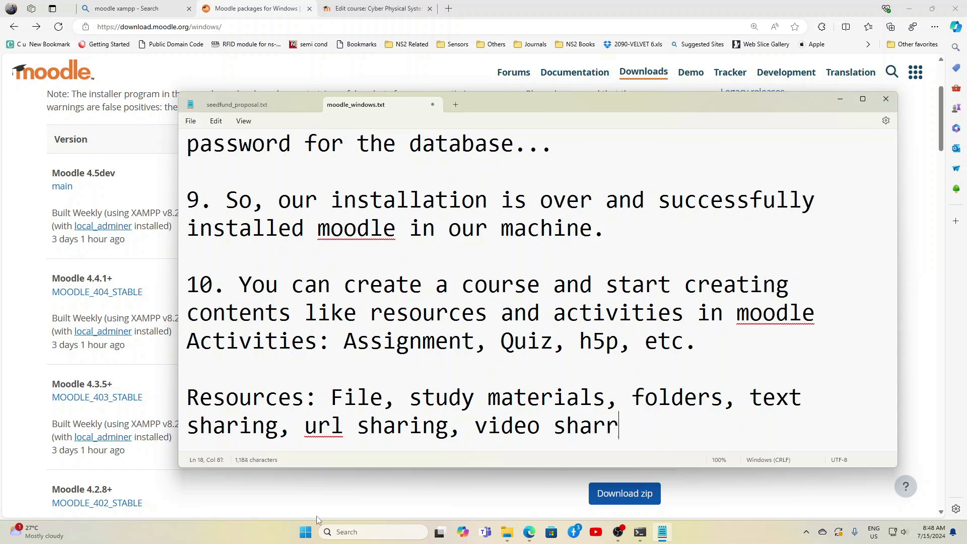
text(ing, etc)
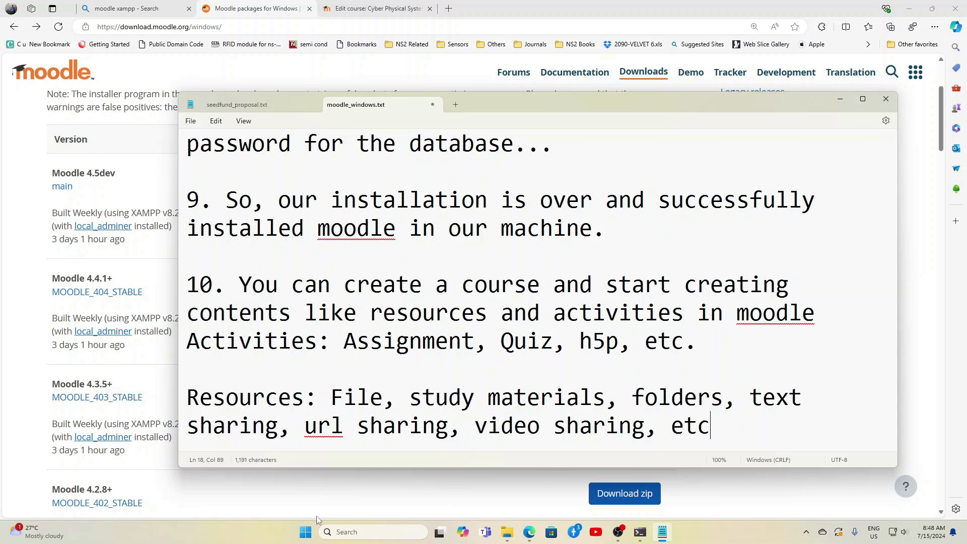
text(...)
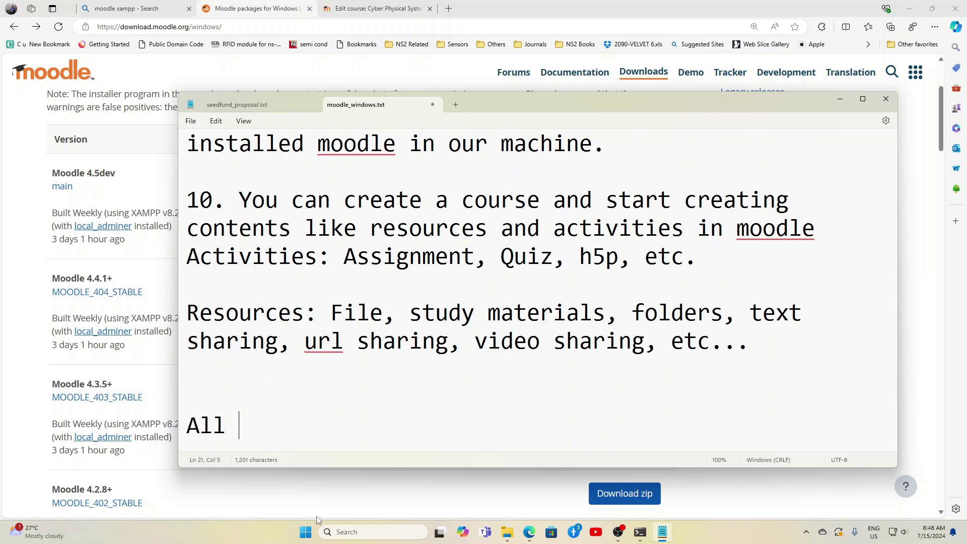
Step: End the notes with 'All the best for your learning!!!!' and 'Subscribe to our channel for more details.'
text(the best for ytour learning)
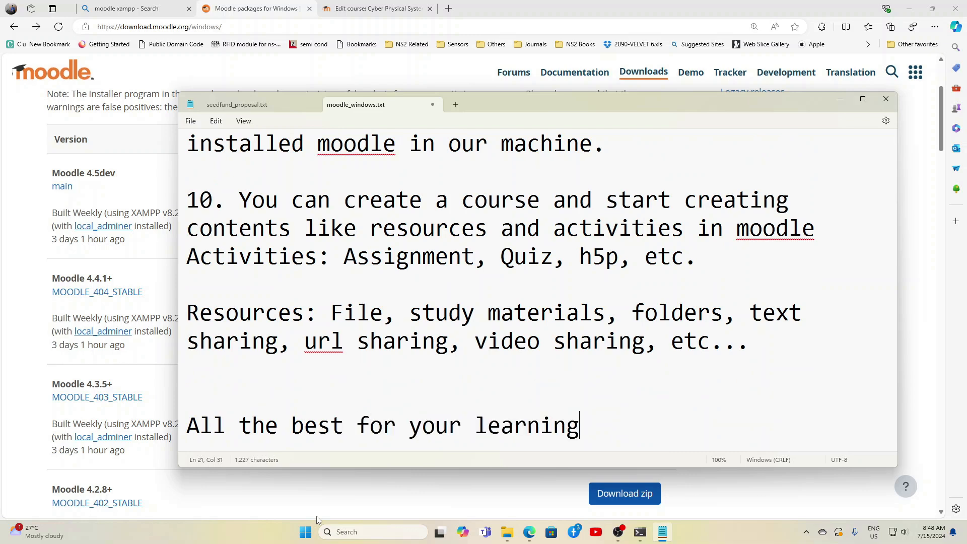
text(!!!!)
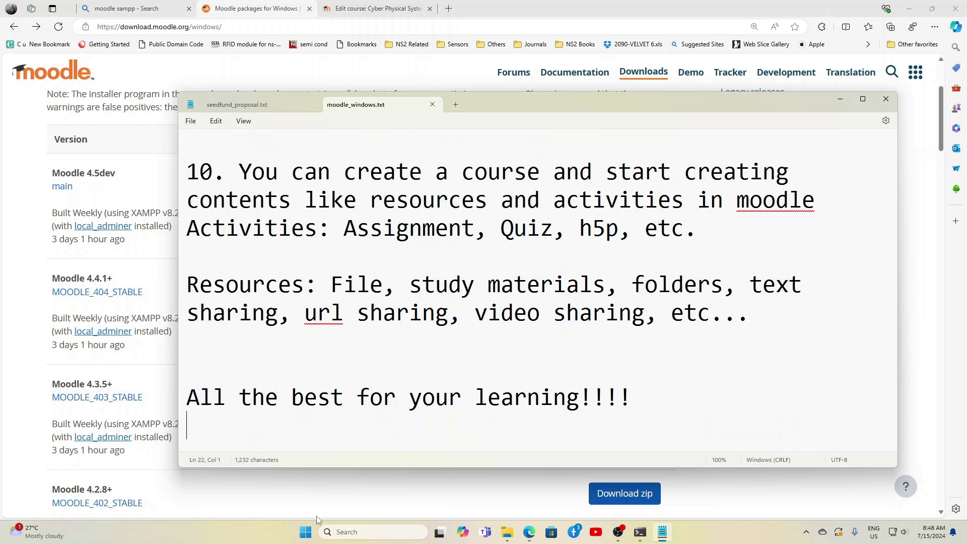
text(Su)
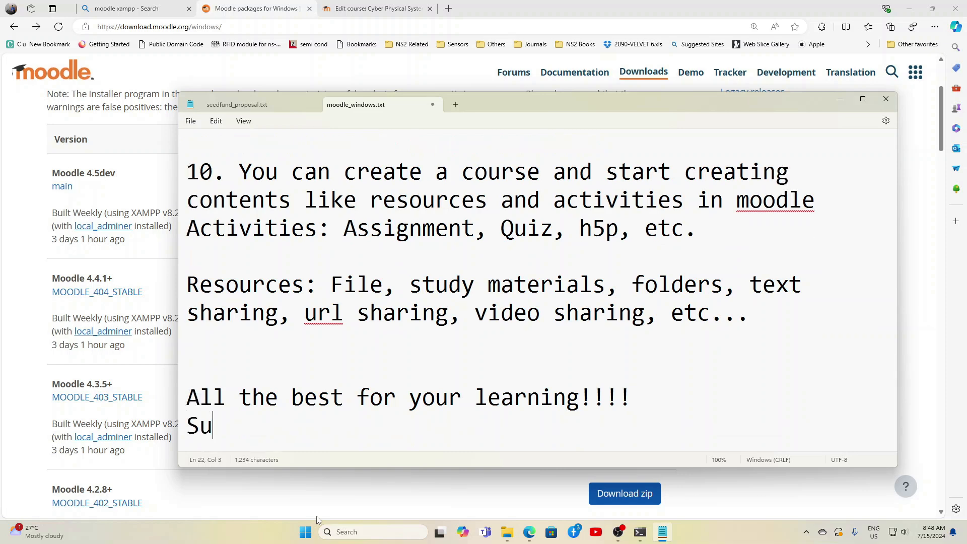
text(bscribe to)
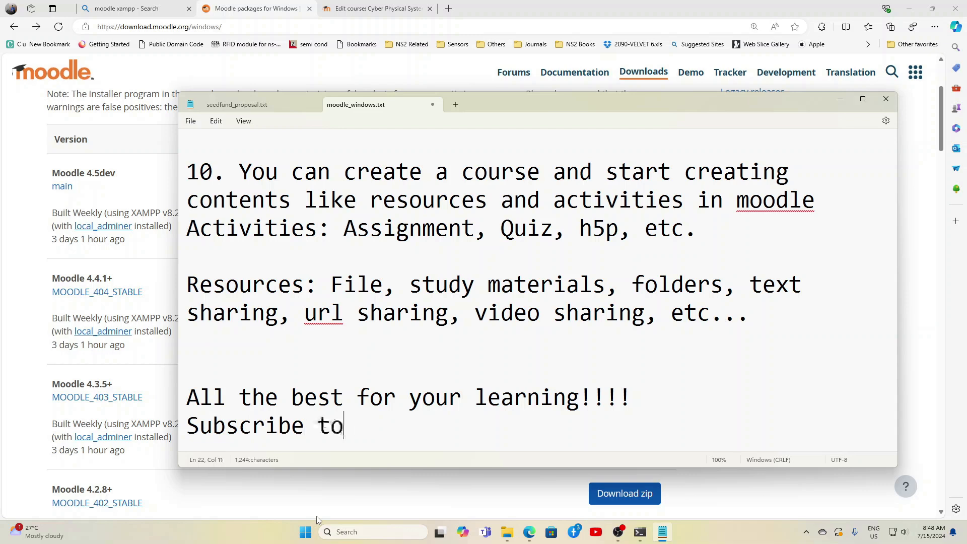
text(our channel for)
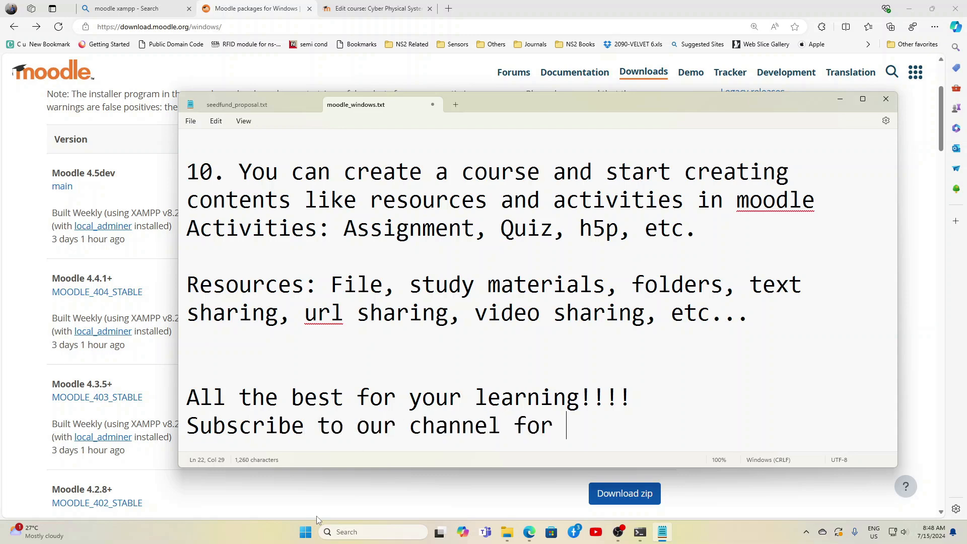
text(more details.)
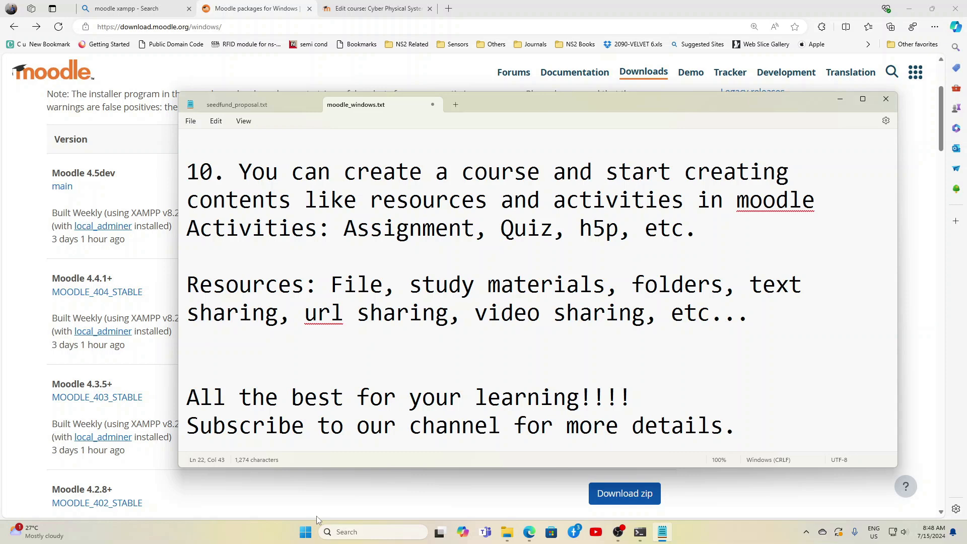
key(enter)
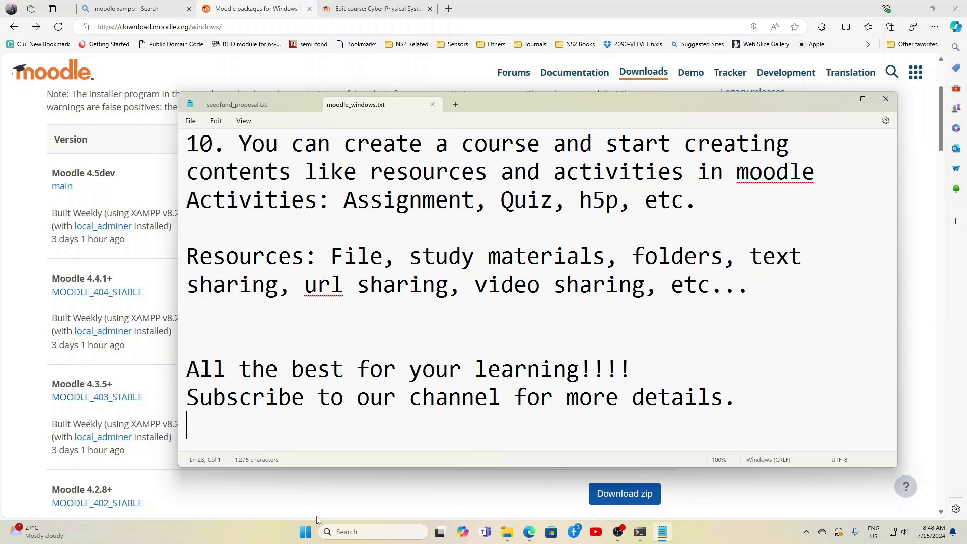